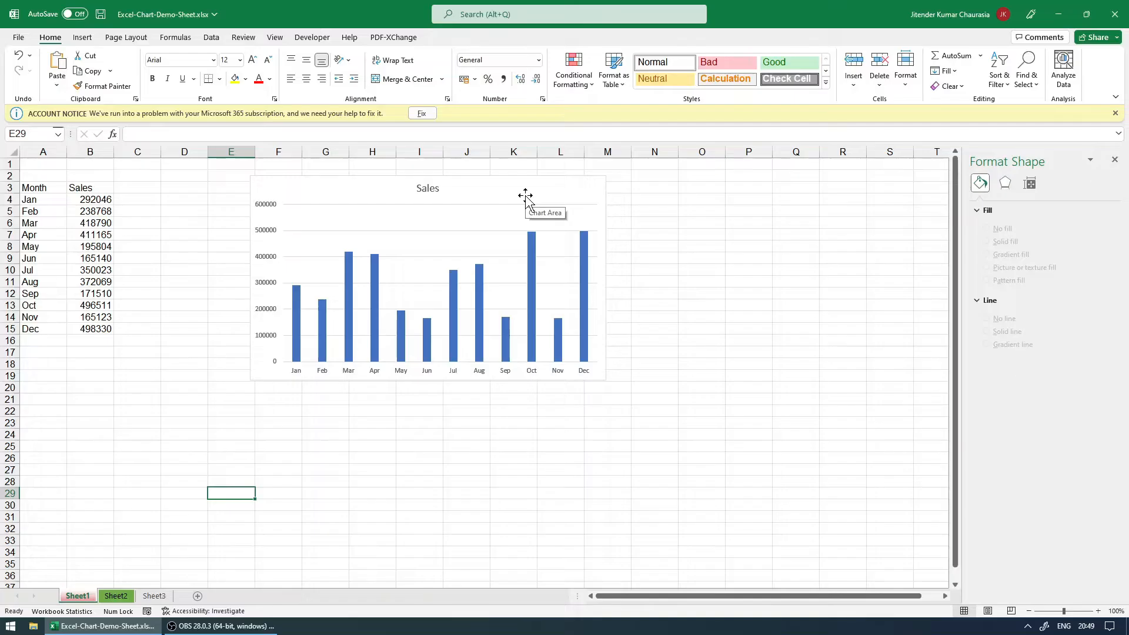
mouse_move(130, 469)
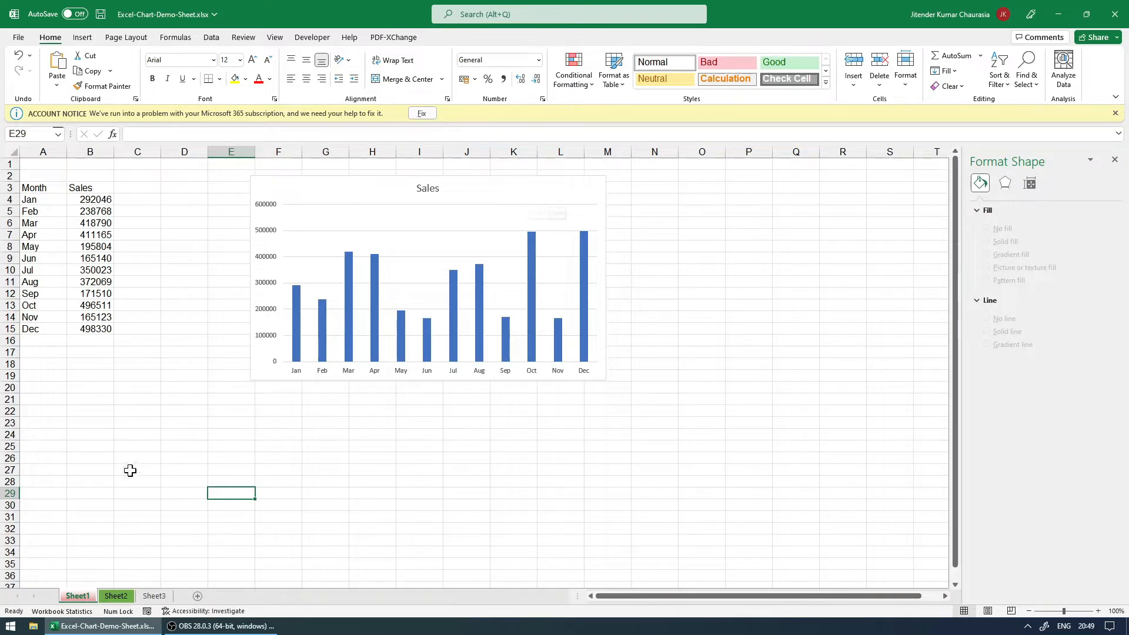
mouse_move(62, 201)
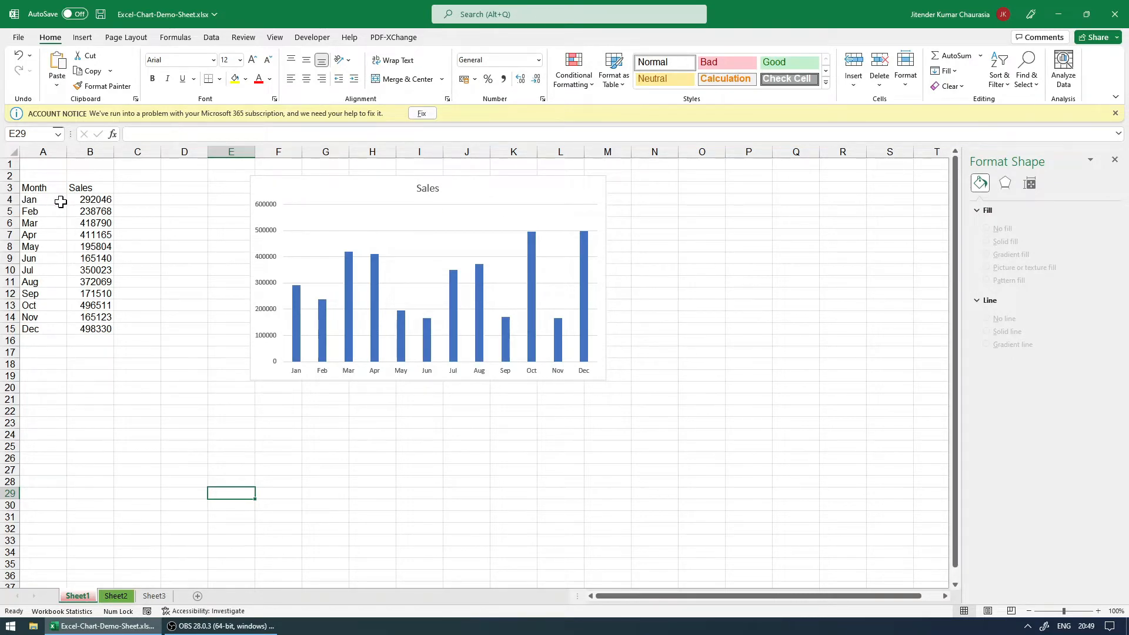
mouse_move(104, 345)
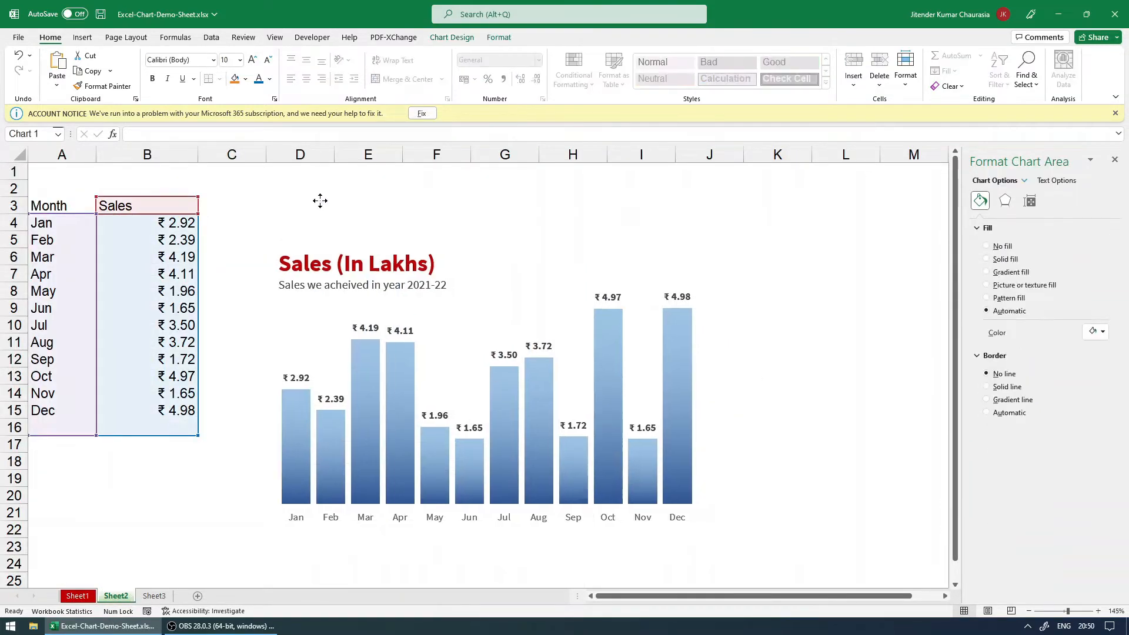
Step: Review the finished chart on Sheet3 and the plain chart's large-number vertical axis
click(154, 595)
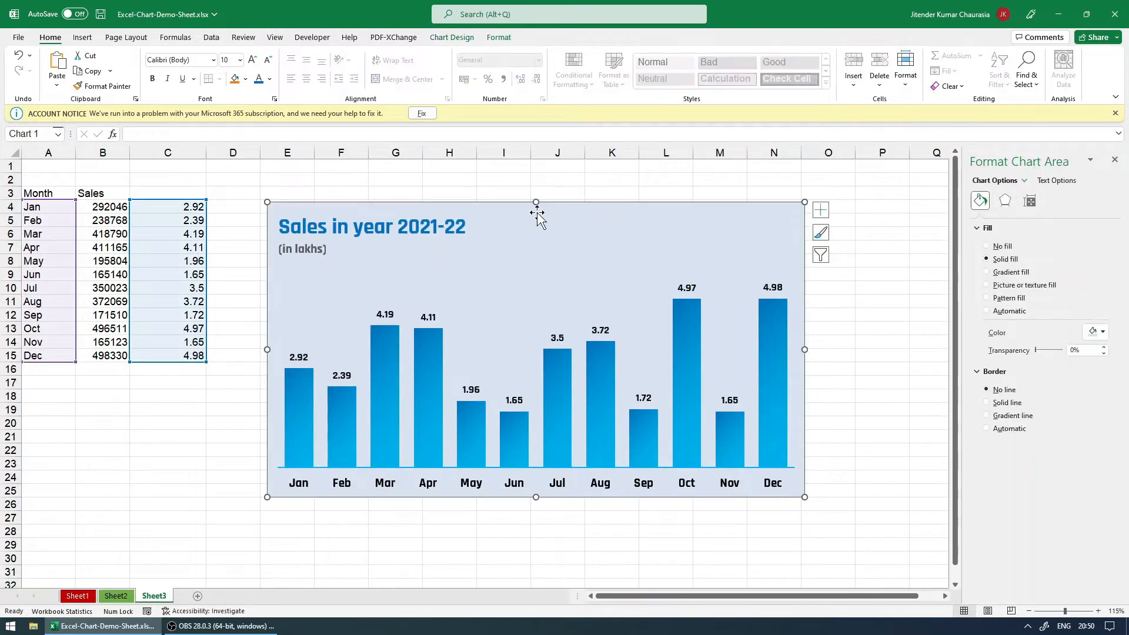
click(167, 450)
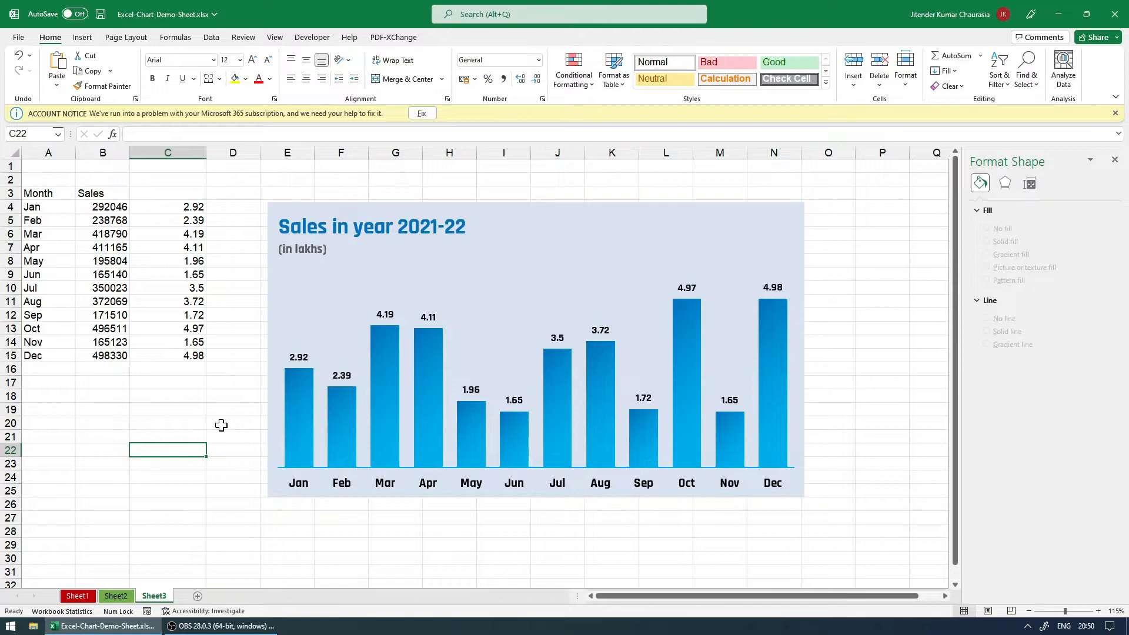
click(116, 596)
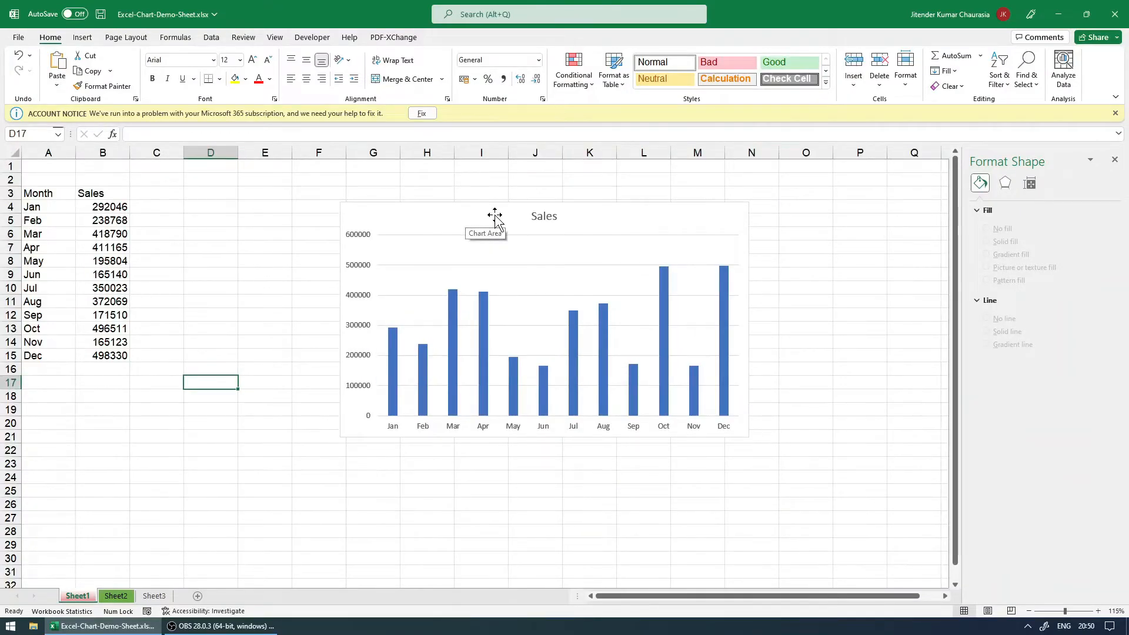
click(318, 207)
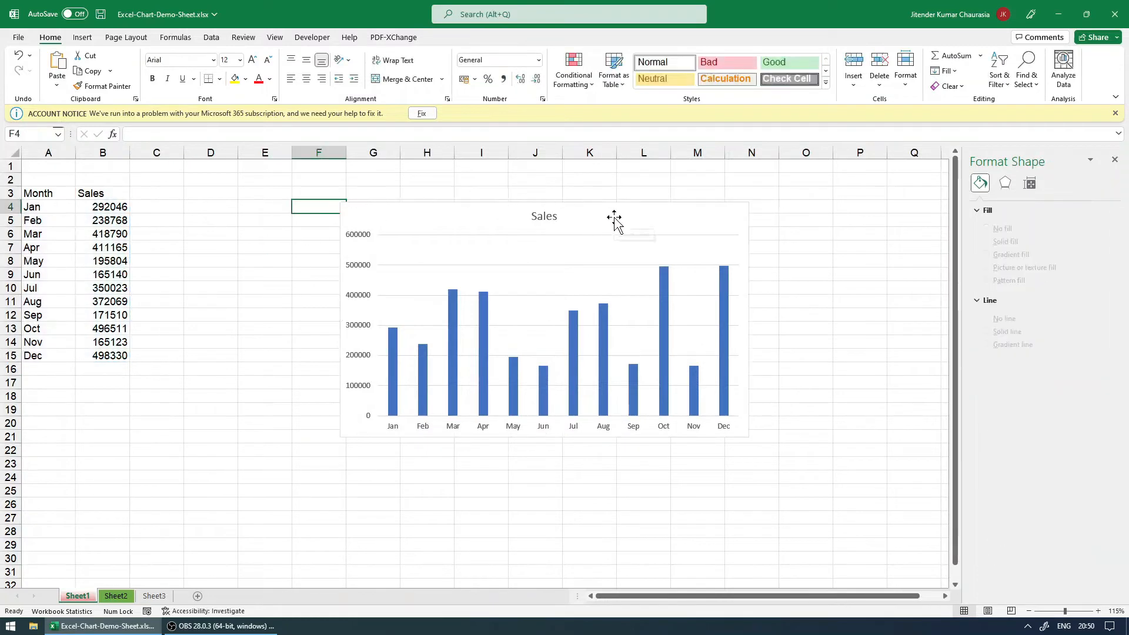
mouse_move(371, 240)
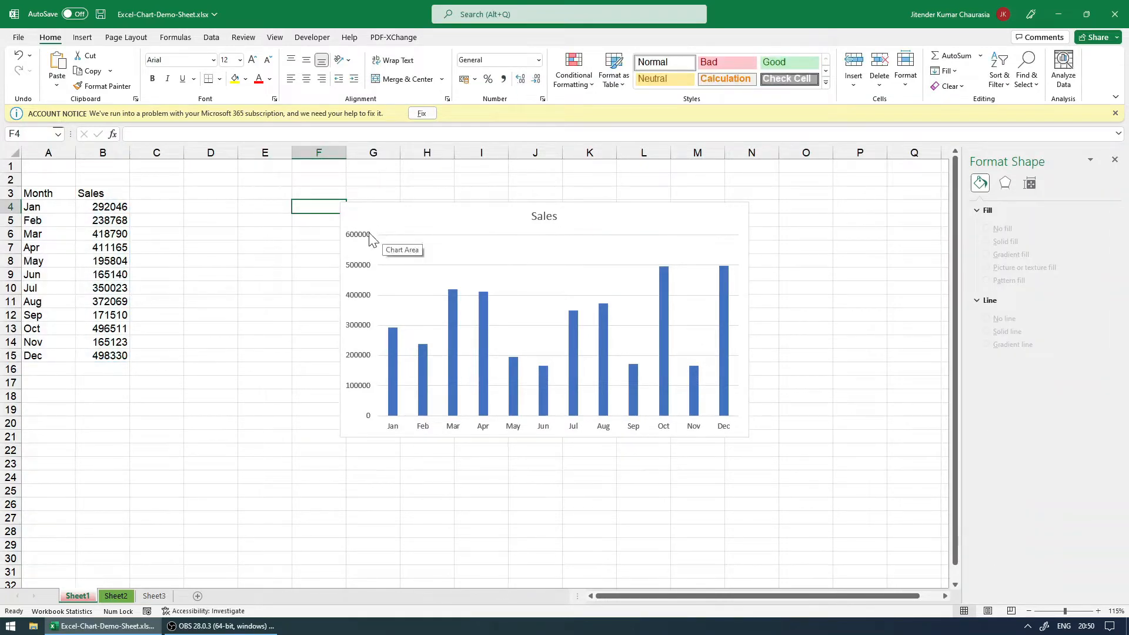
click(358, 324)
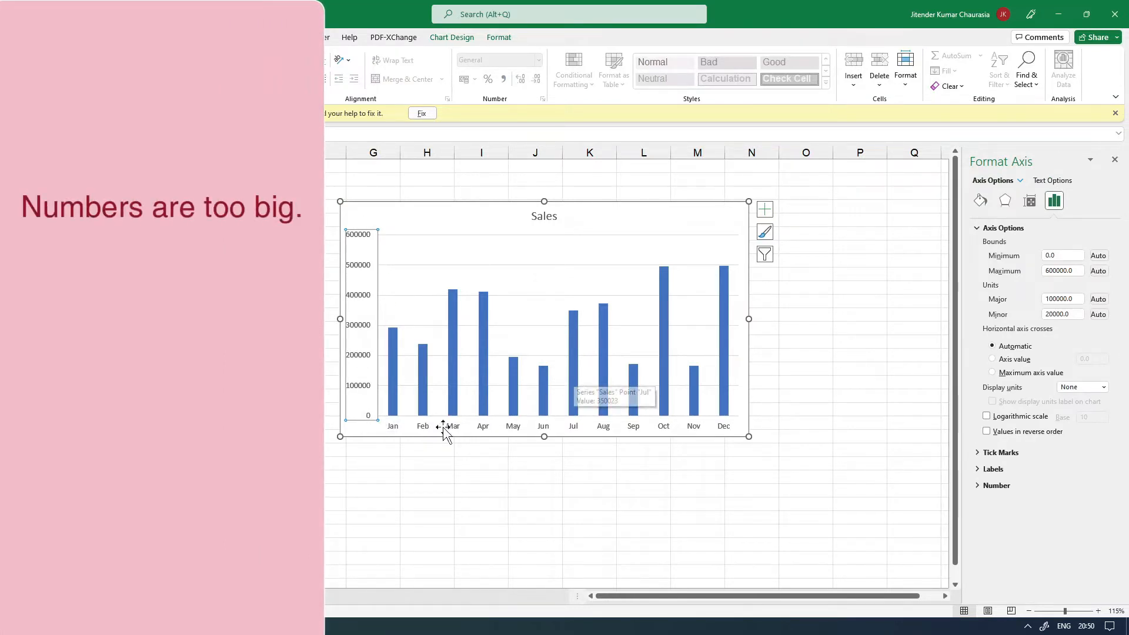
click(372, 491)
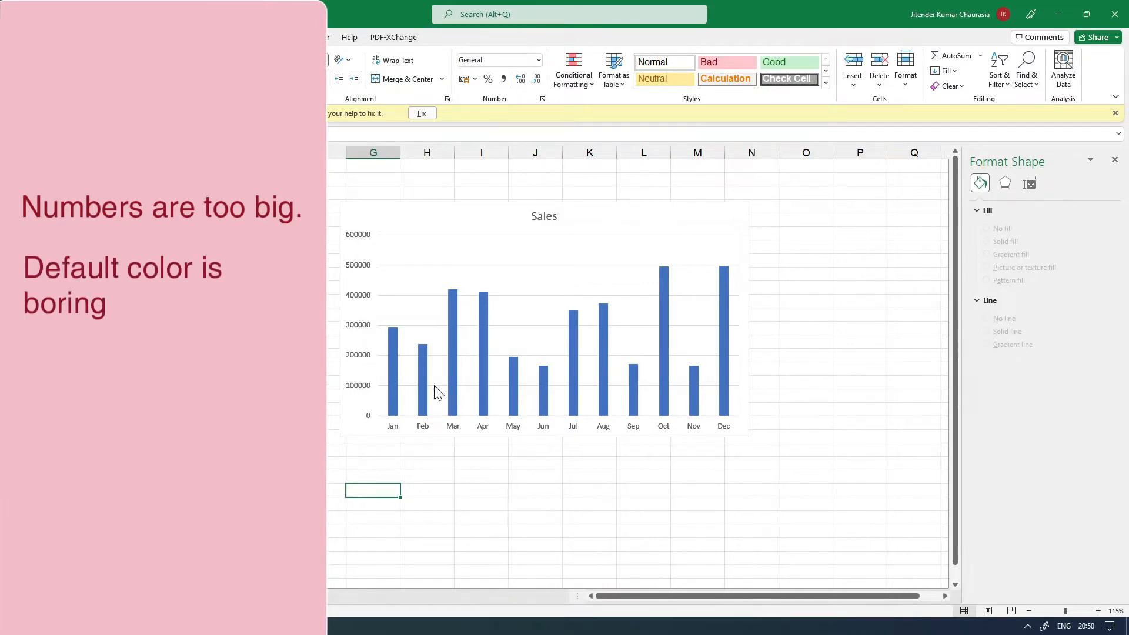
mouse_move(477, 428)
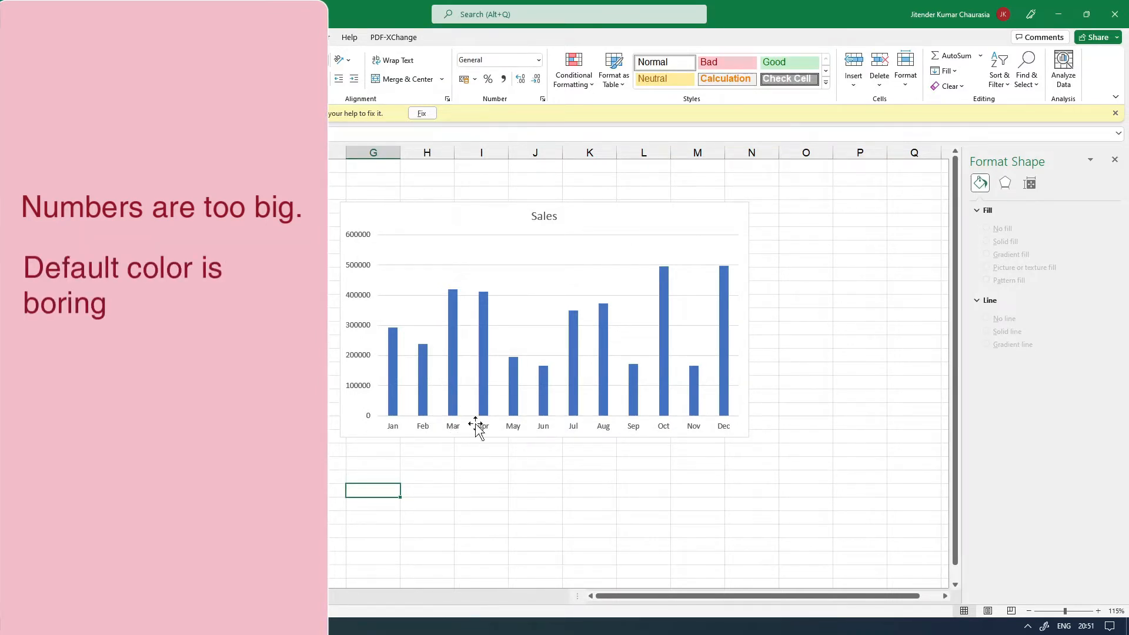
click(475, 424)
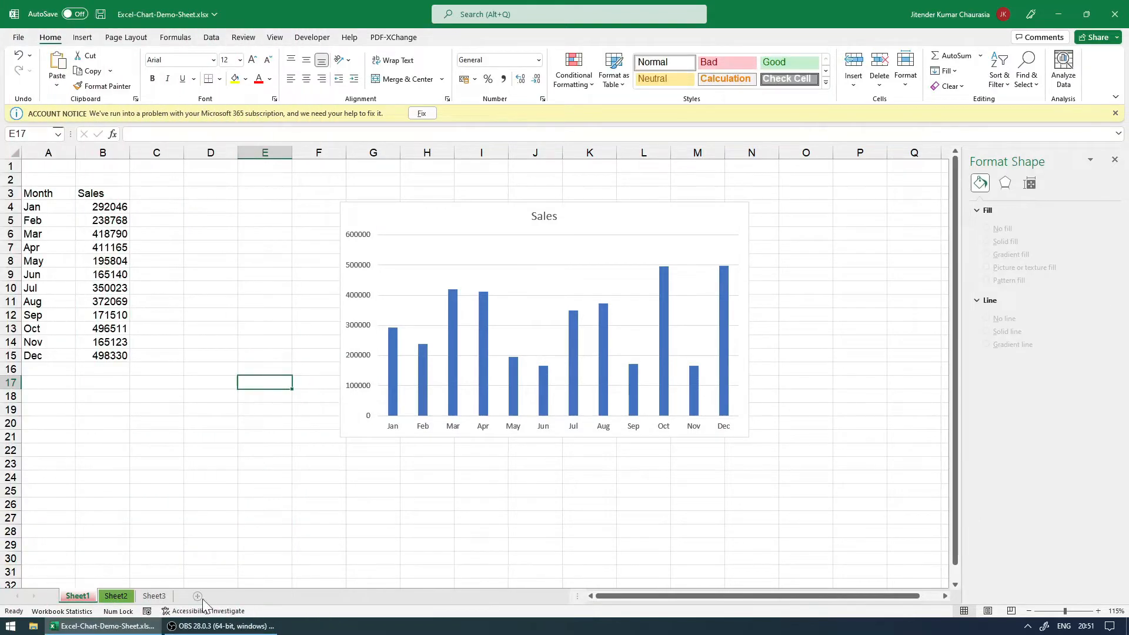
Step: Add Sheet4, paste the Month and Sales table, and select the Sales values
click(196, 596)
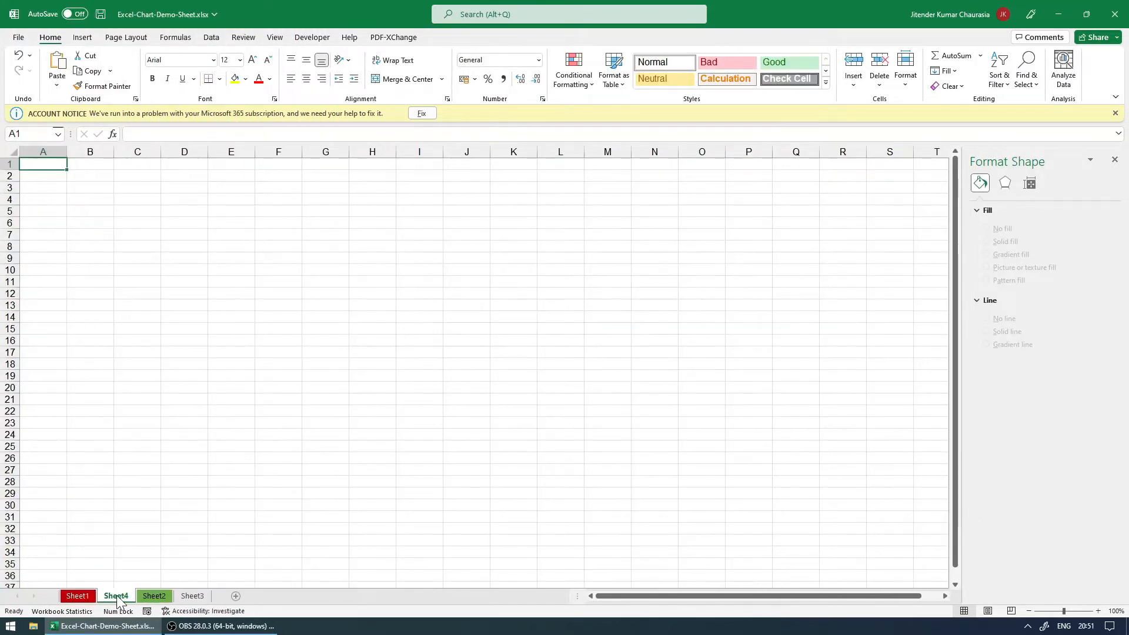
click(153, 595)
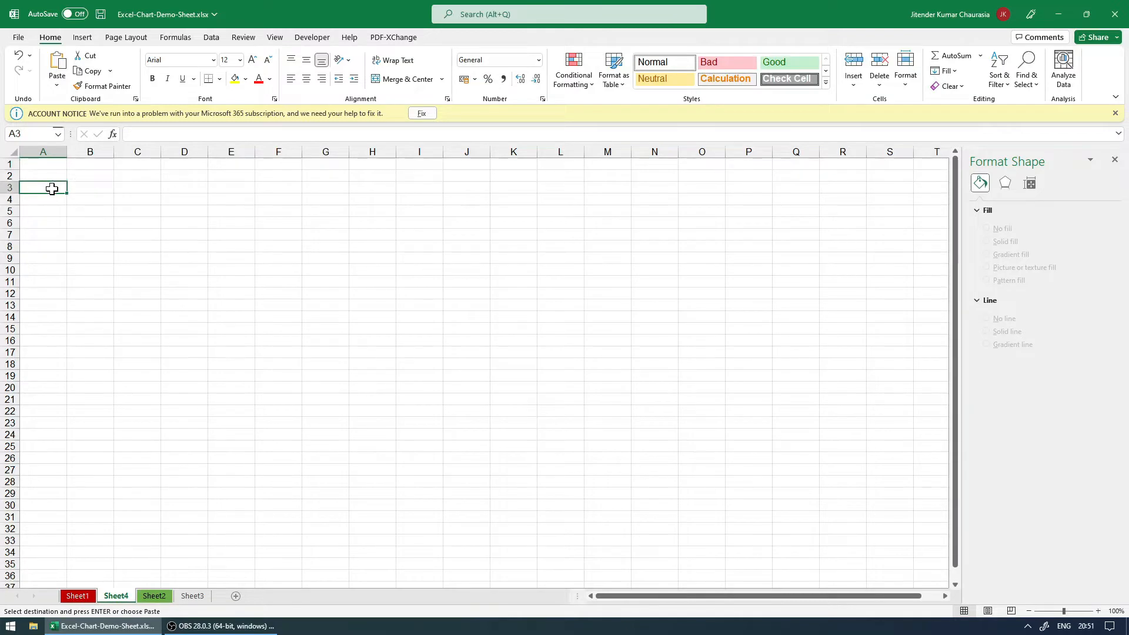
key(ctrl+v)
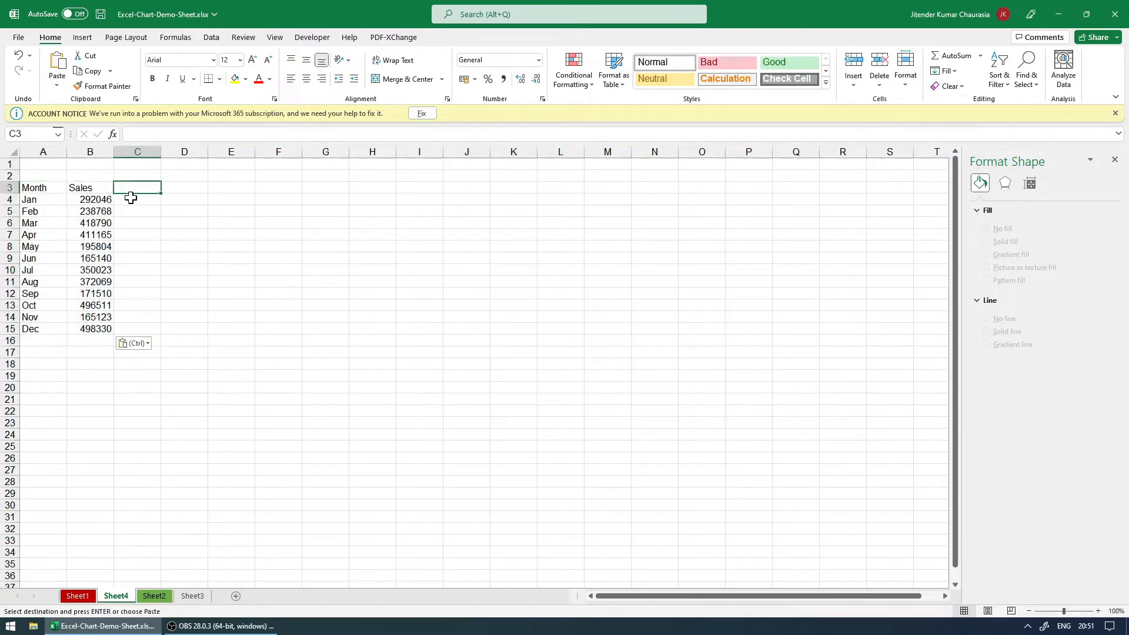
click(90, 176)
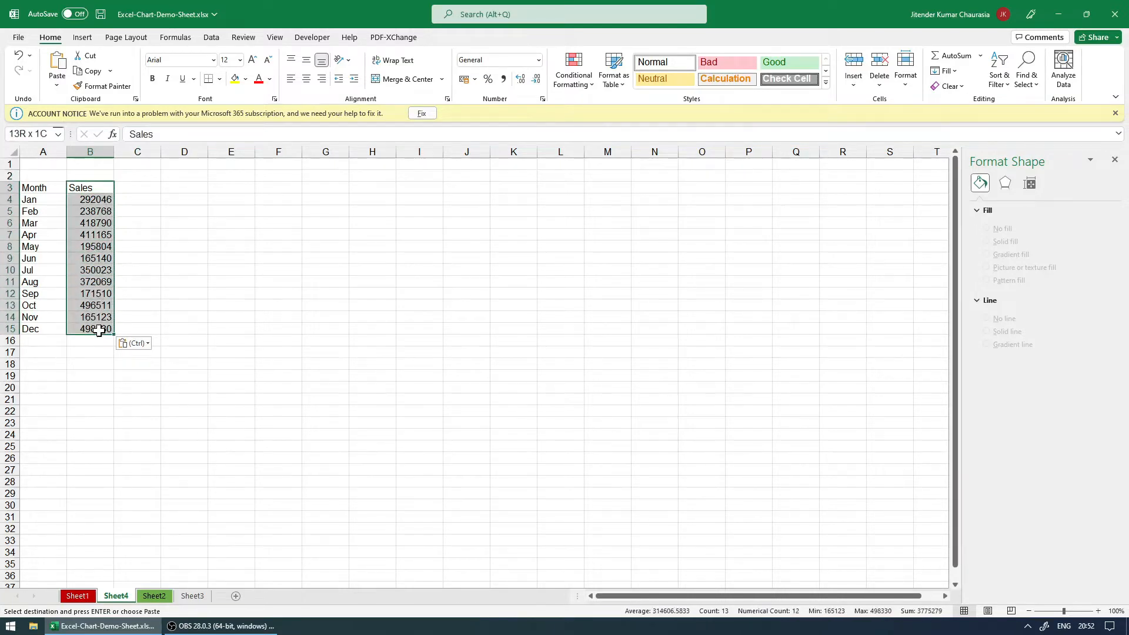
click(90, 187)
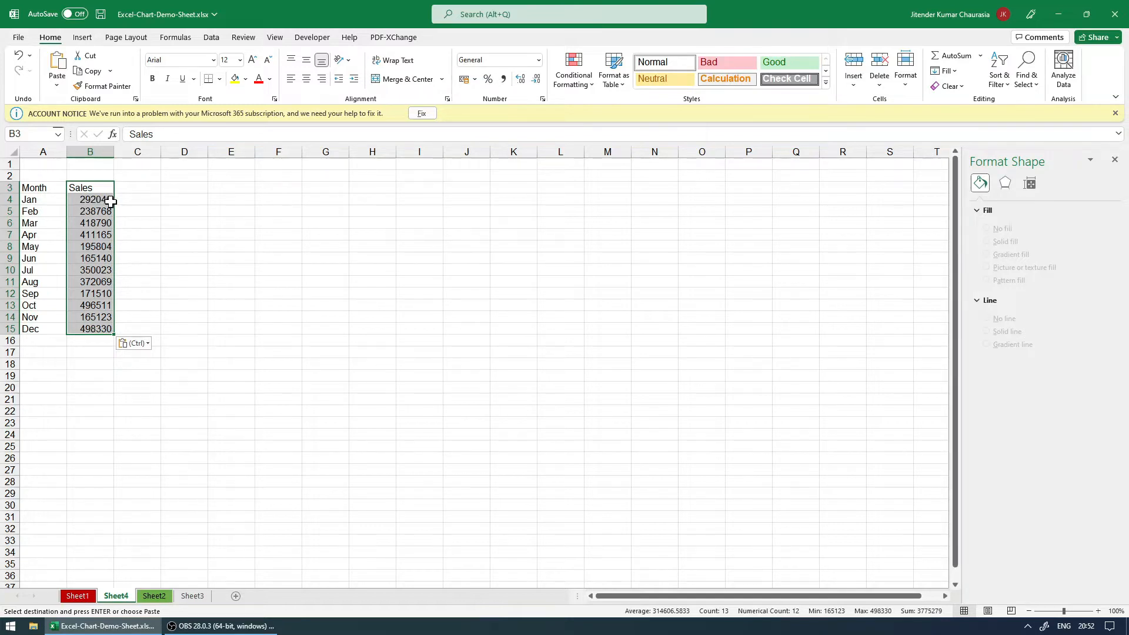
mouse_move(192, 226)
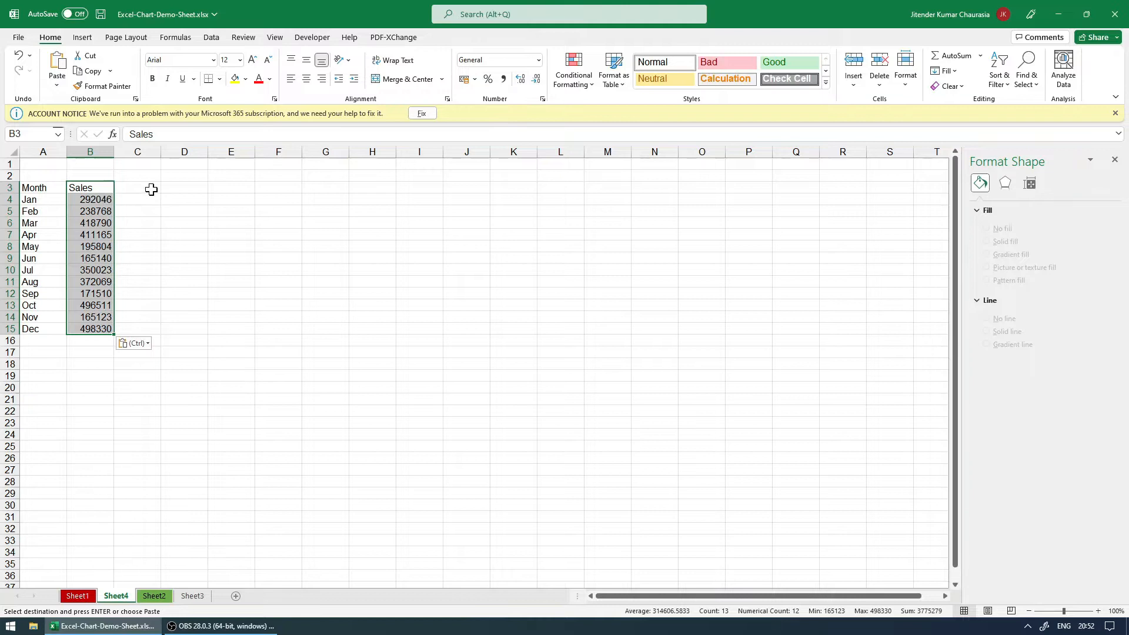
Step: Enter =(B4/100000) in C4 to express January's sales in lakhs
click(137, 199)
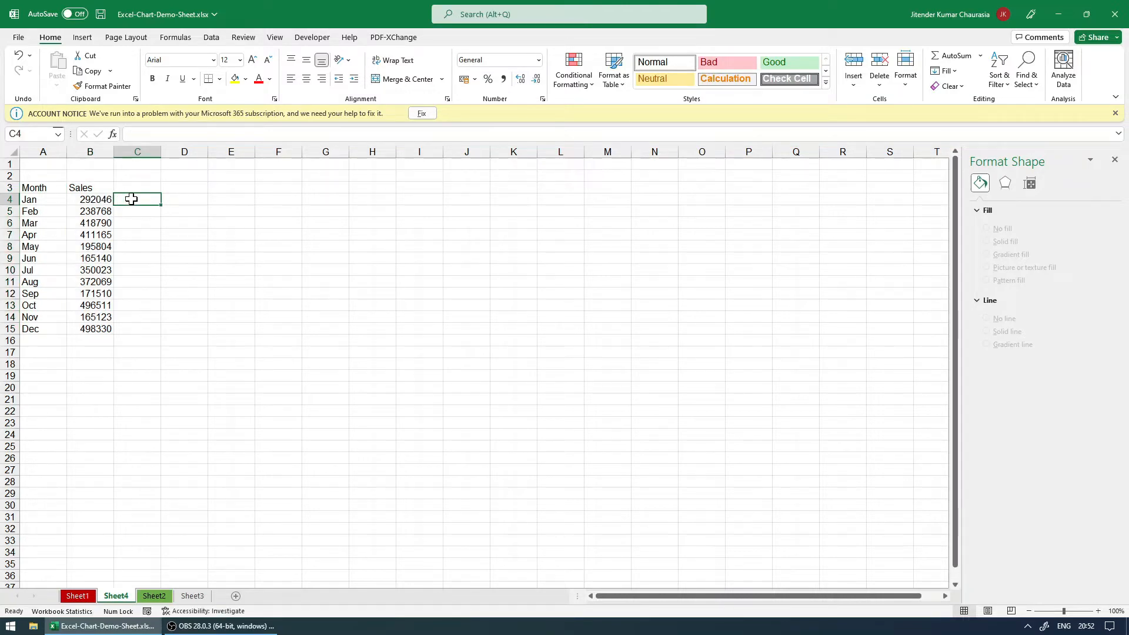
click(137, 211)
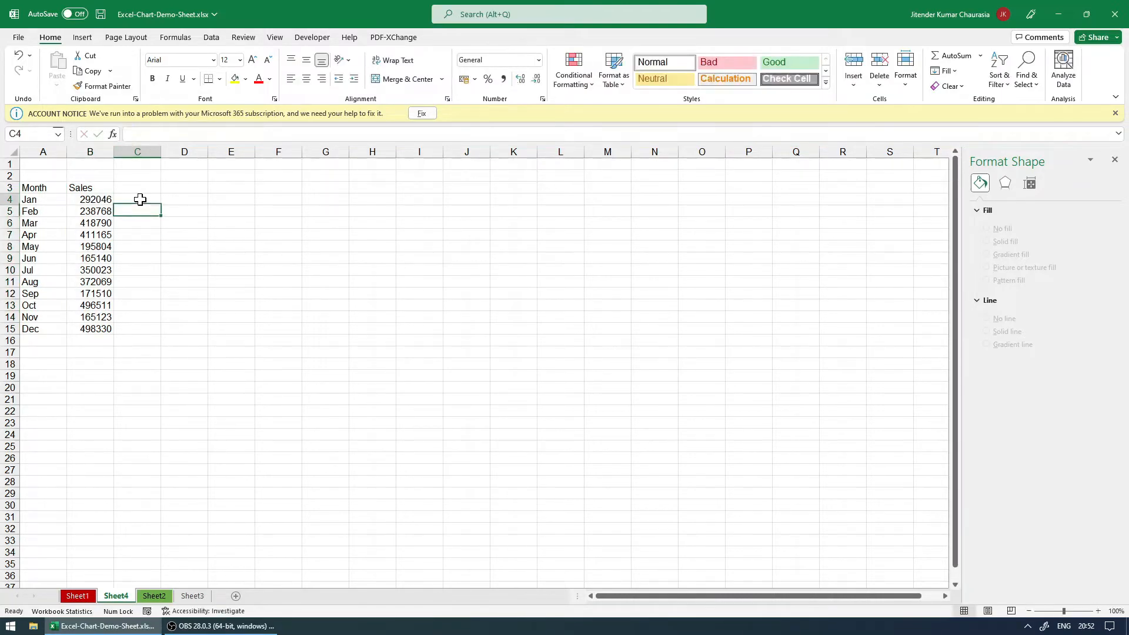
double_click(137, 198)
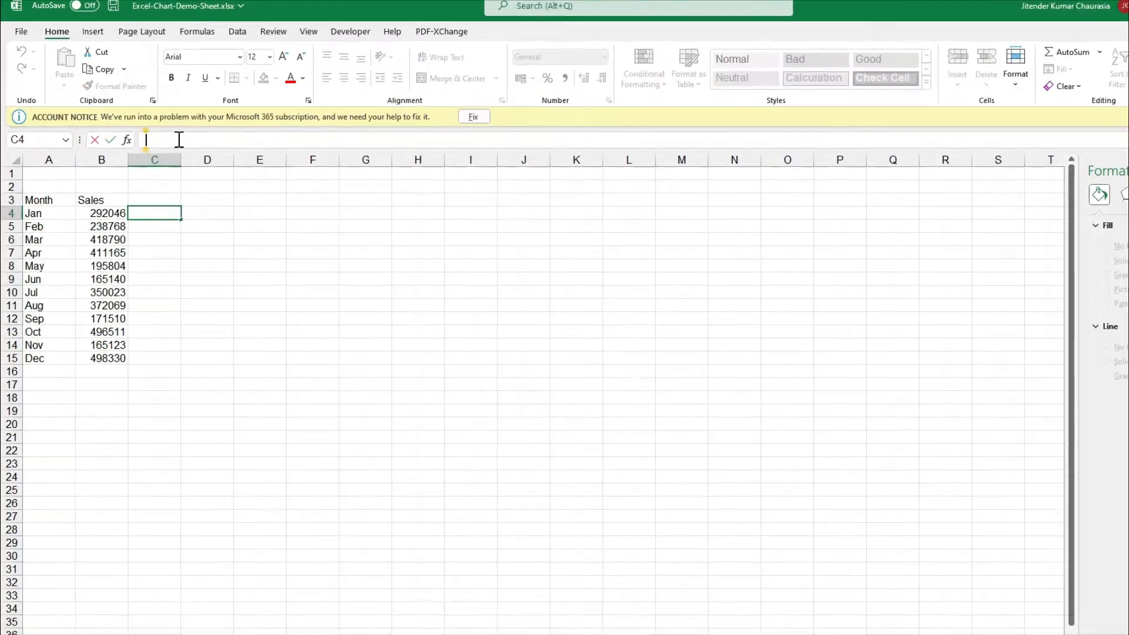
text(=()
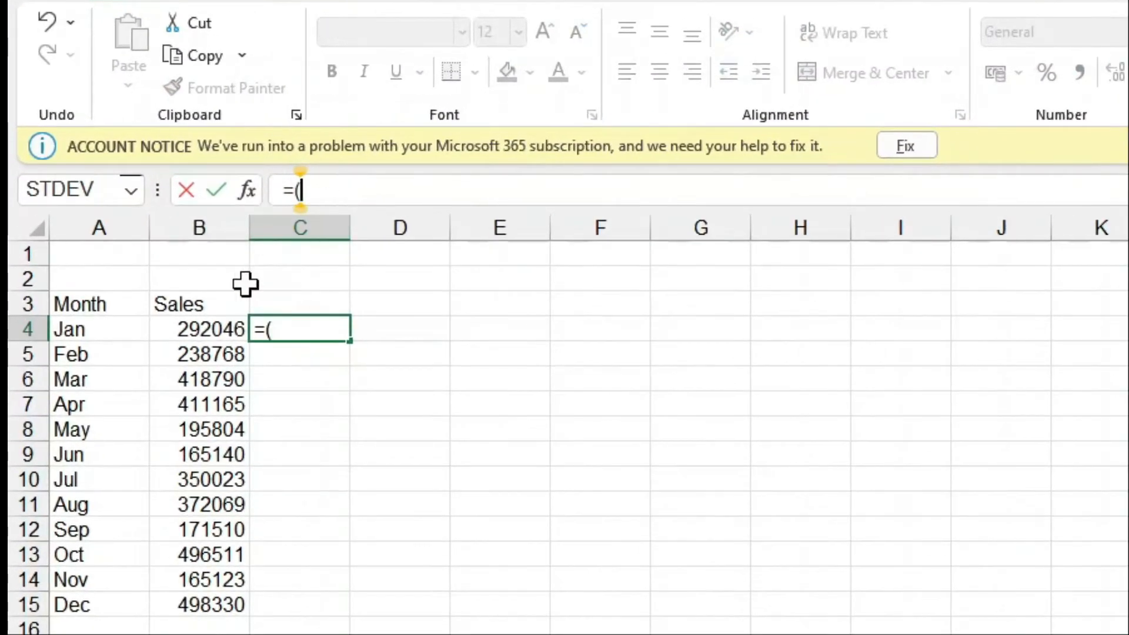
click(199, 329)
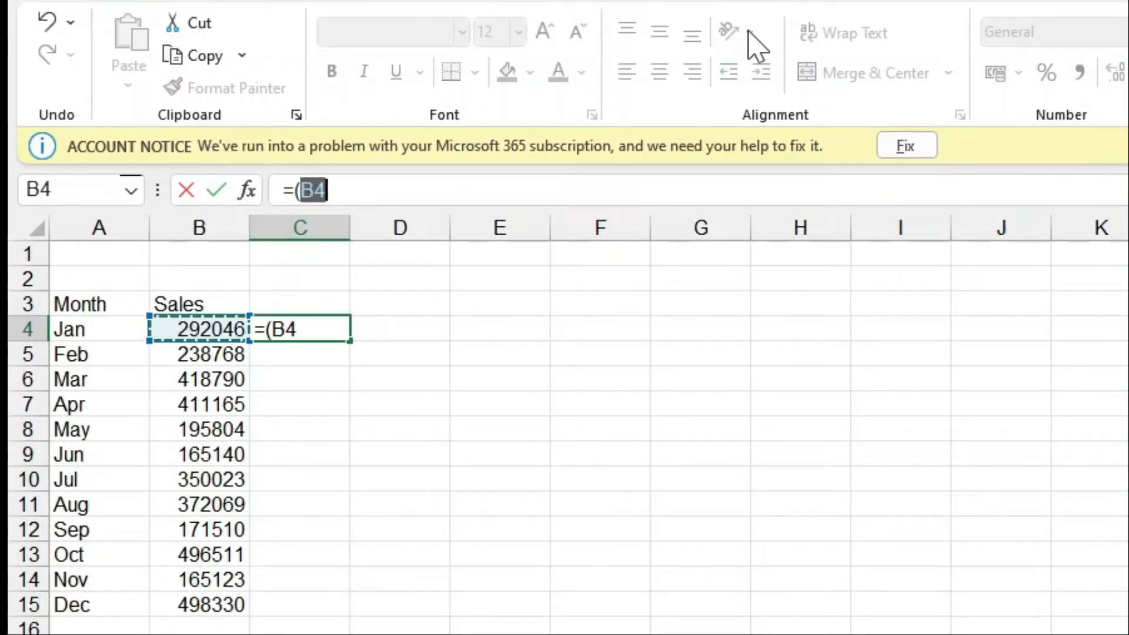
text(/10000)
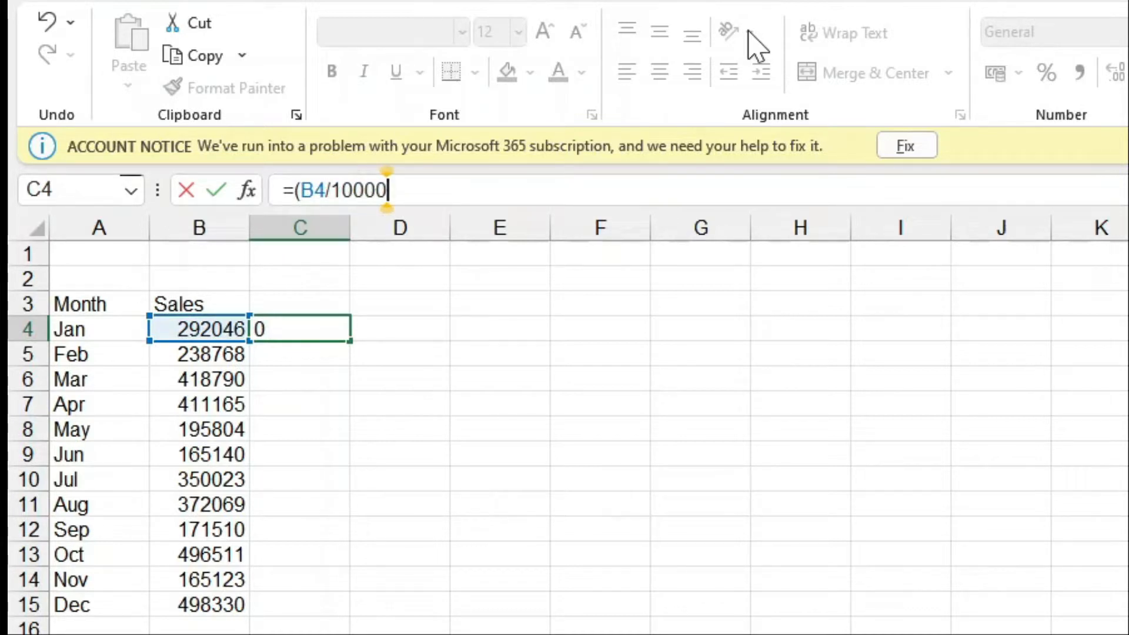
text(0))
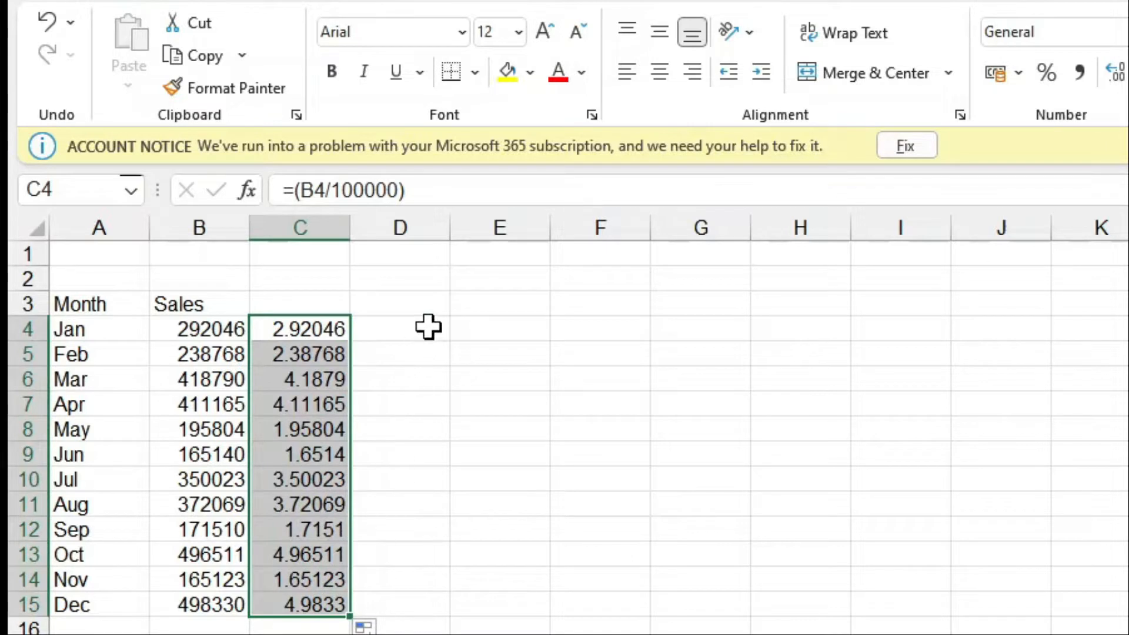
click(399, 329)
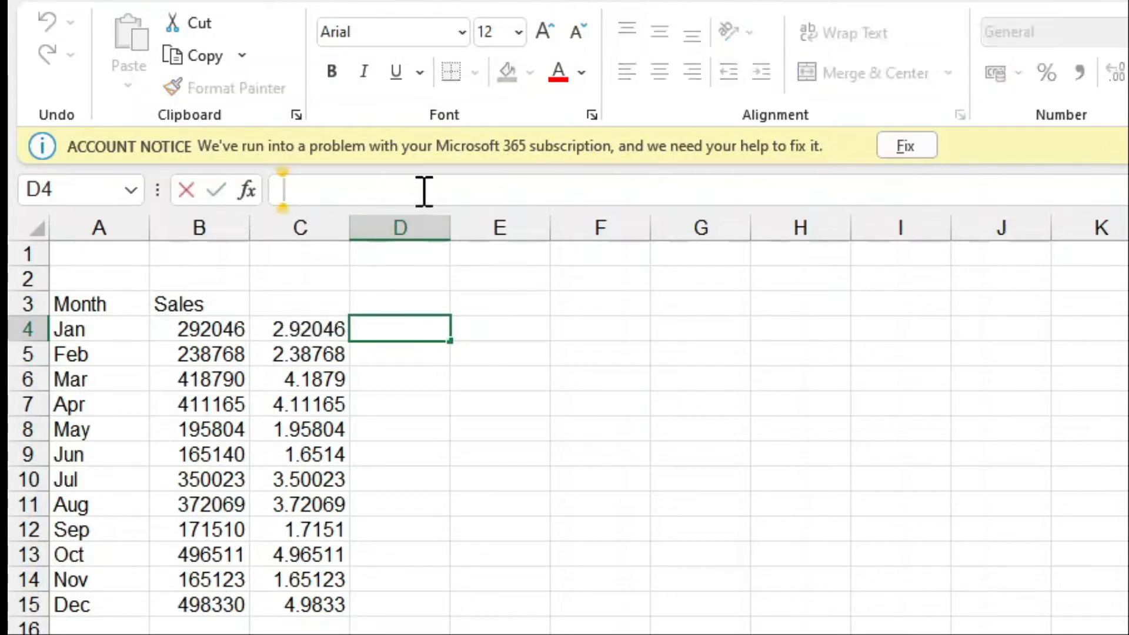
Step: Enter =ROUND(C4,2) in D4 to round the lakh value to two decimals
click(400, 330)
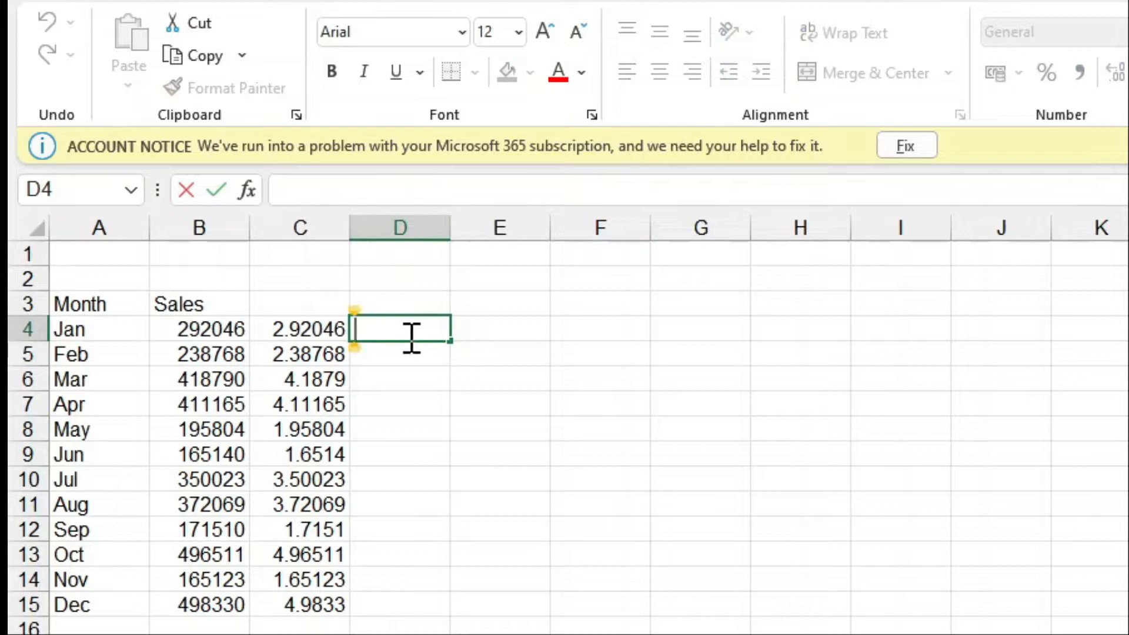
text(=)
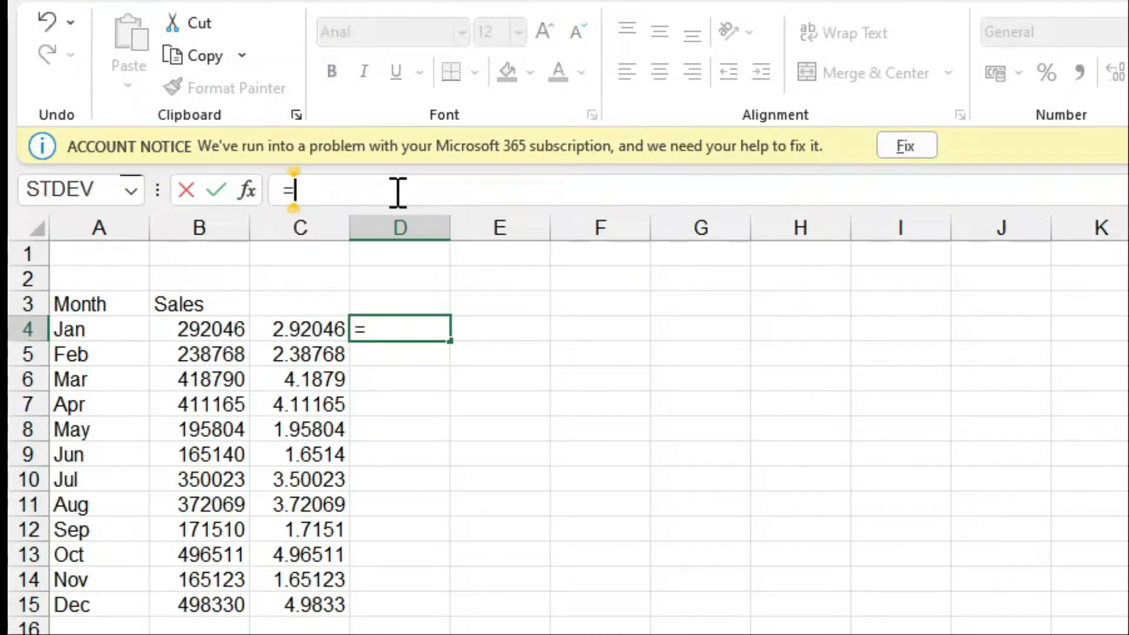
text(roun)
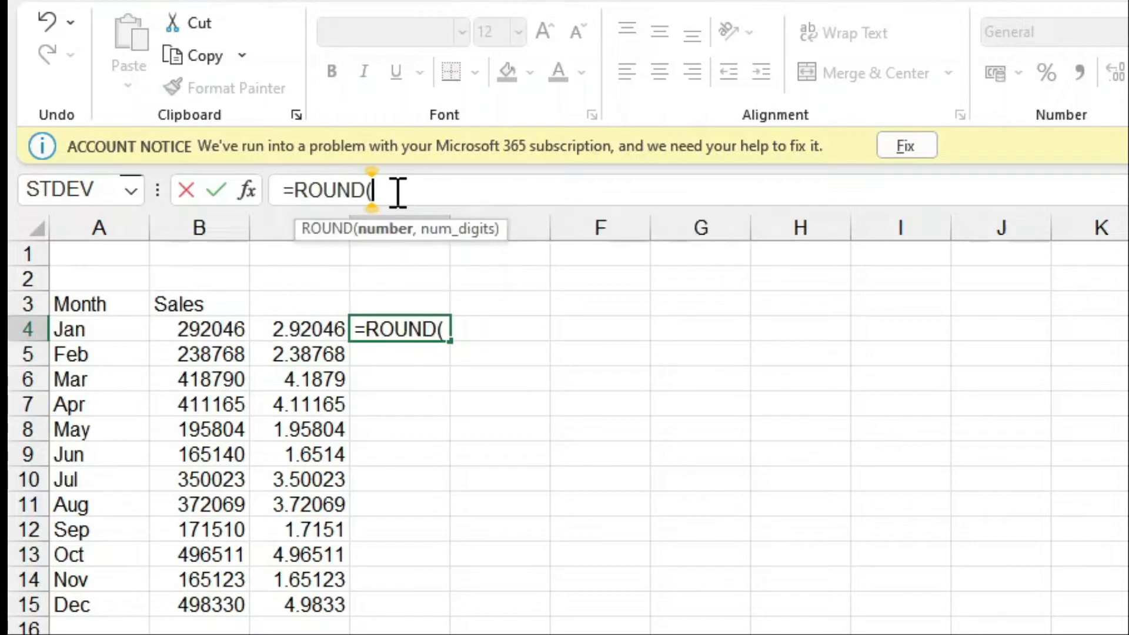
click(298, 329)
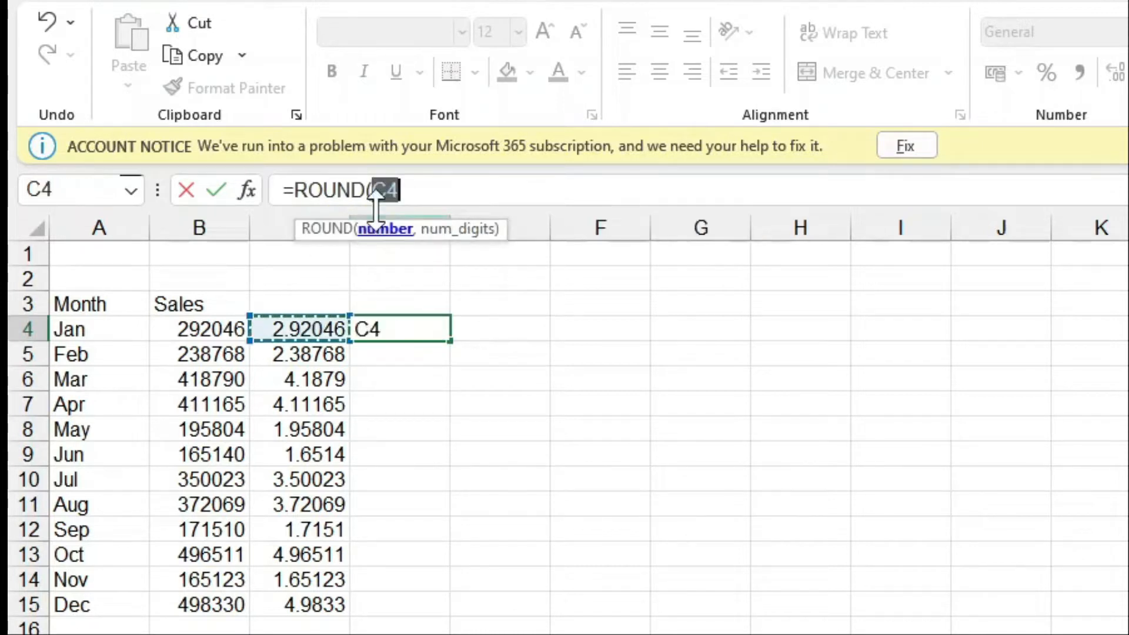
click(475, 190)
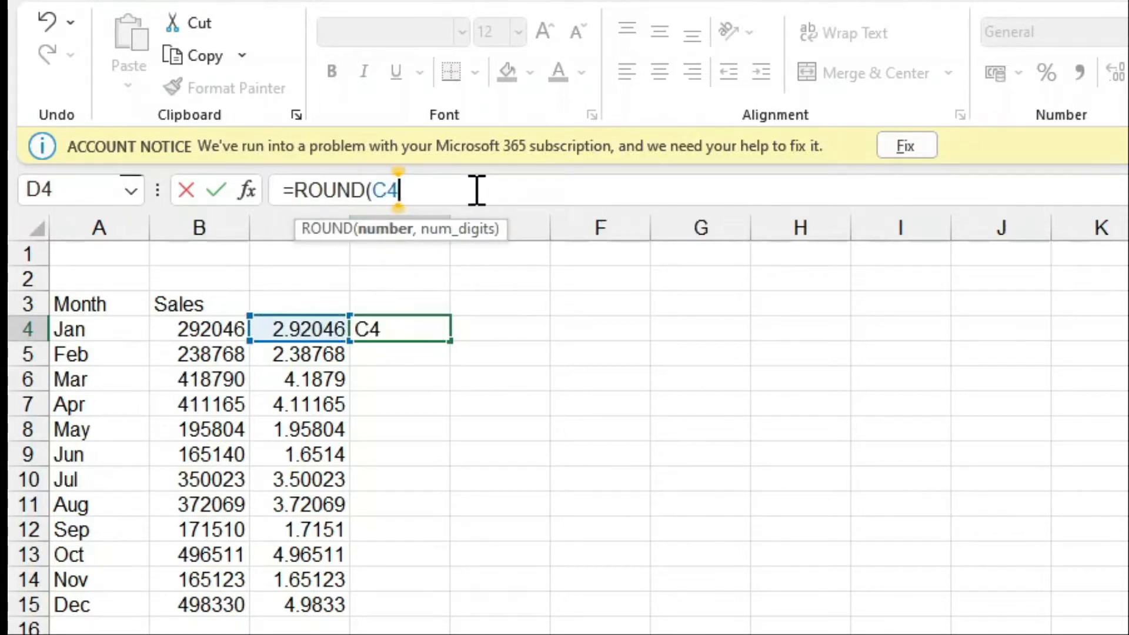
text(,)
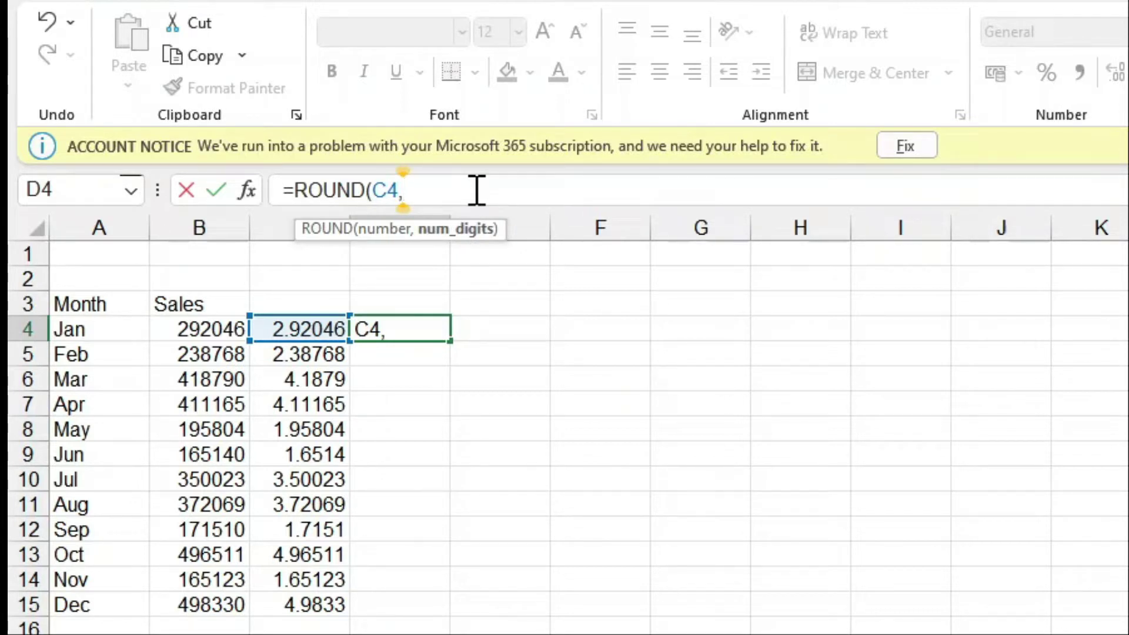
mouse_move(302, 331)
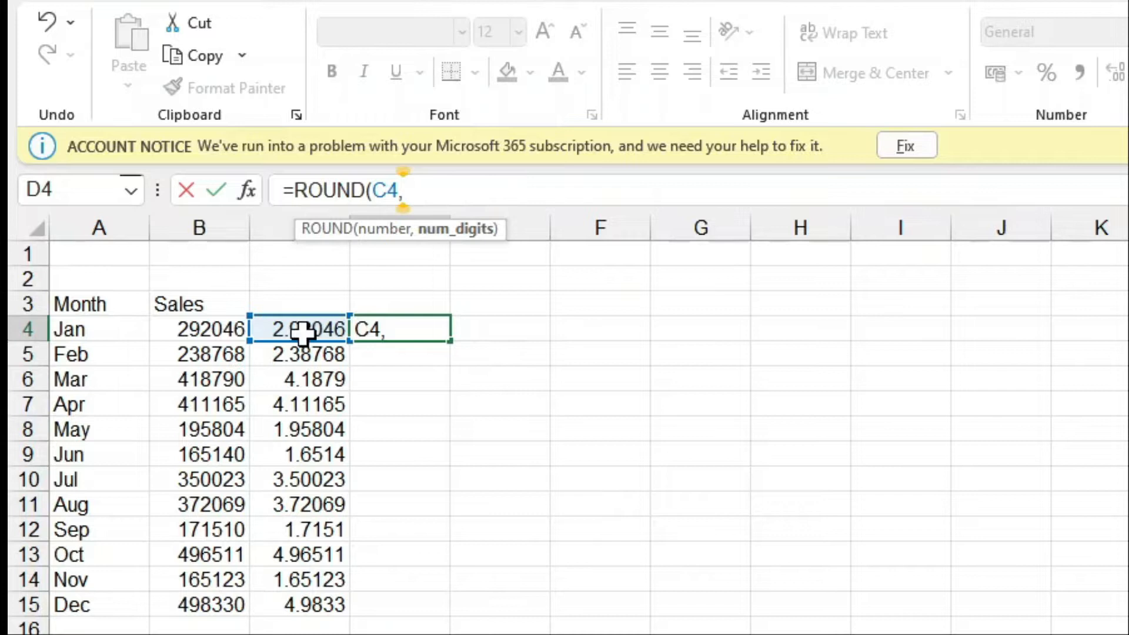
mouse_move(720, 151)
text(2))
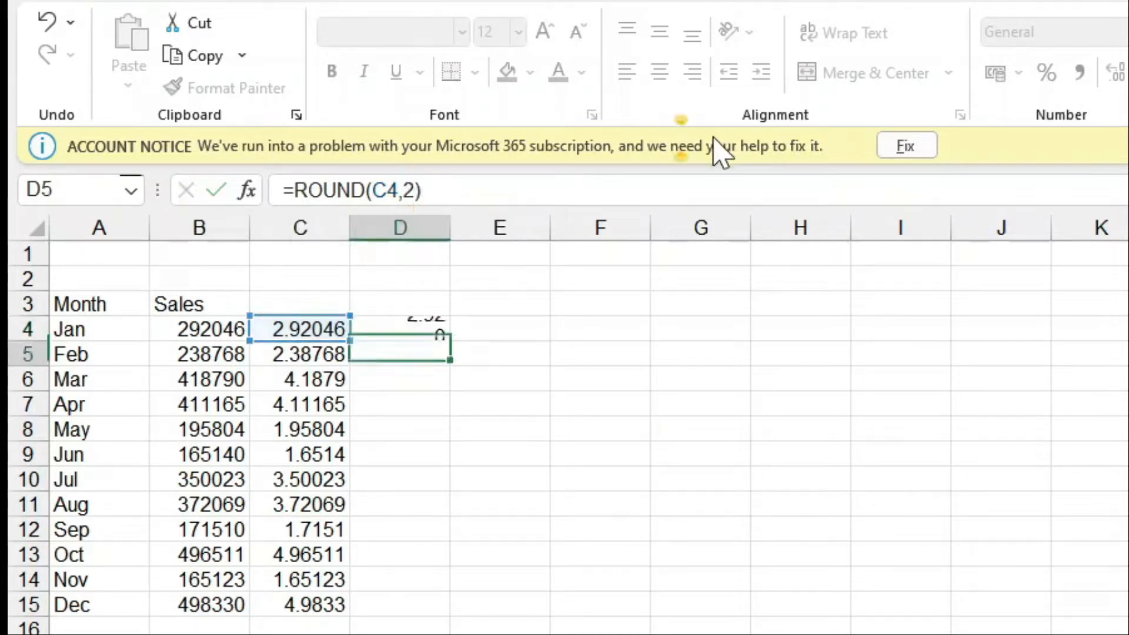
click(400, 329)
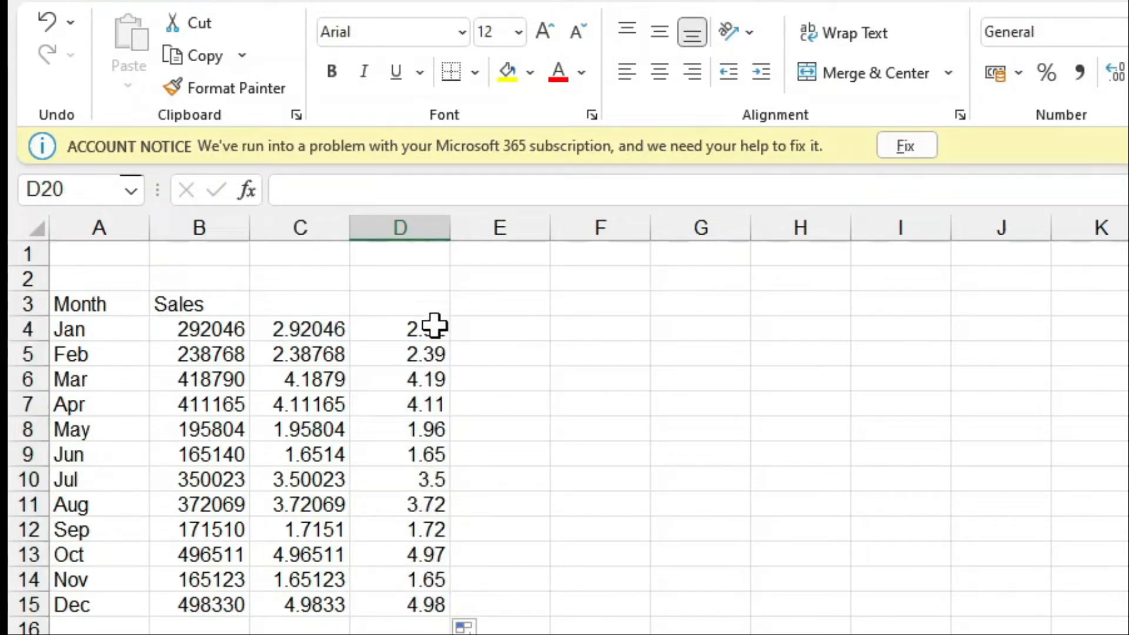
click(498, 354)
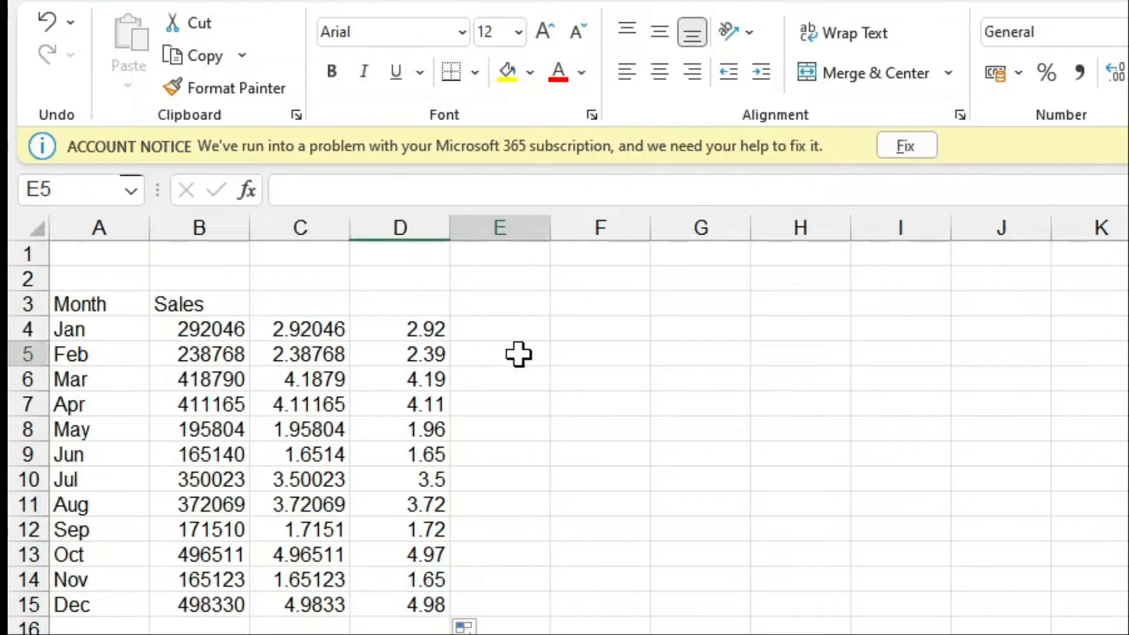
click(699, 329)
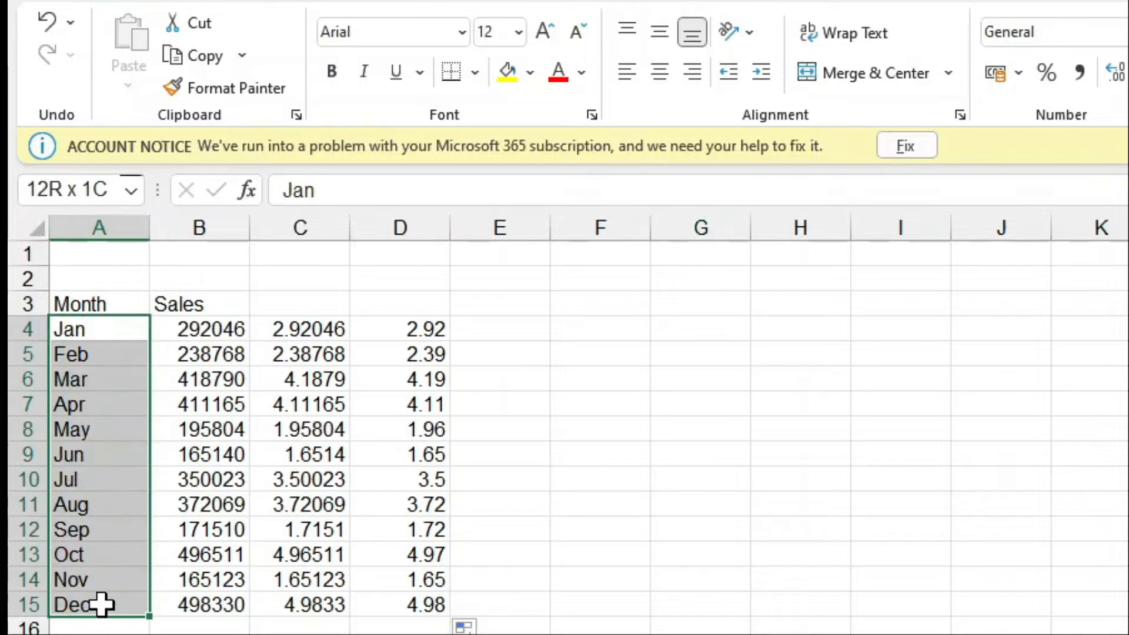
Step: Insert a recommended clustered column chart of months Jan–Dec against rounded values D4:D15
click(347, 298)
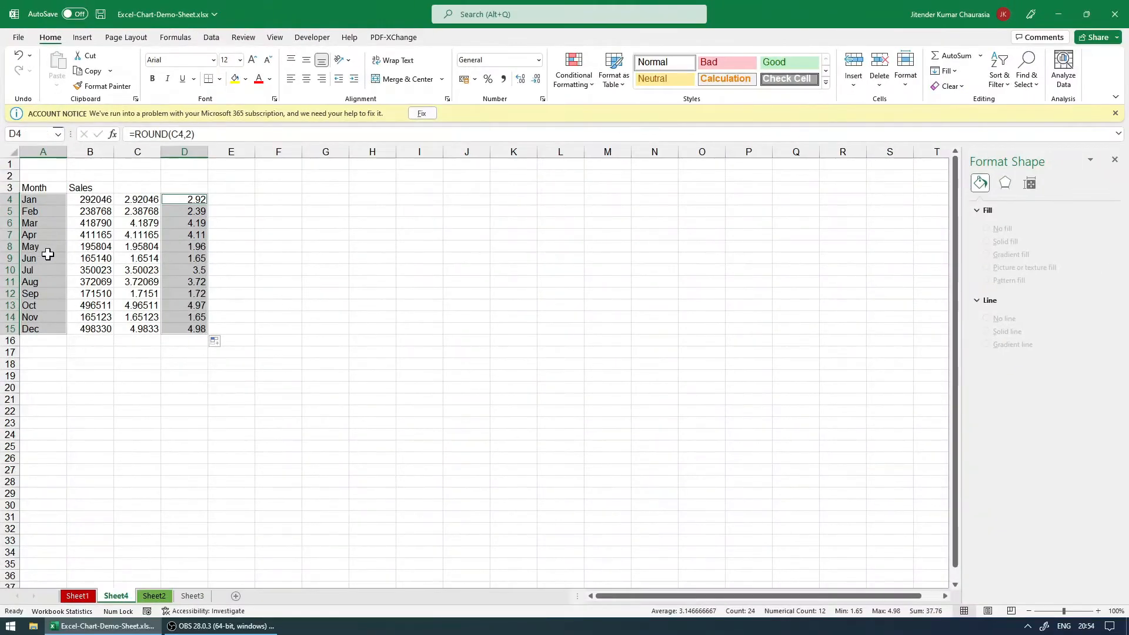
click(81, 36)
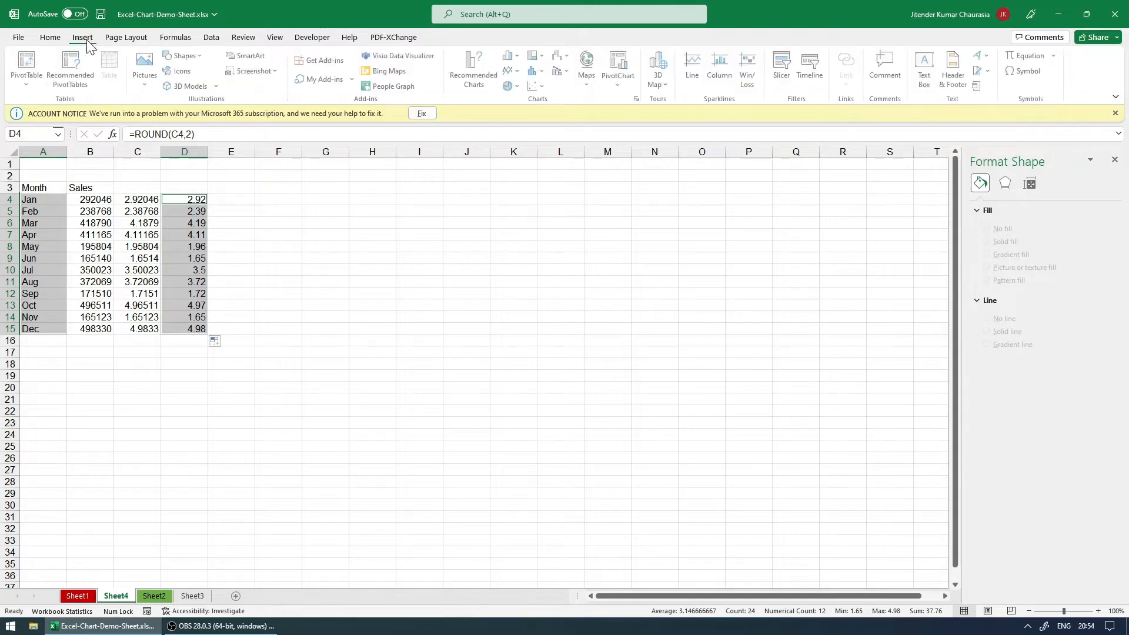
mouse_move(473, 68)
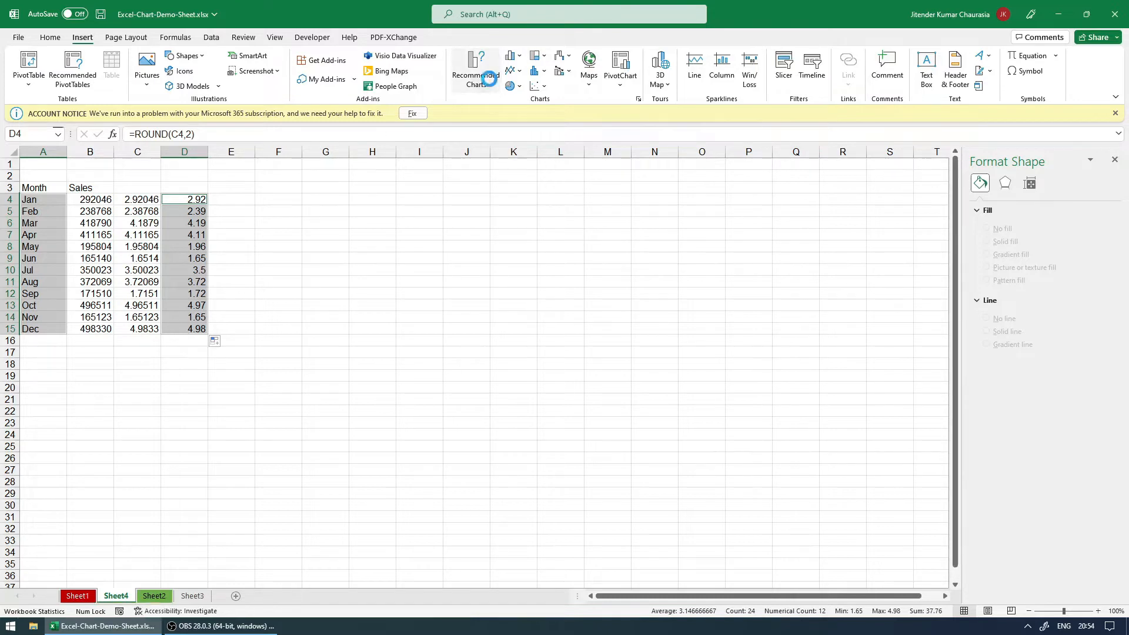
click(474, 70)
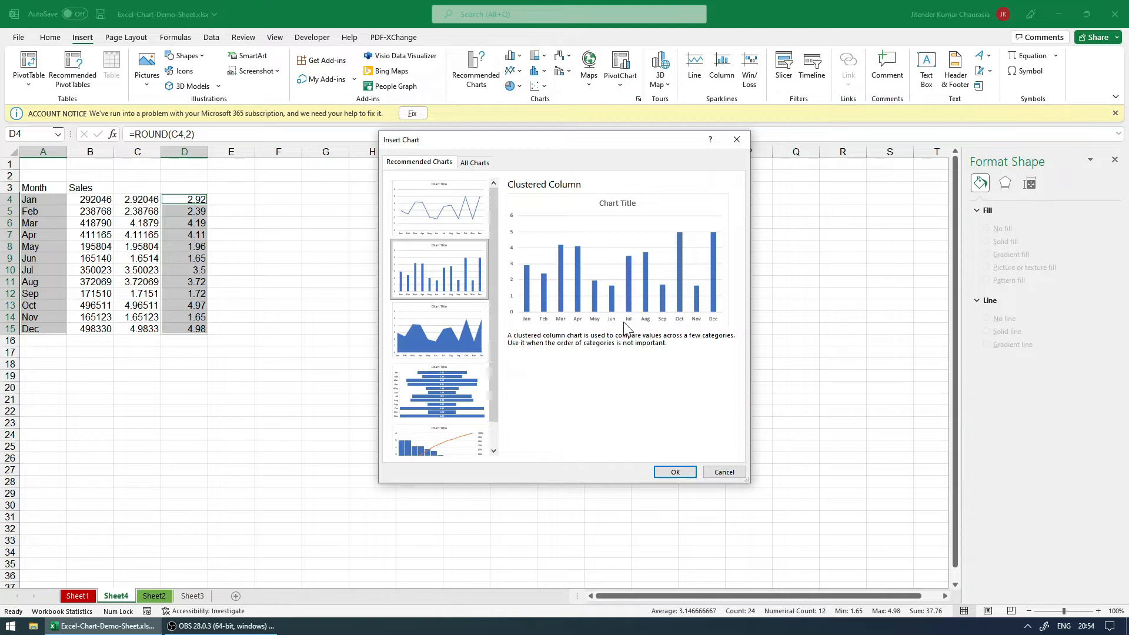
mouse_move(529, 223)
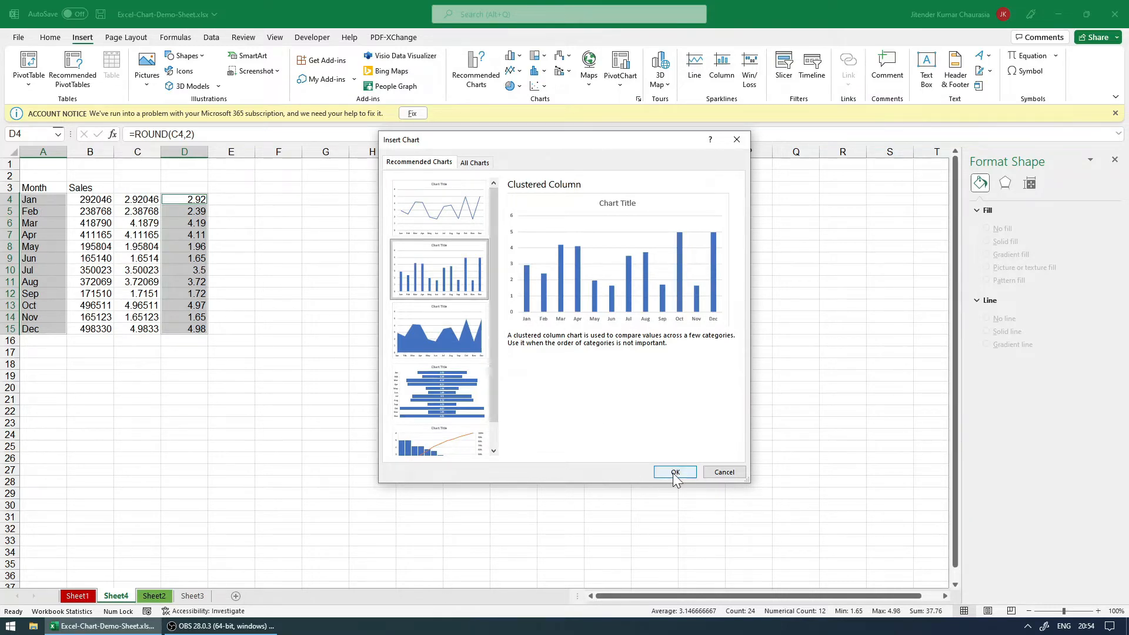
click(674, 472)
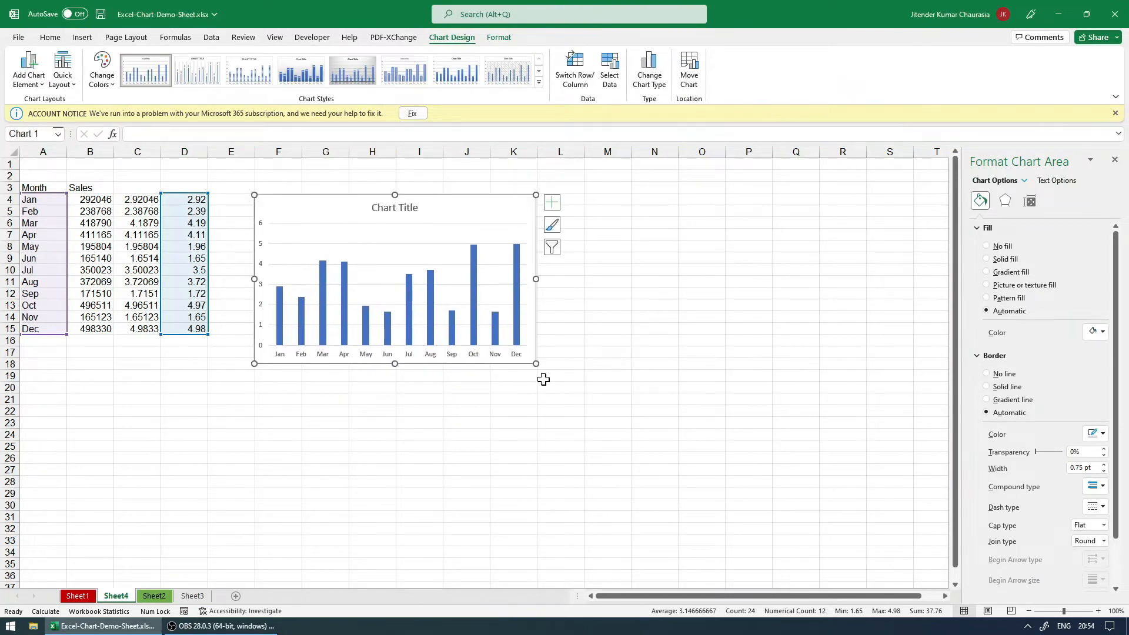
mouse_move(339, 307)
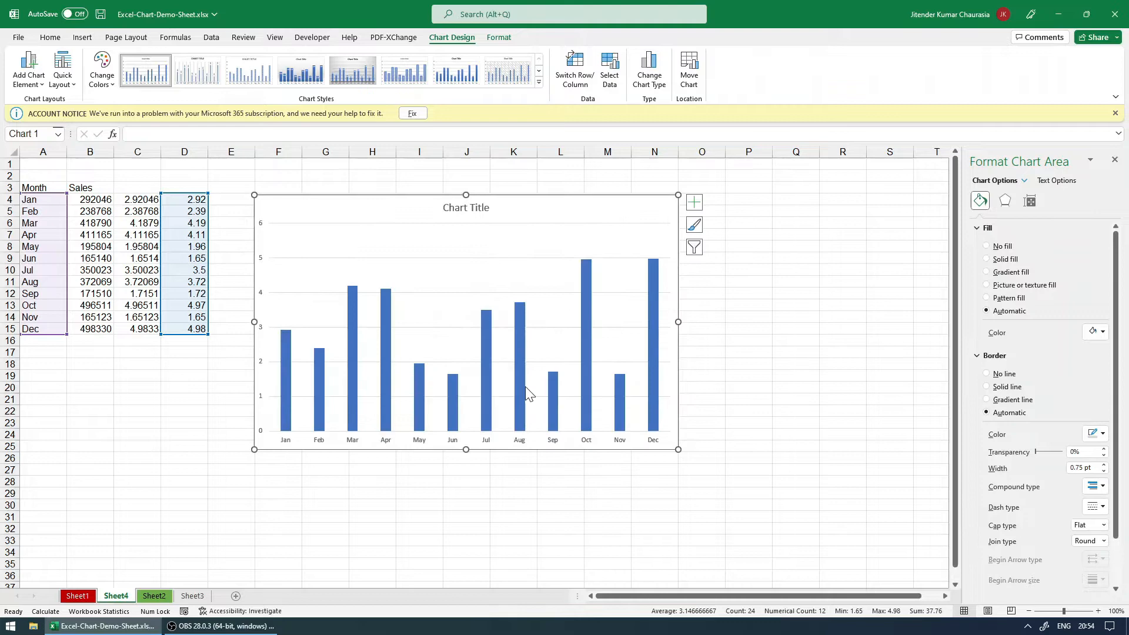
mouse_move(402, 363)
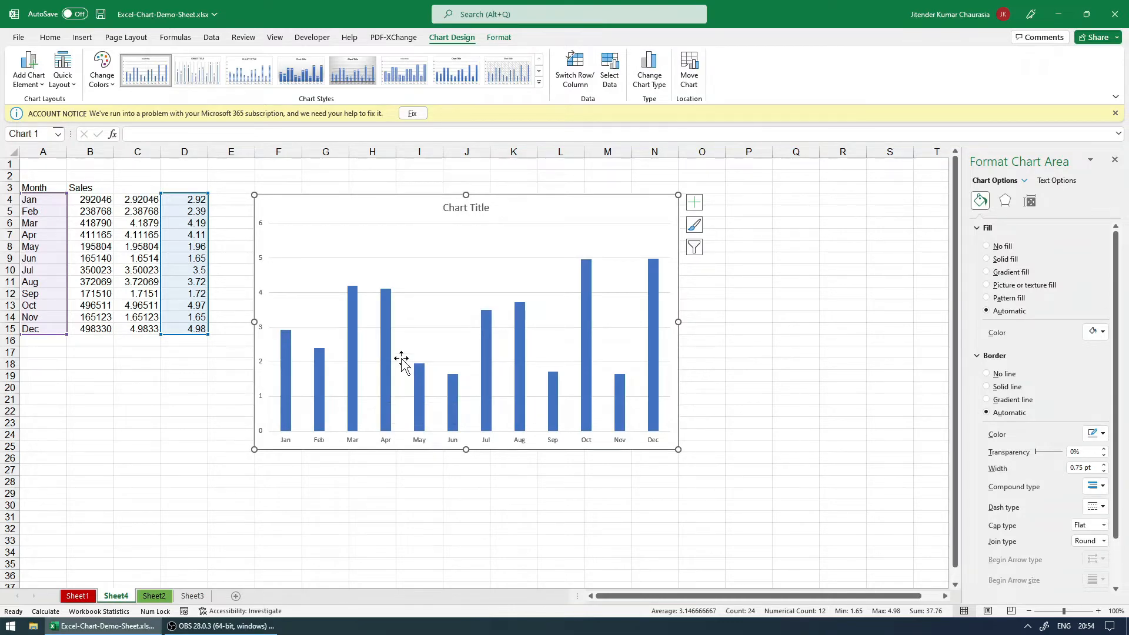
mouse_move(375, 217)
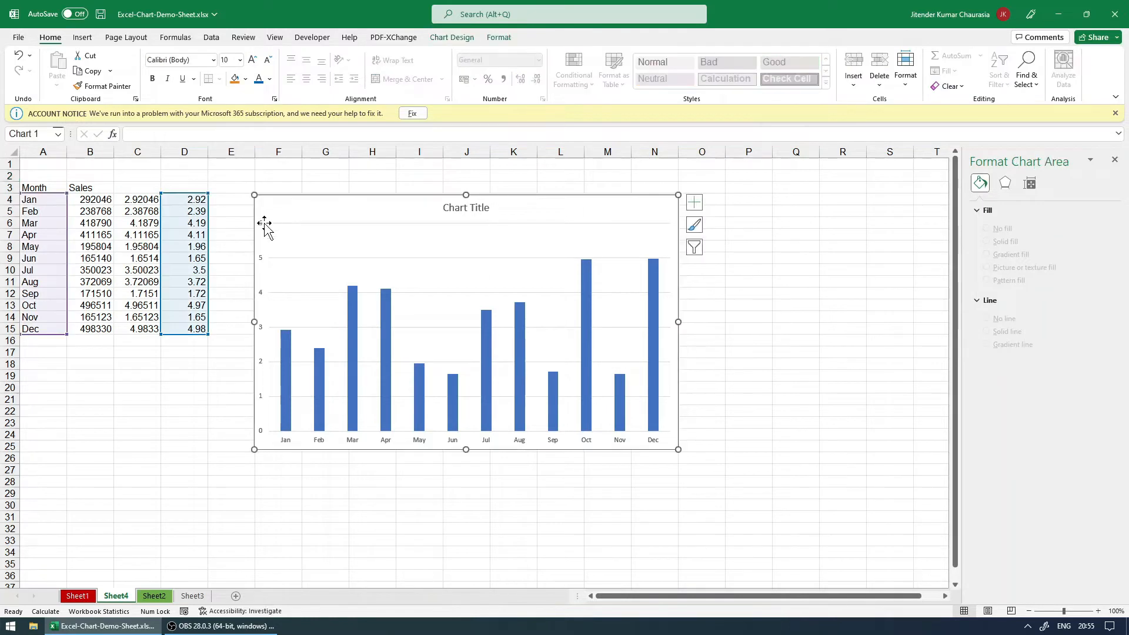
Step: Enlarge the chart's vertical axis numbers by two font-size increments
click(264, 324)
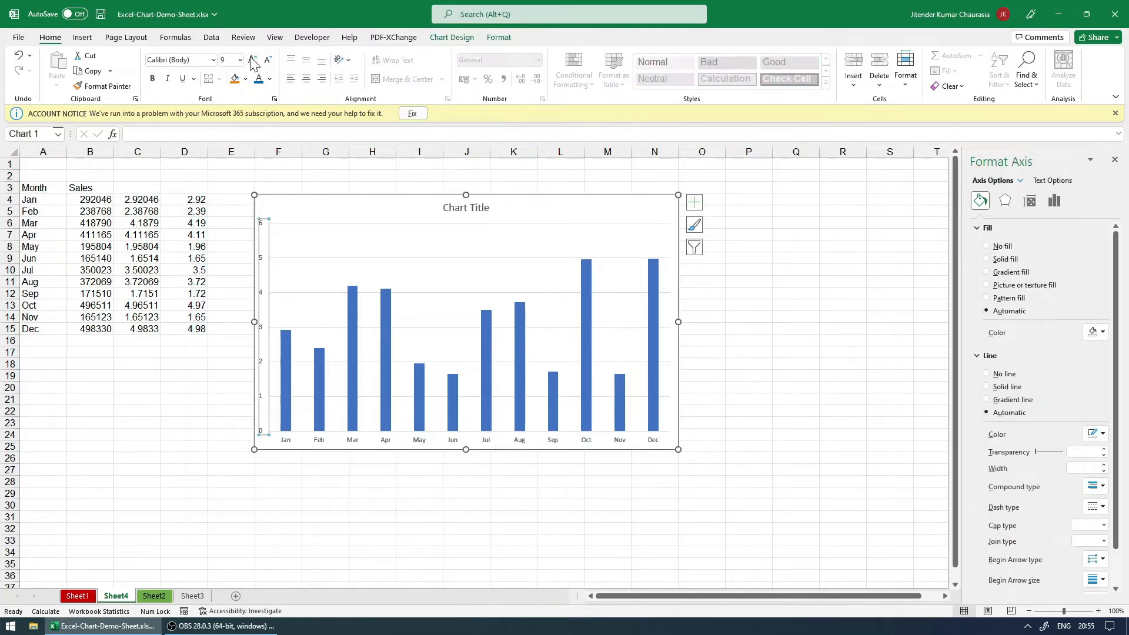
click(253, 61)
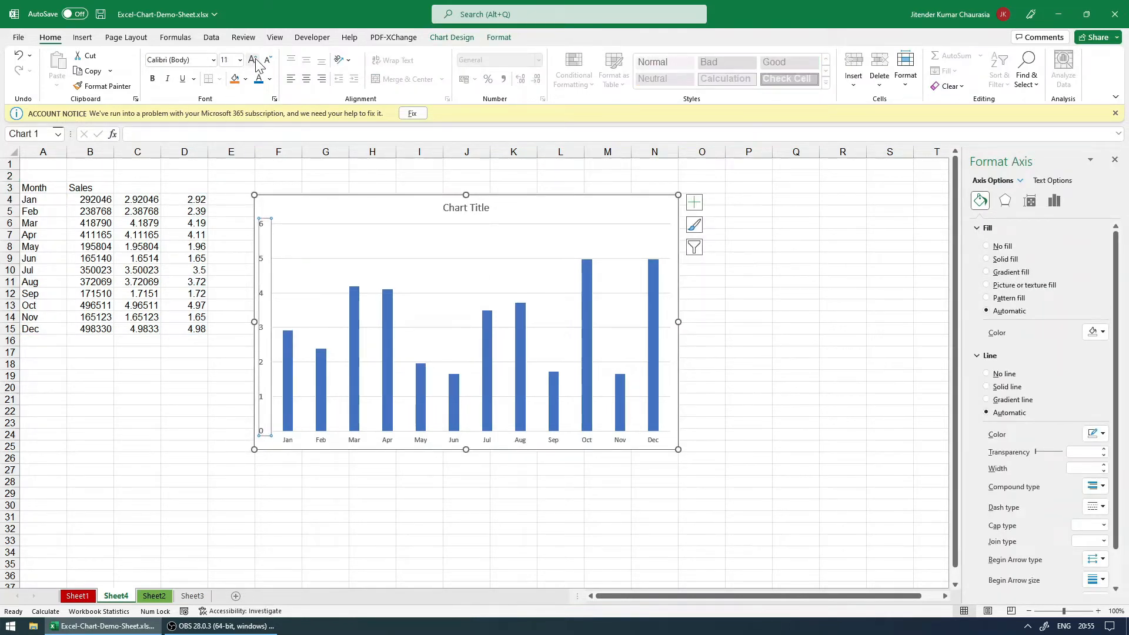
click(252, 60)
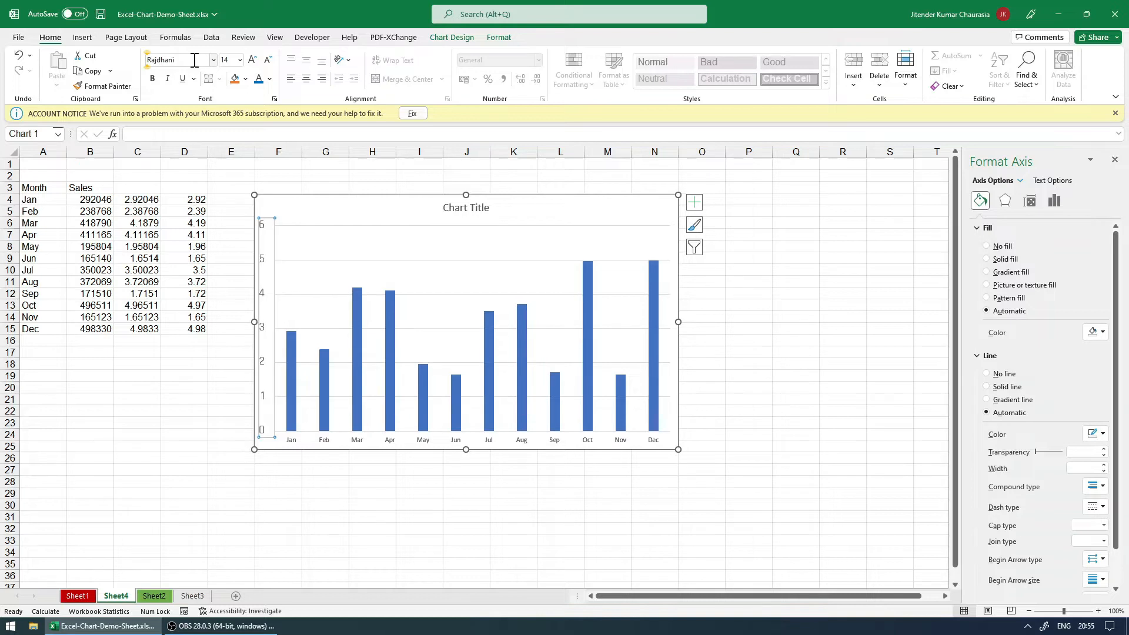
click(231, 352)
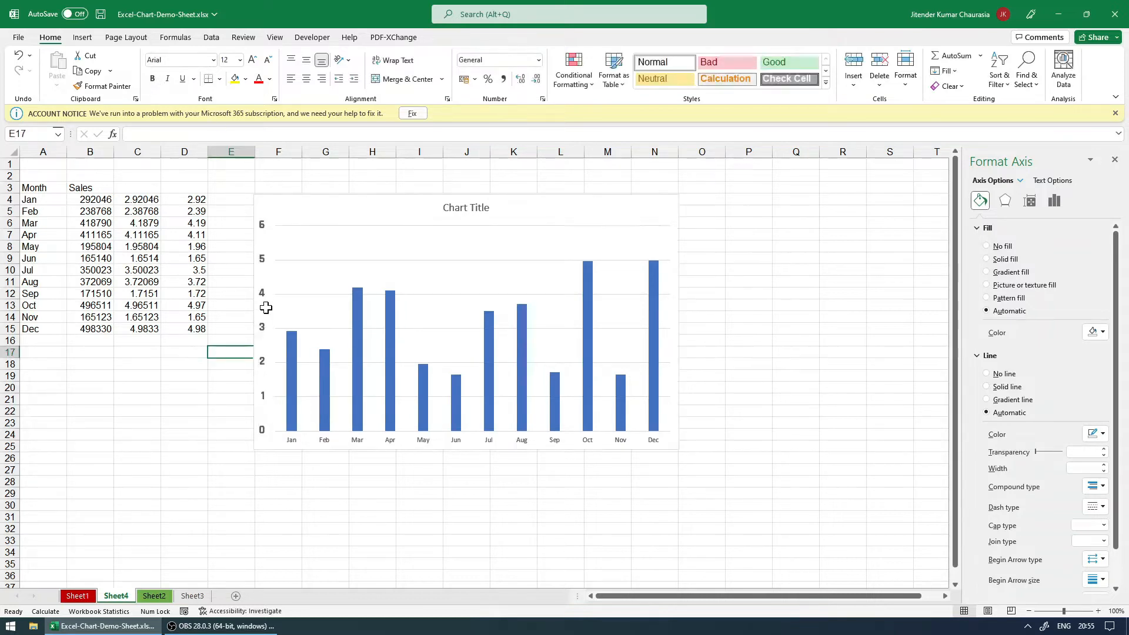
click(262, 324)
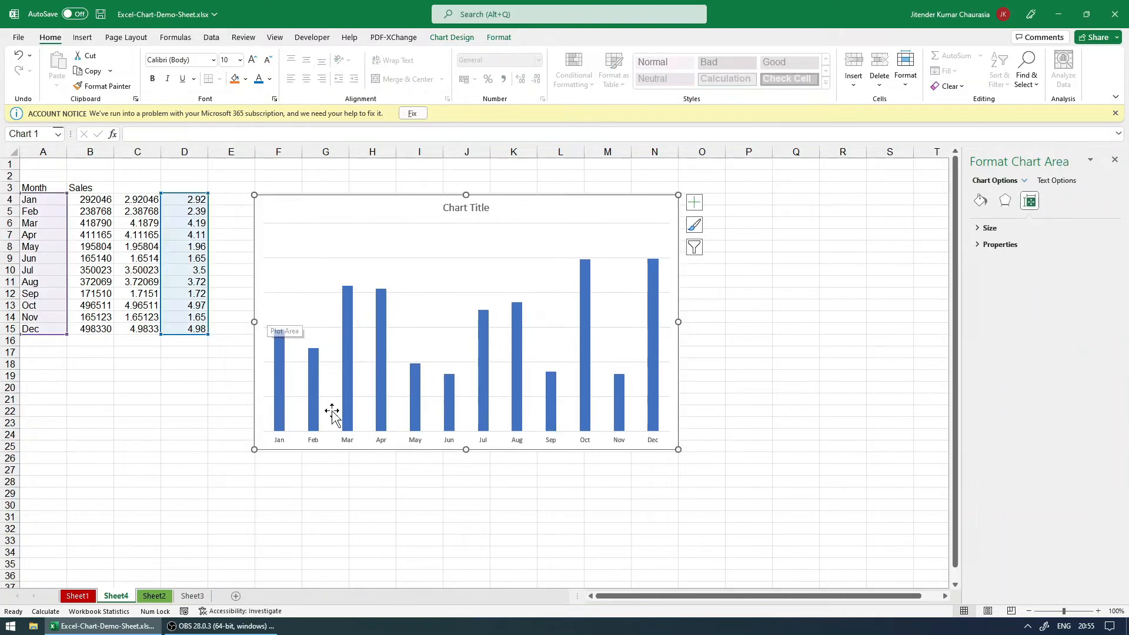
Step: Make the month-axis labels two sizes larger, Rajdhani font, and bold
click(466, 435)
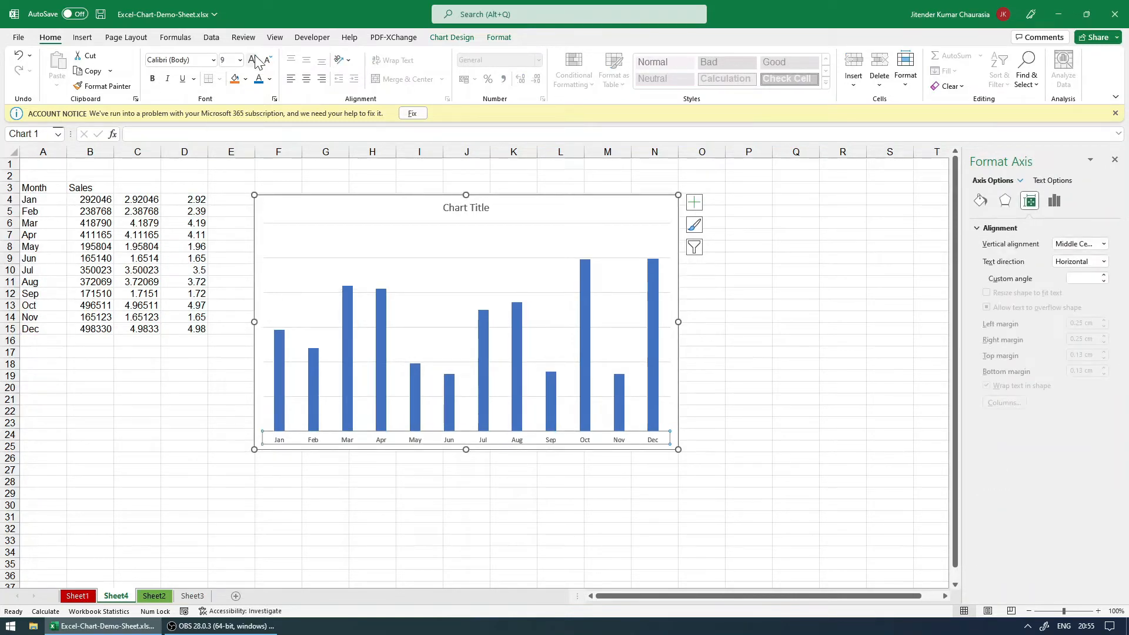
click(253, 60)
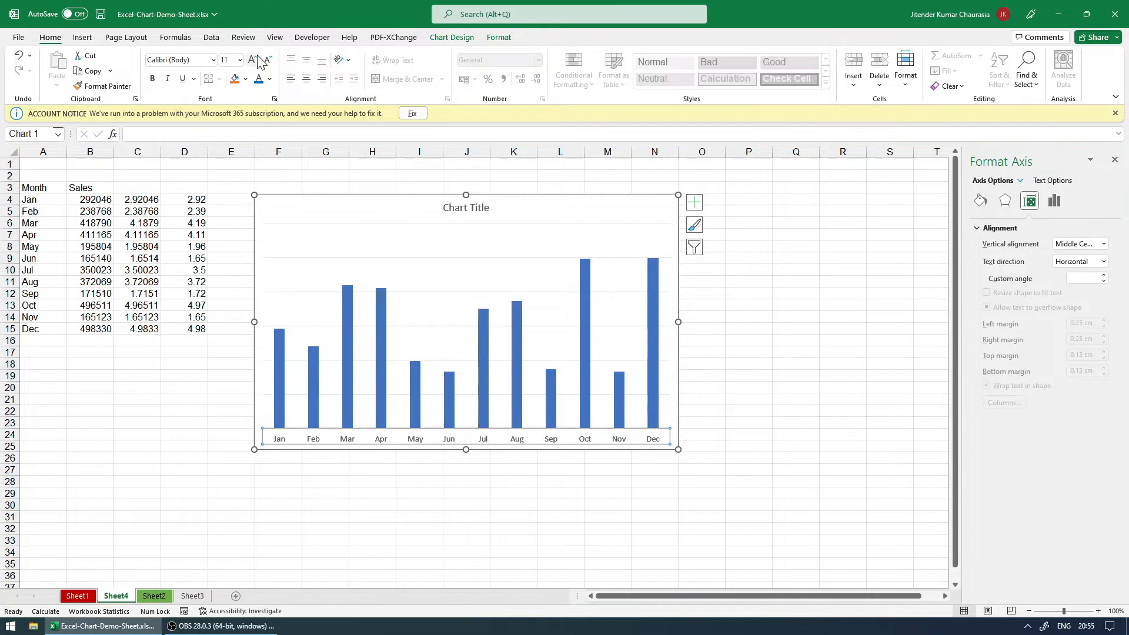
click(253, 60)
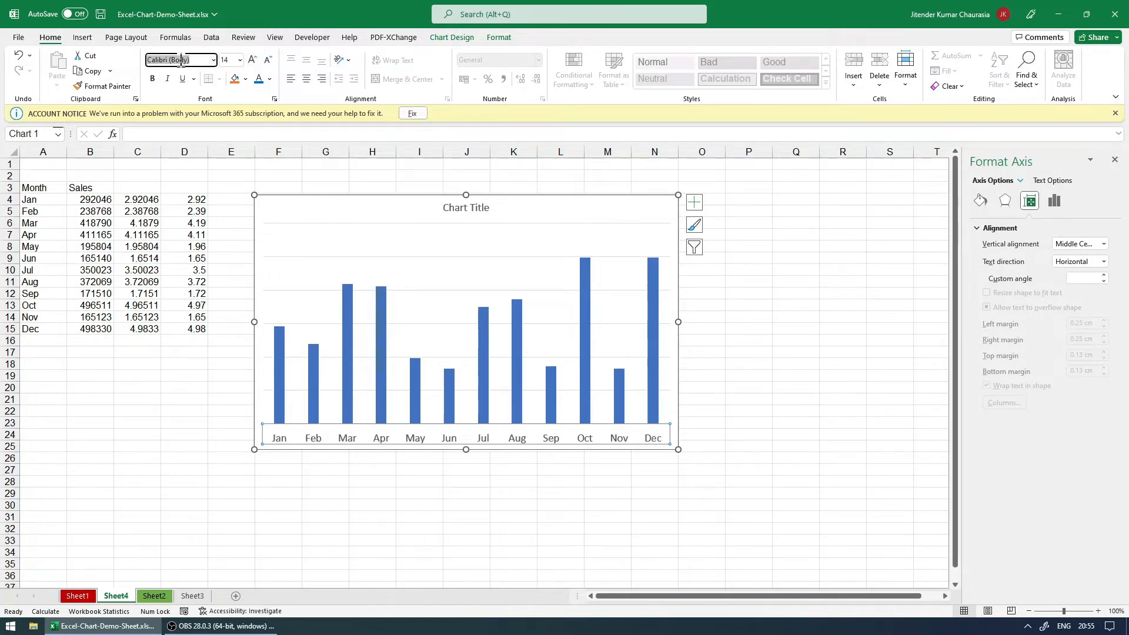
text(Rajdhani)
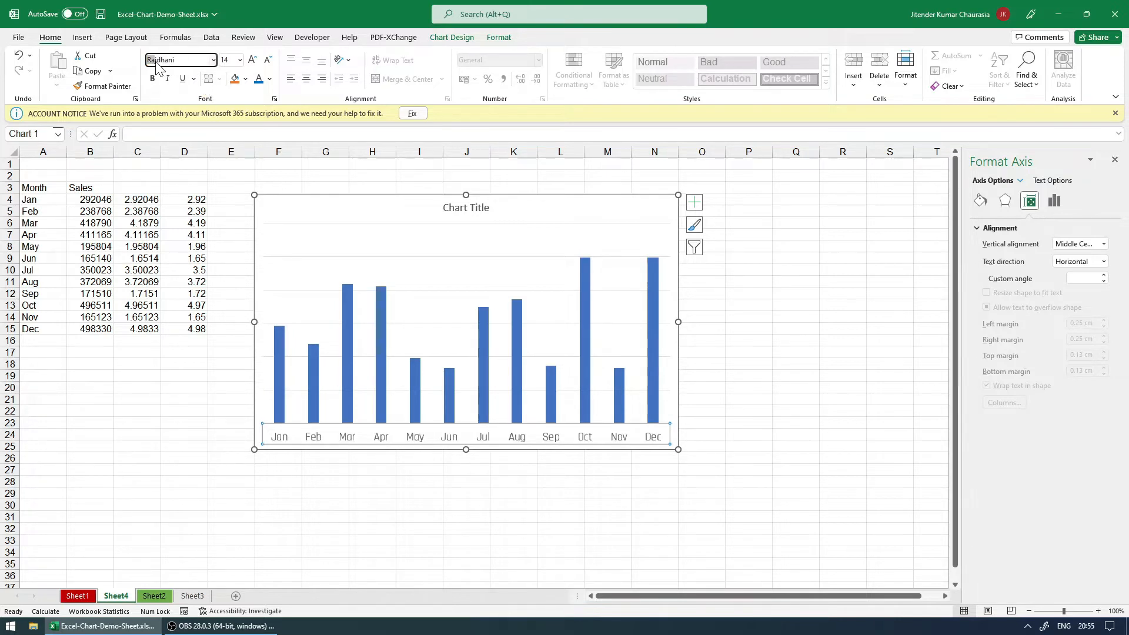
mouse_move(266, 181)
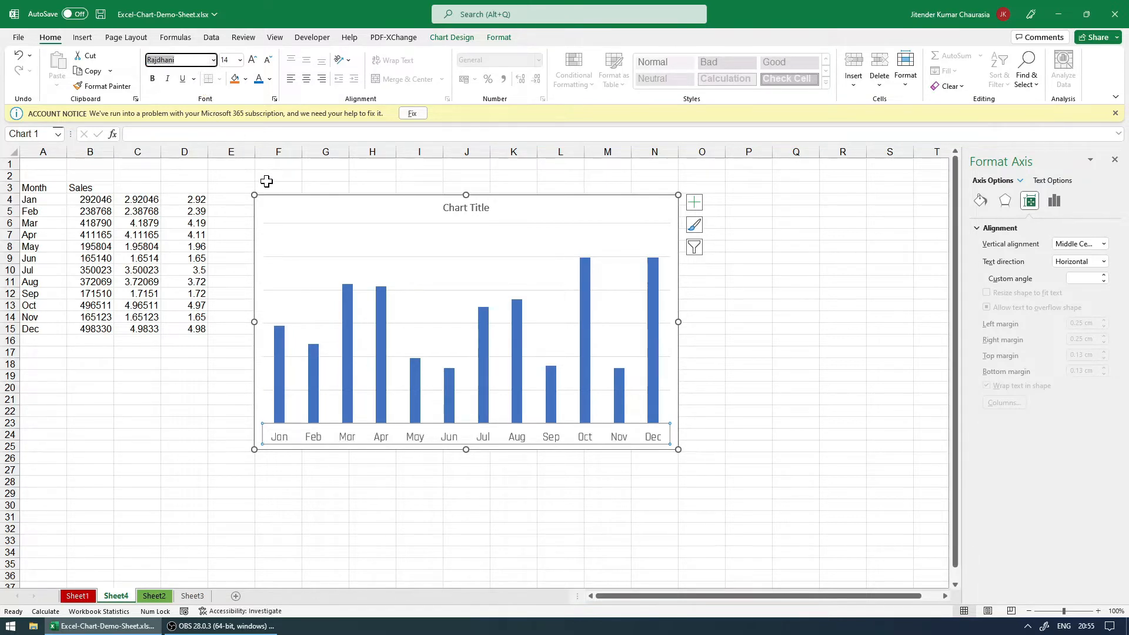
mouse_move(302, 212)
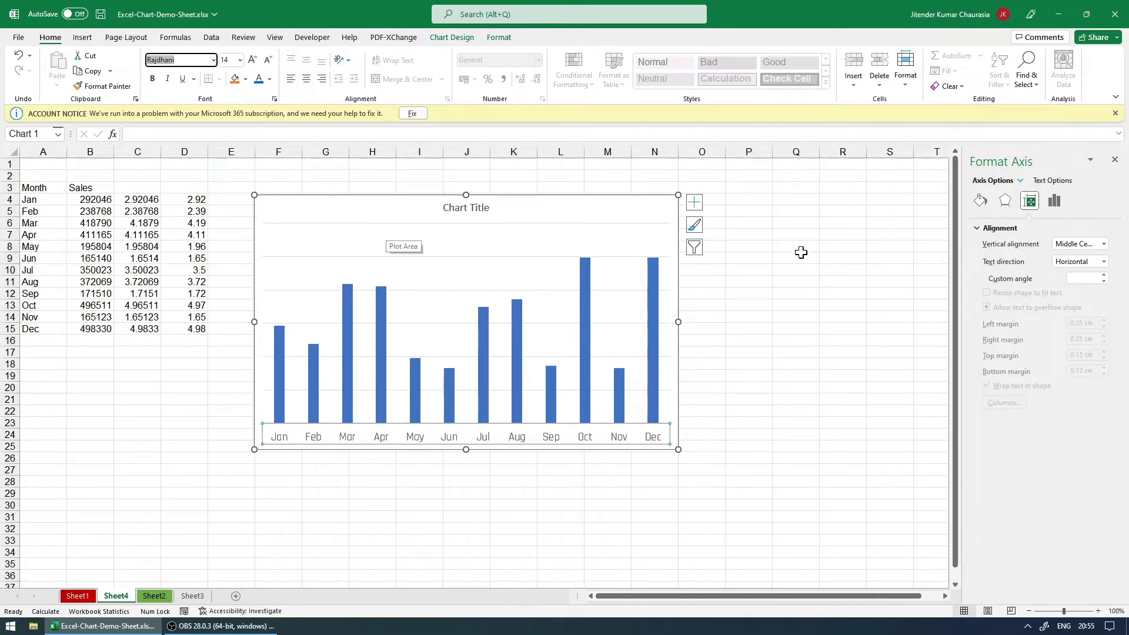
mouse_move(560, 198)
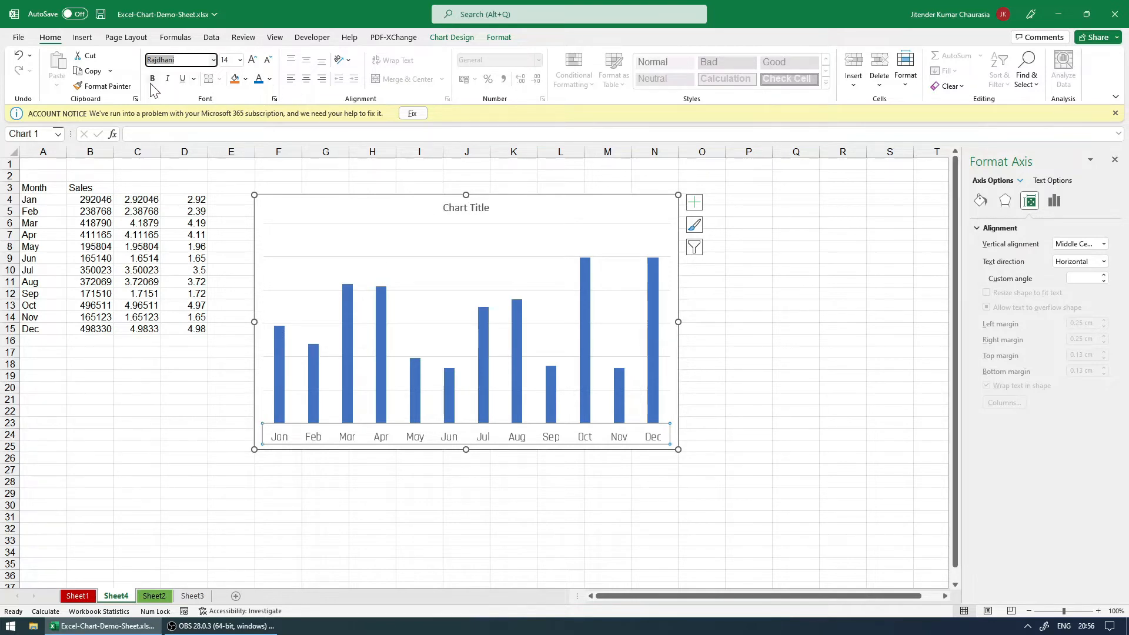
click(455, 475)
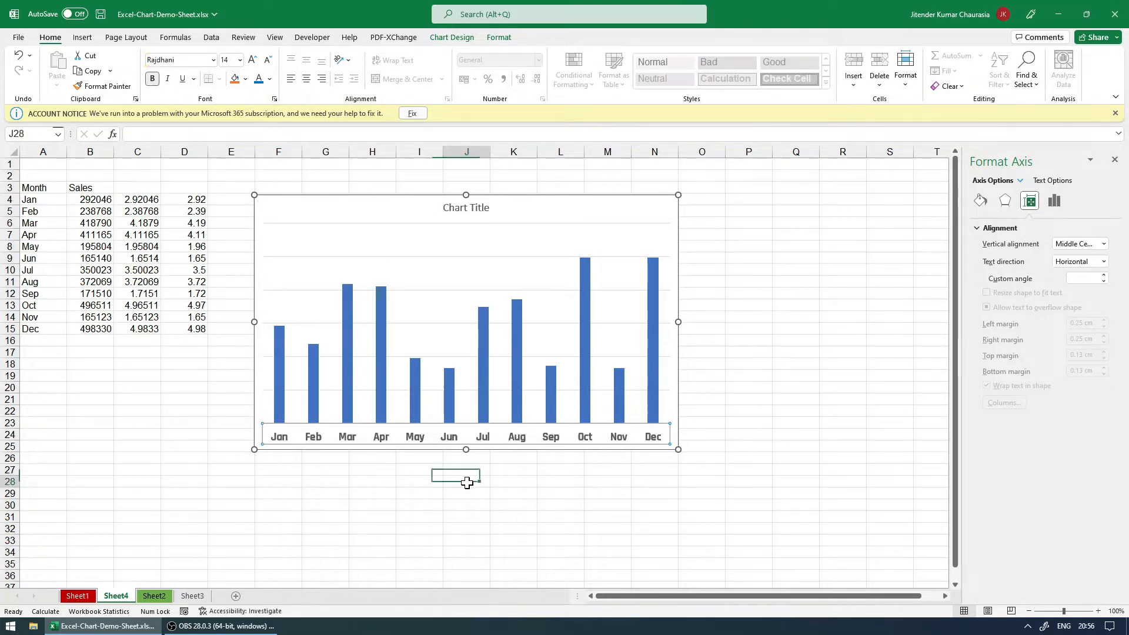
click(466, 238)
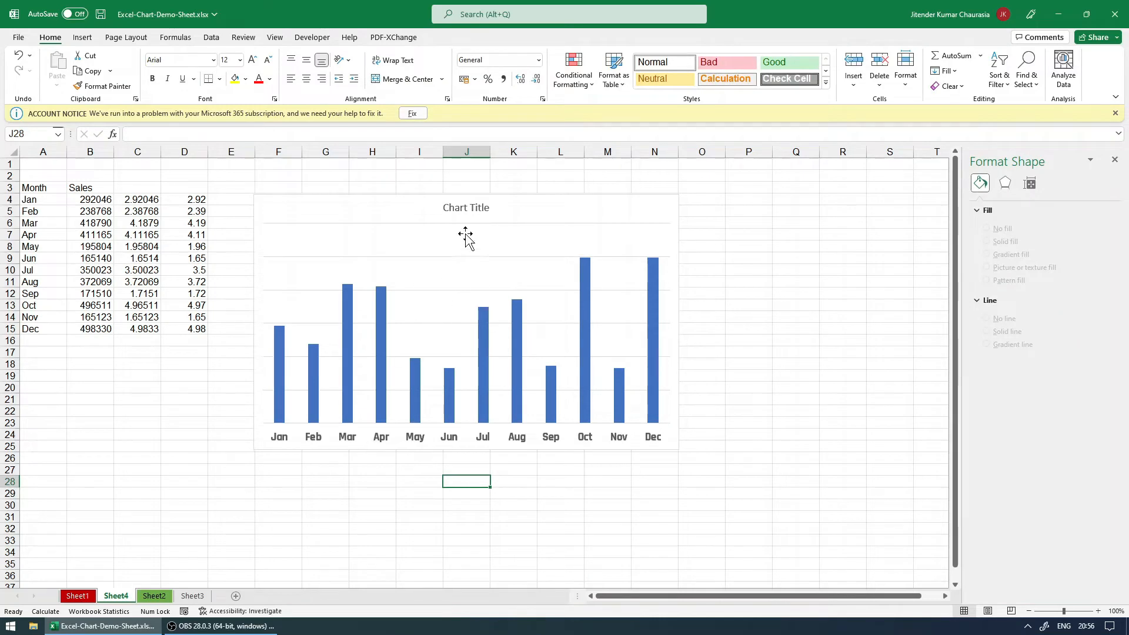
Step: Retitle the chart 'Sales of year 2021-22' in larger bold text with a smaller '(in lakhs)' line
click(466, 207)
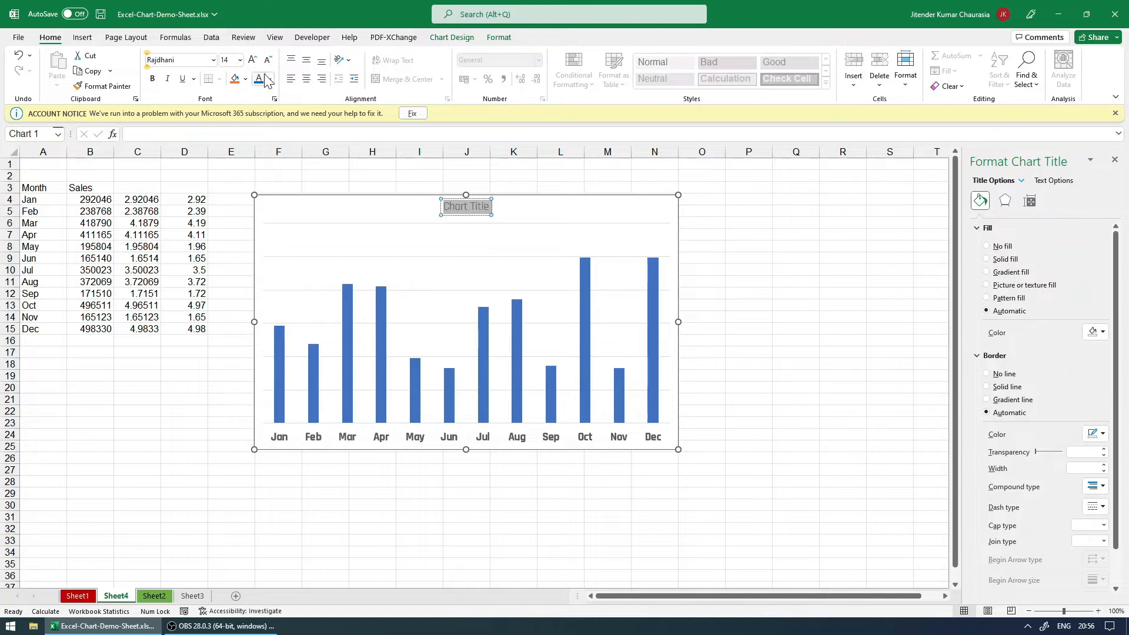
click(231, 60)
text(28)
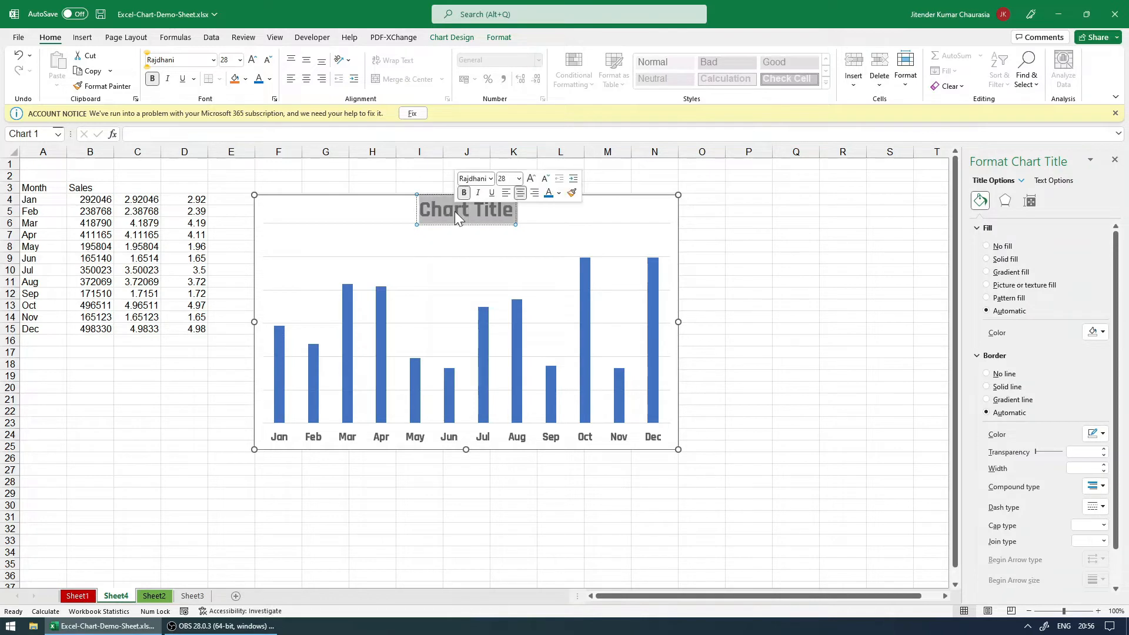
text(Sales of year)
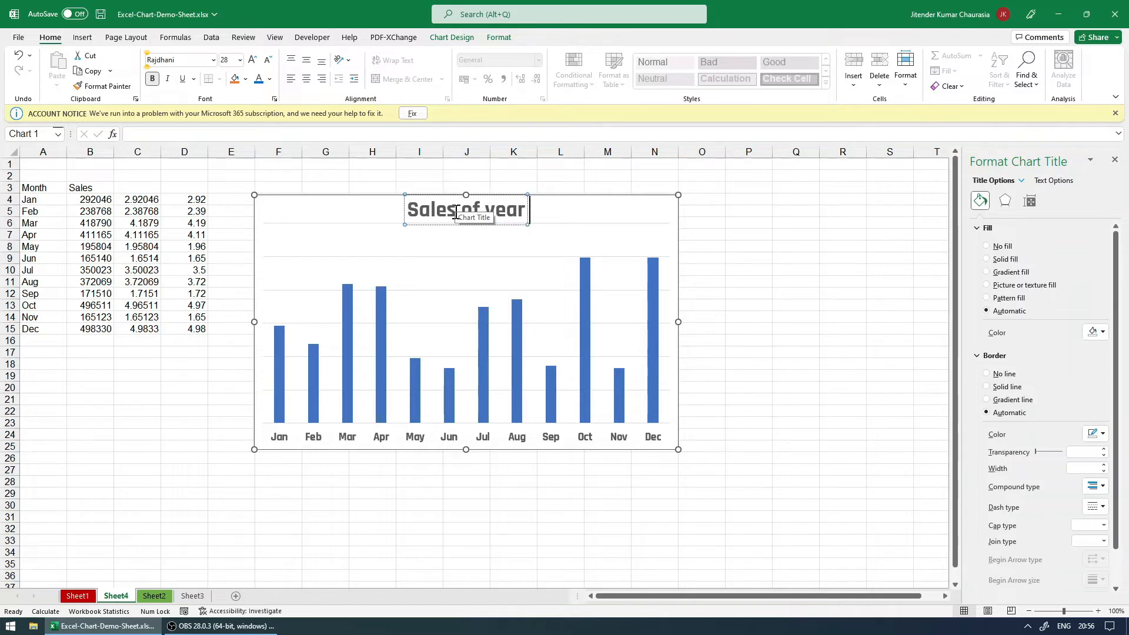
text(2021-2)
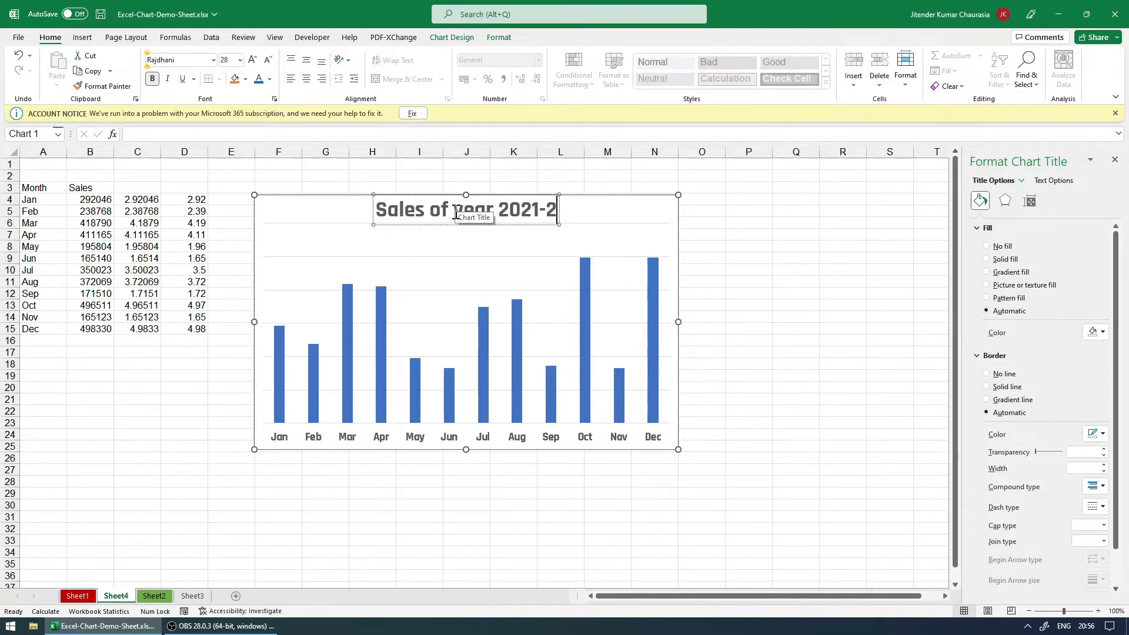
text(2)
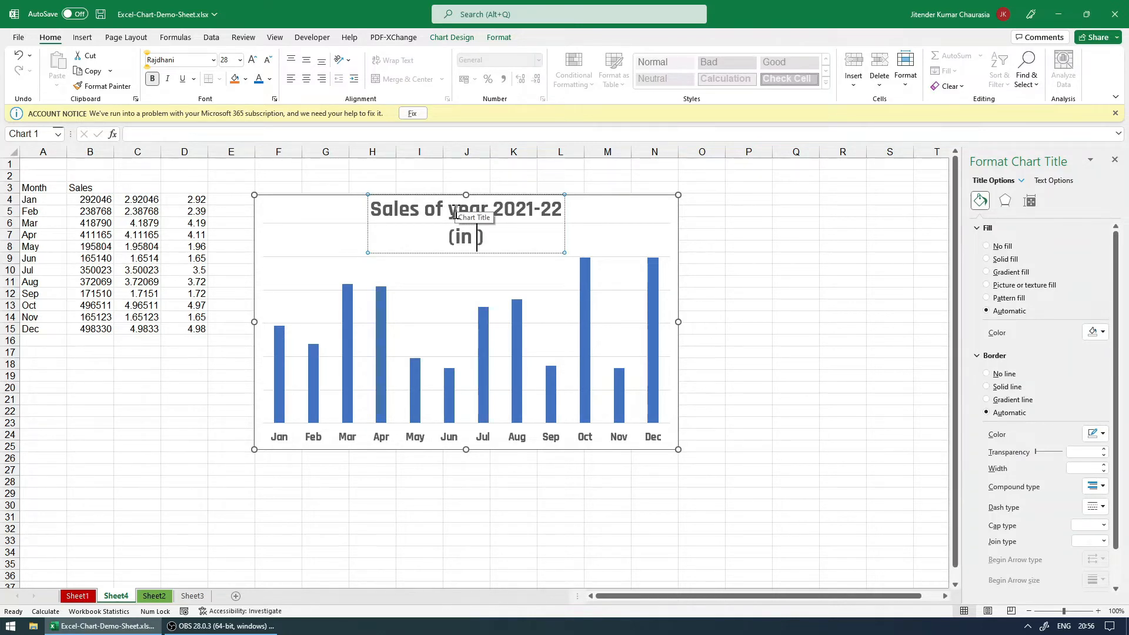
text(lakhs)
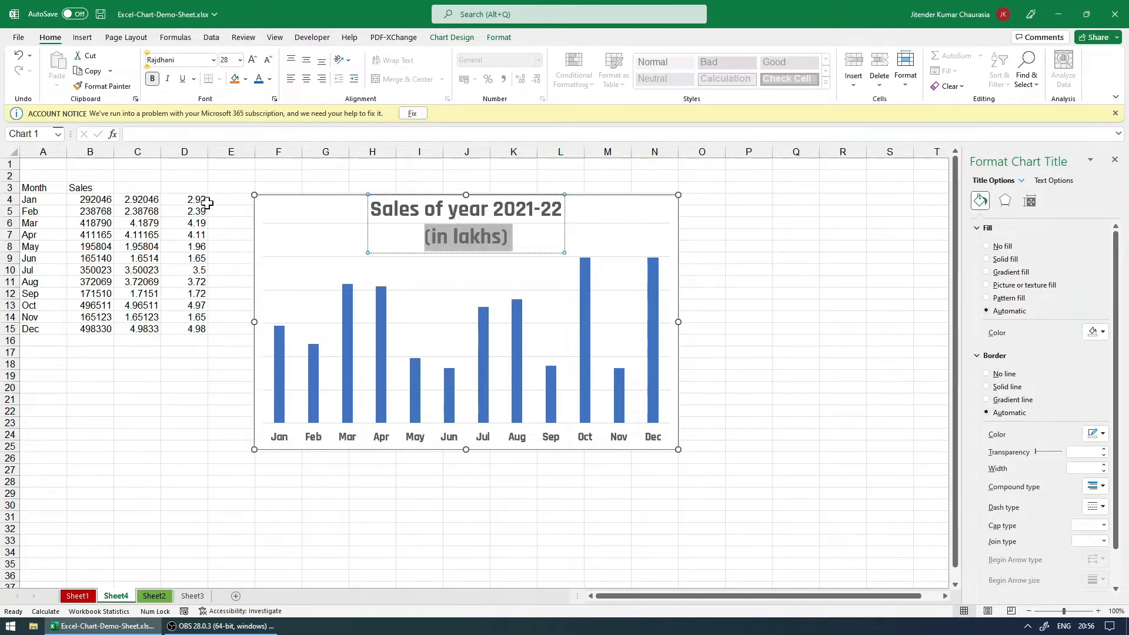
mouse_move(445, 279)
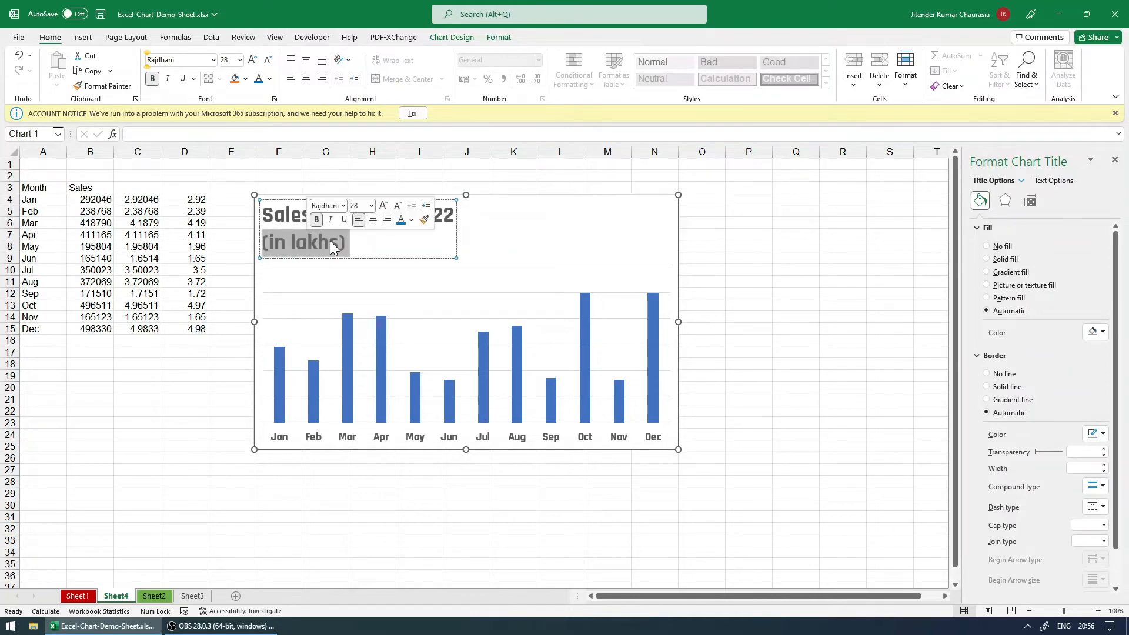
click(268, 60)
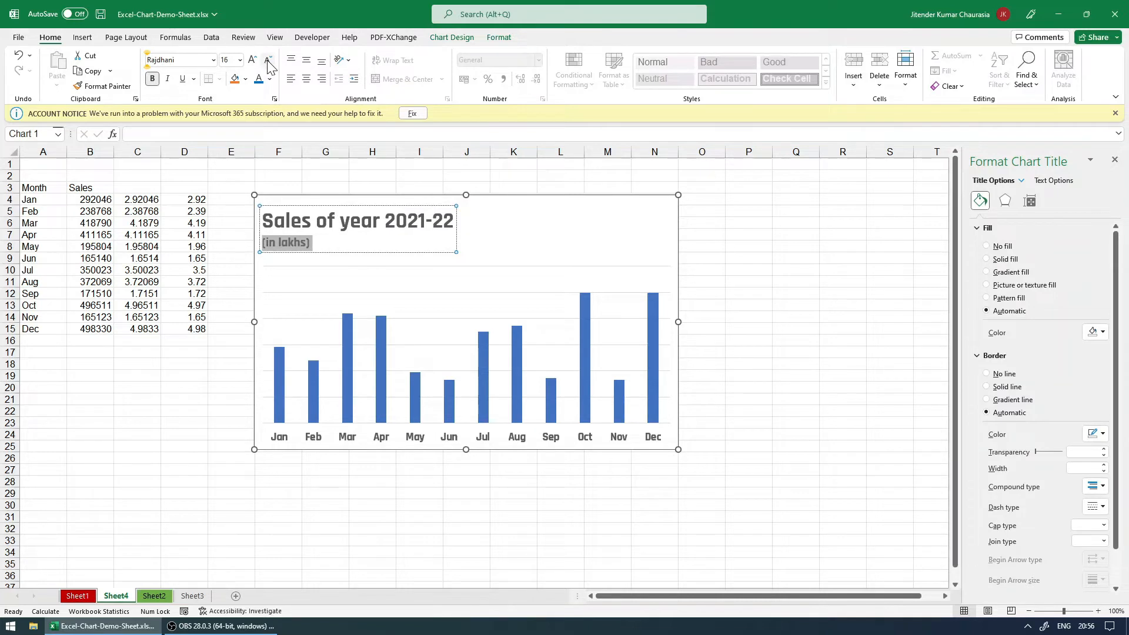
click(325, 175)
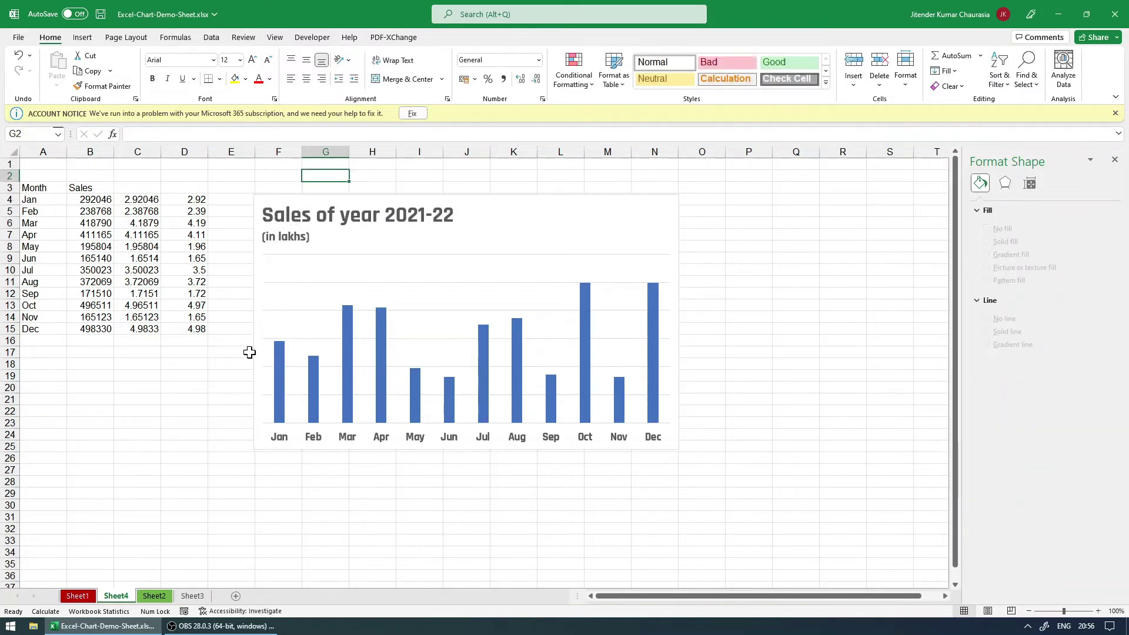
click(748, 257)
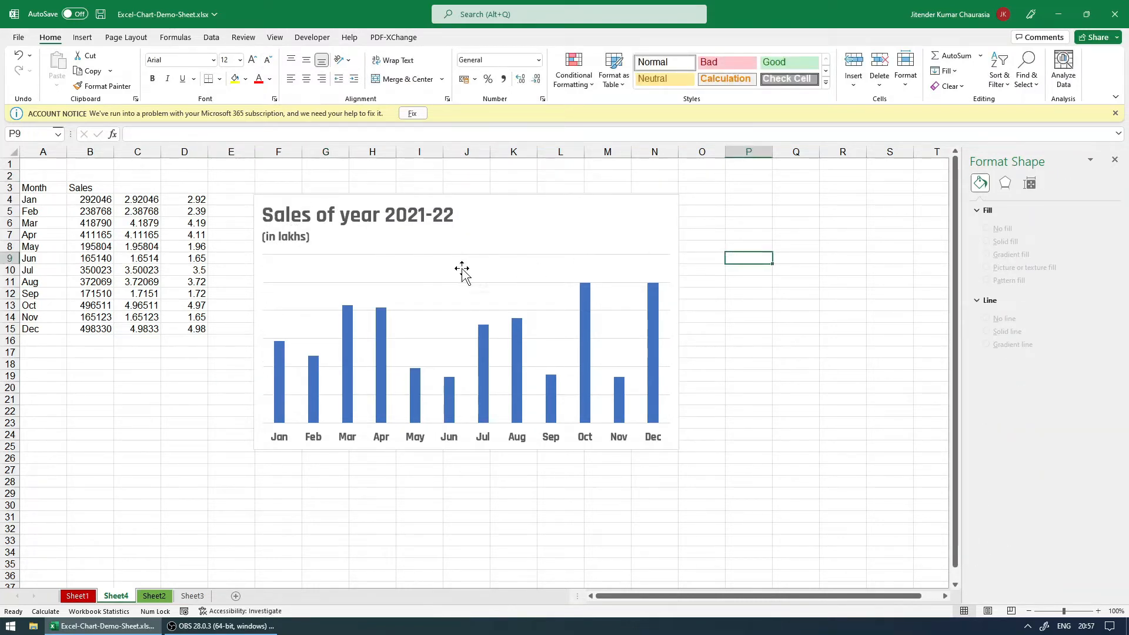
mouse_move(413, 263)
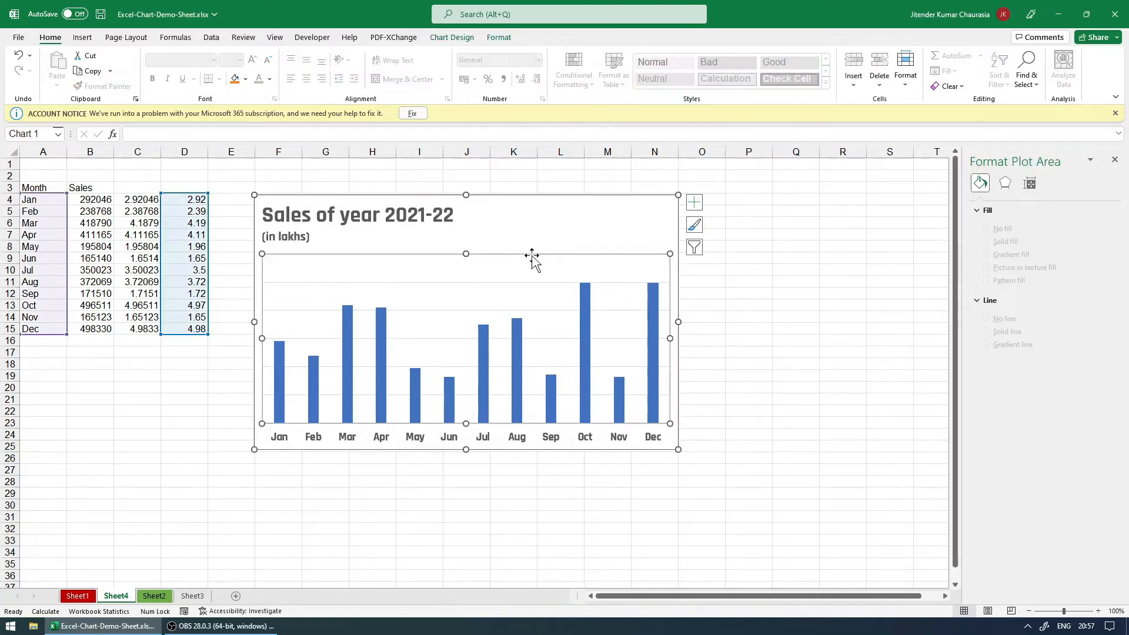
click(694, 201)
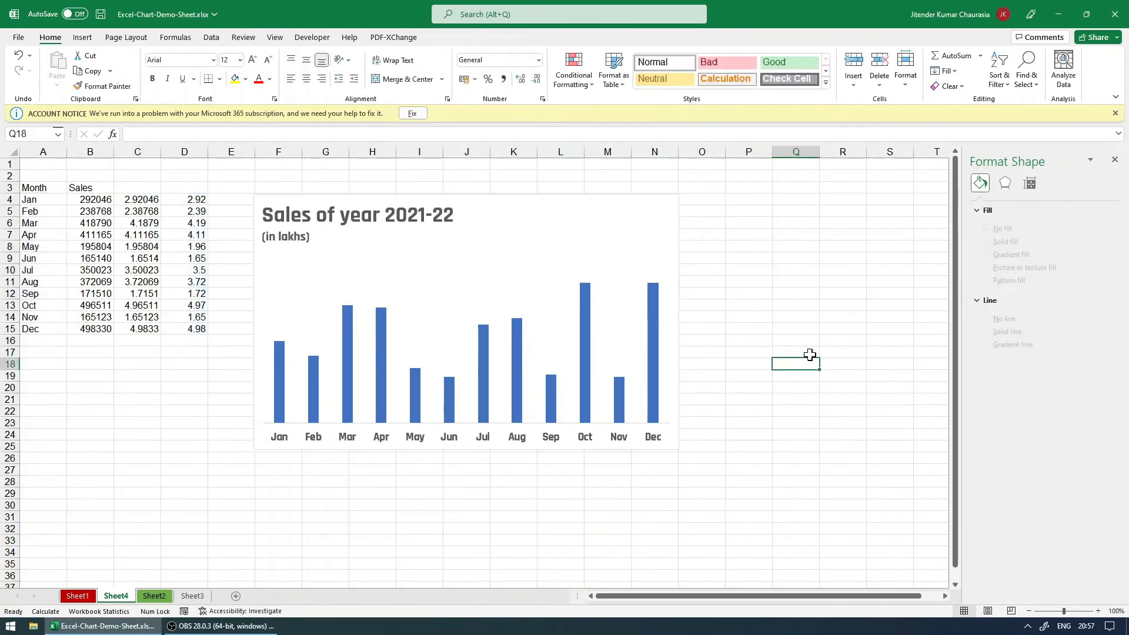
click(372, 494)
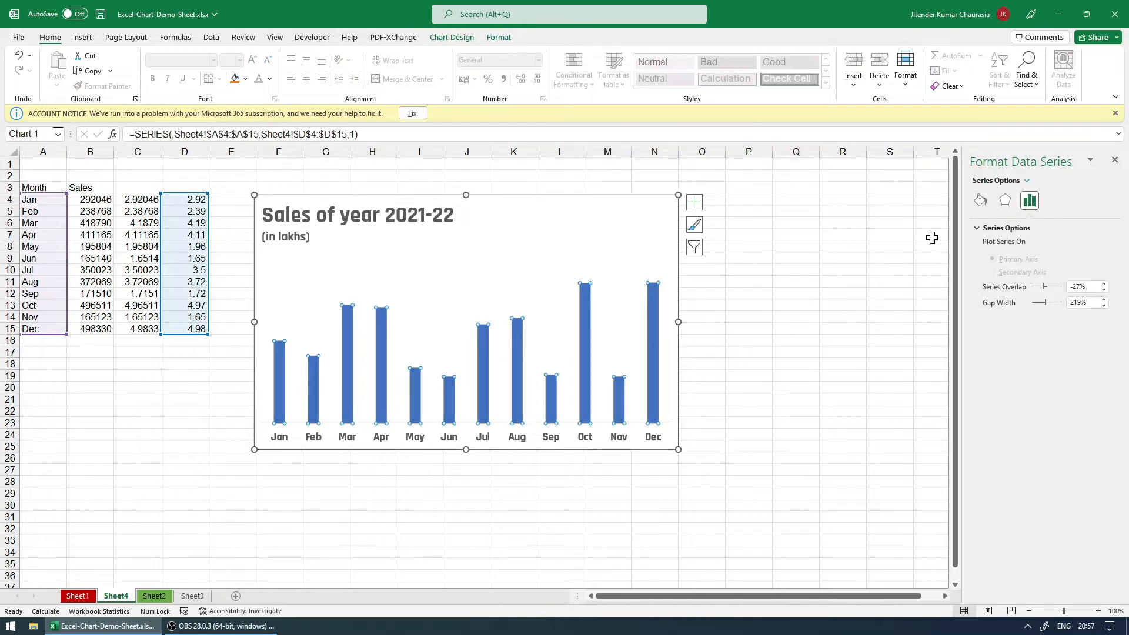
mouse_move(1107, 459)
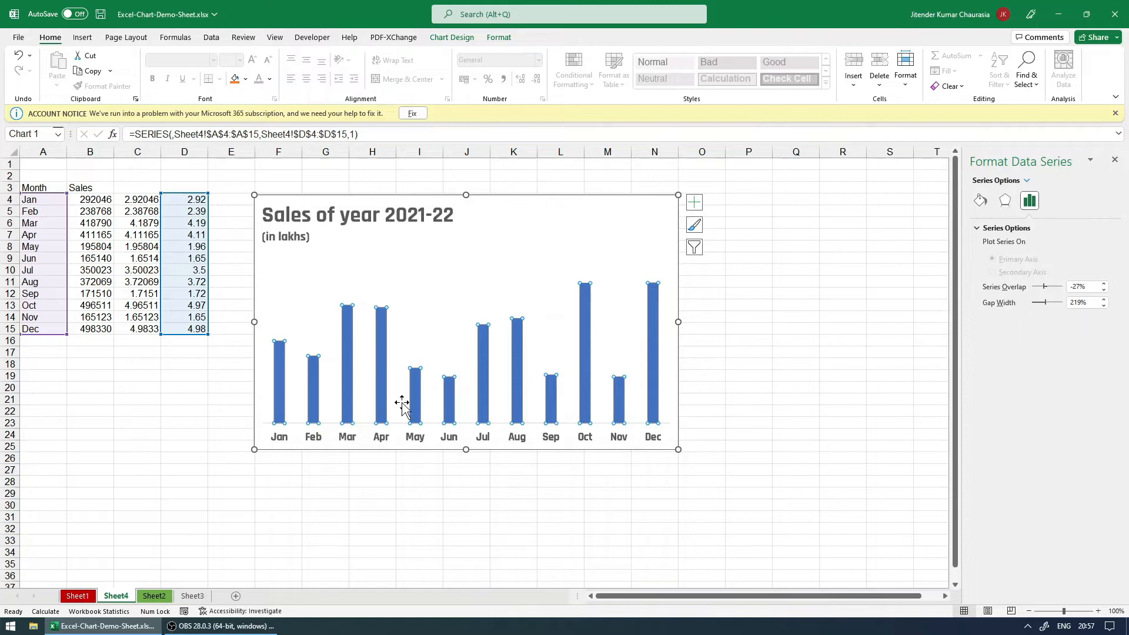
Step: Open Format Data Series for the sales columns to adjust their gap width
right_click(402, 401)
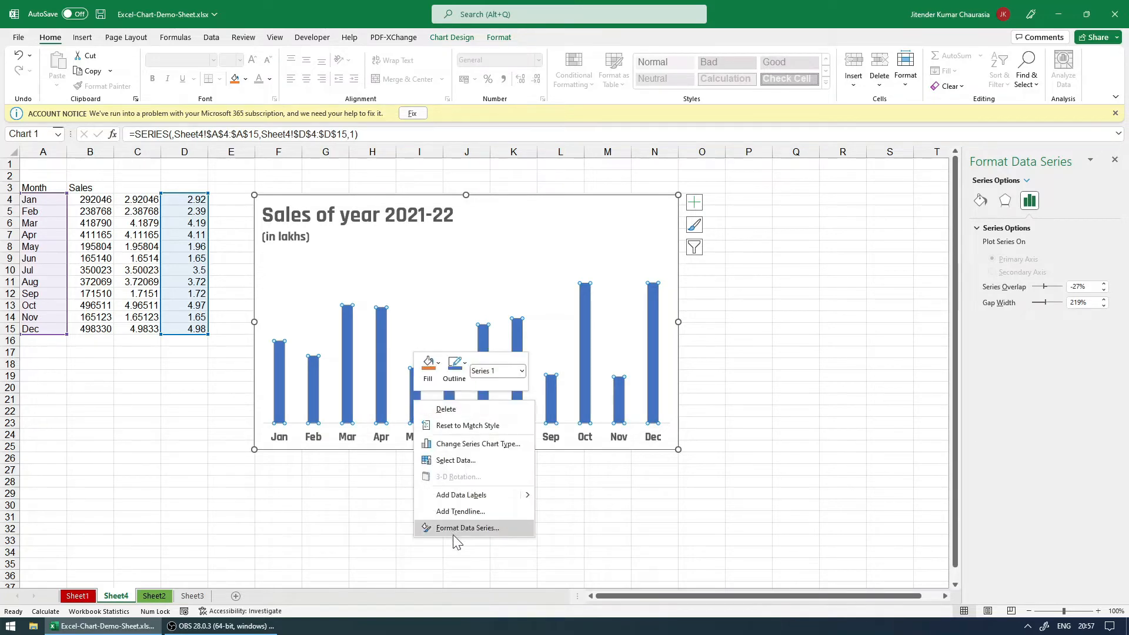
click(467, 528)
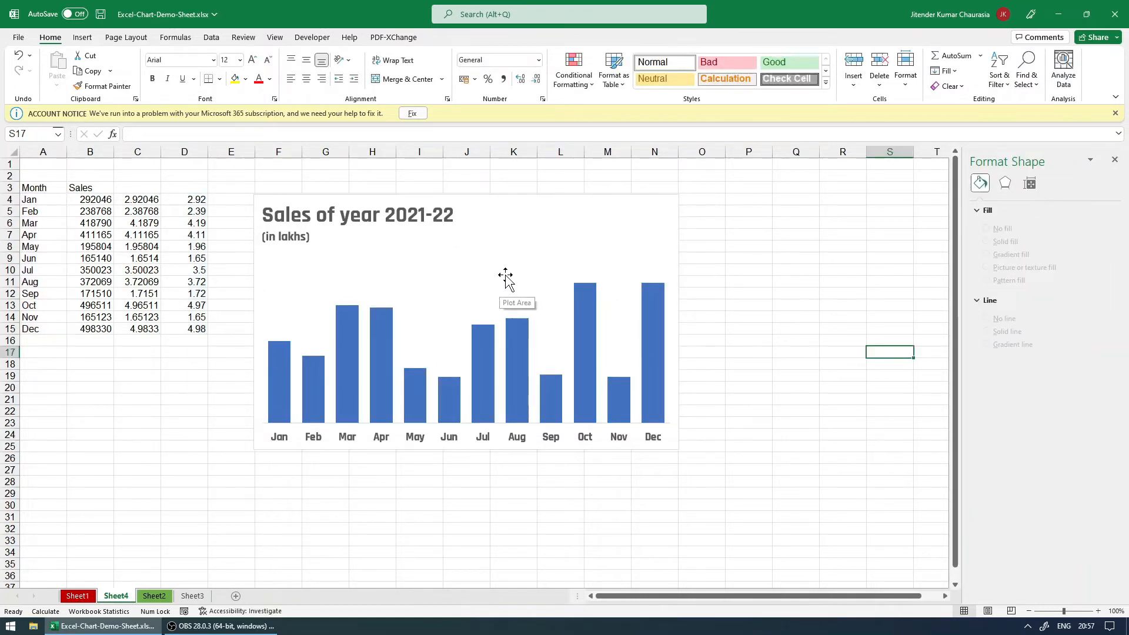
mouse_move(315, 362)
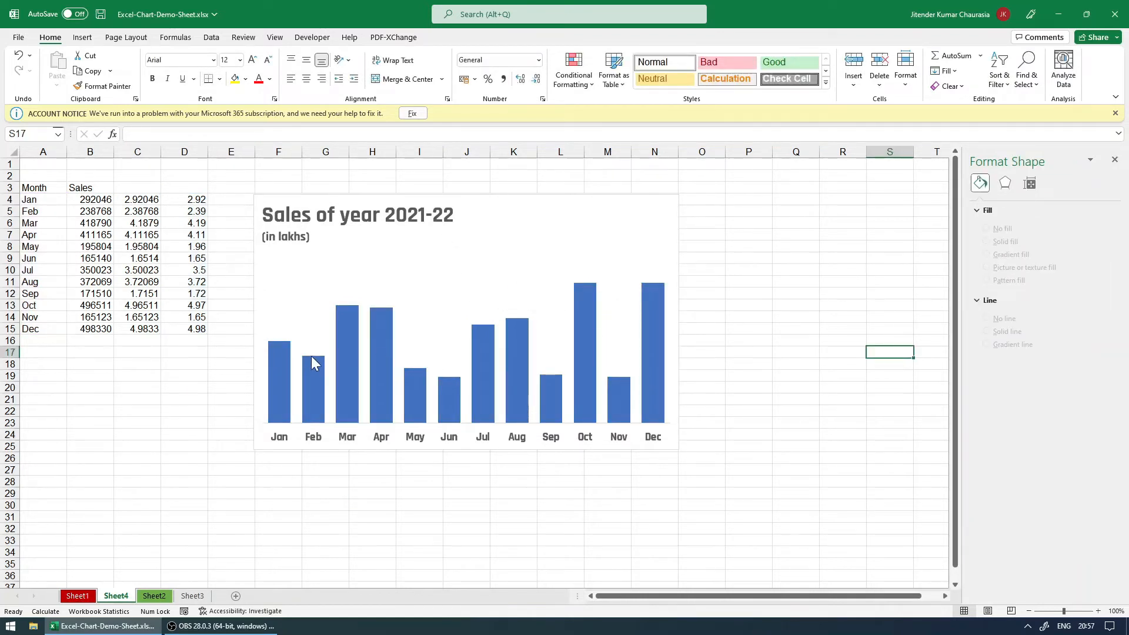
mouse_move(372, 299)
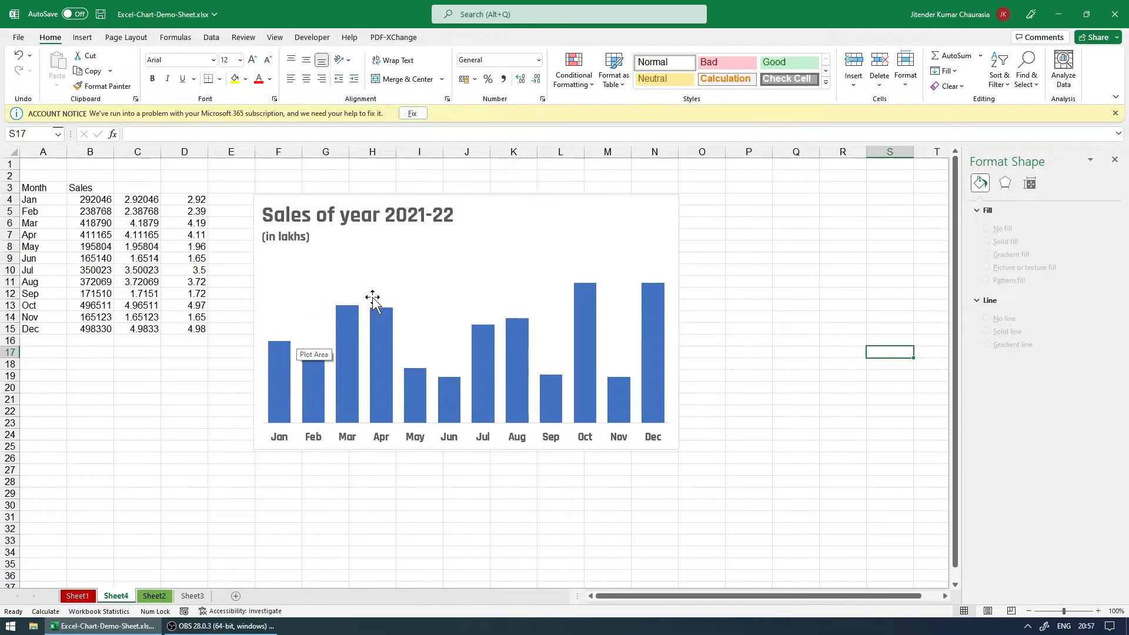
mouse_move(281, 445)
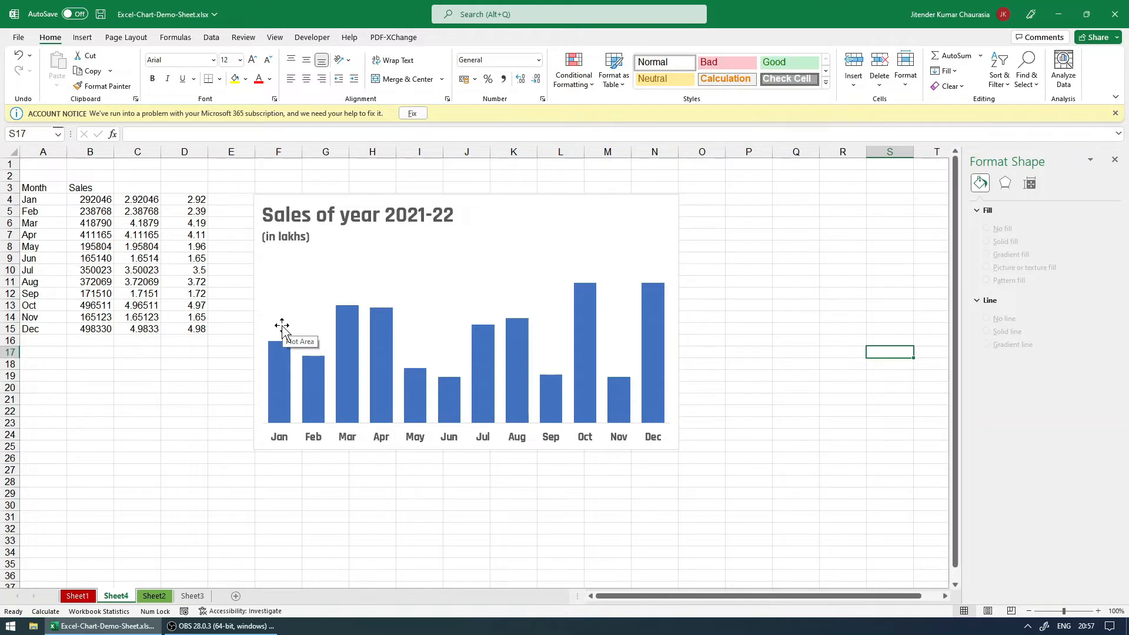
mouse_move(581, 292)
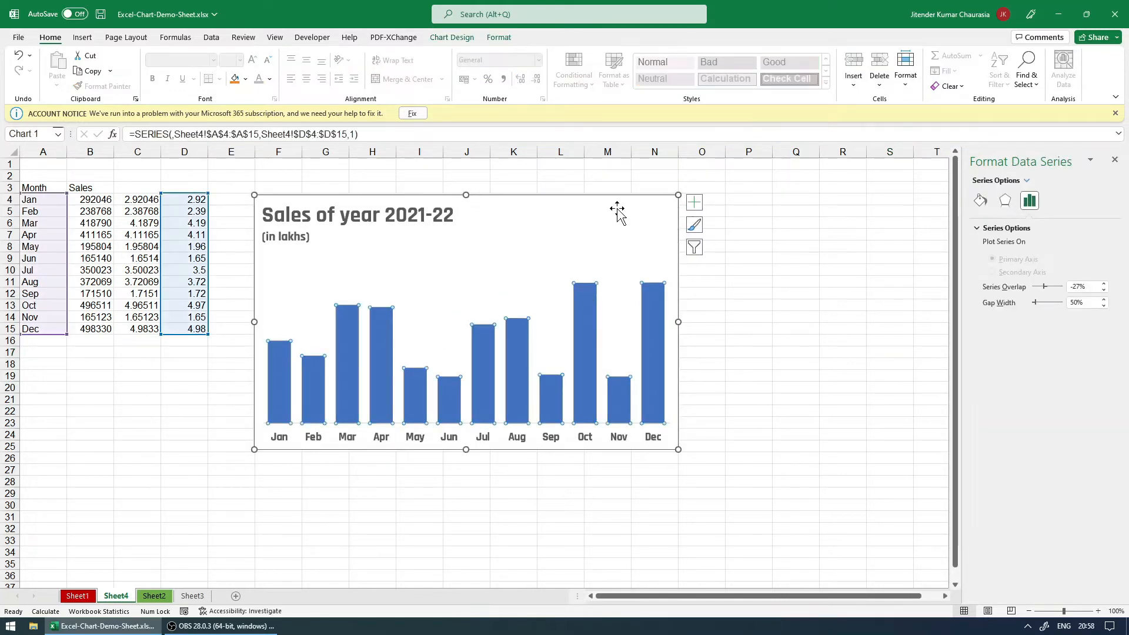
mouse_move(694, 202)
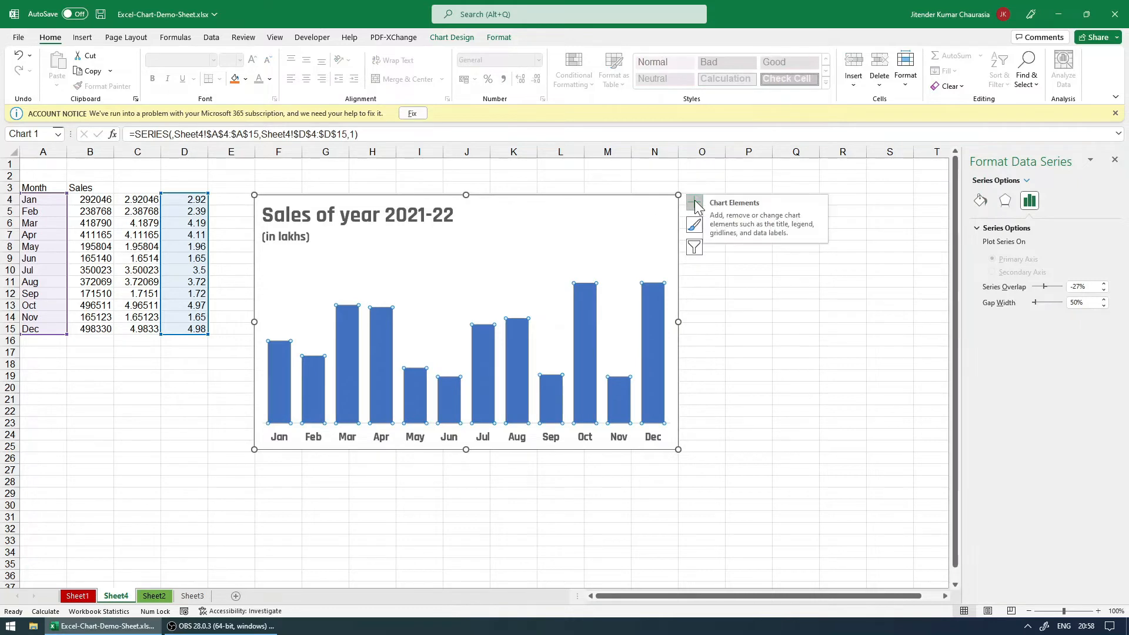
Step: Add data labels to the monthly columns and make them bold
click(702, 164)
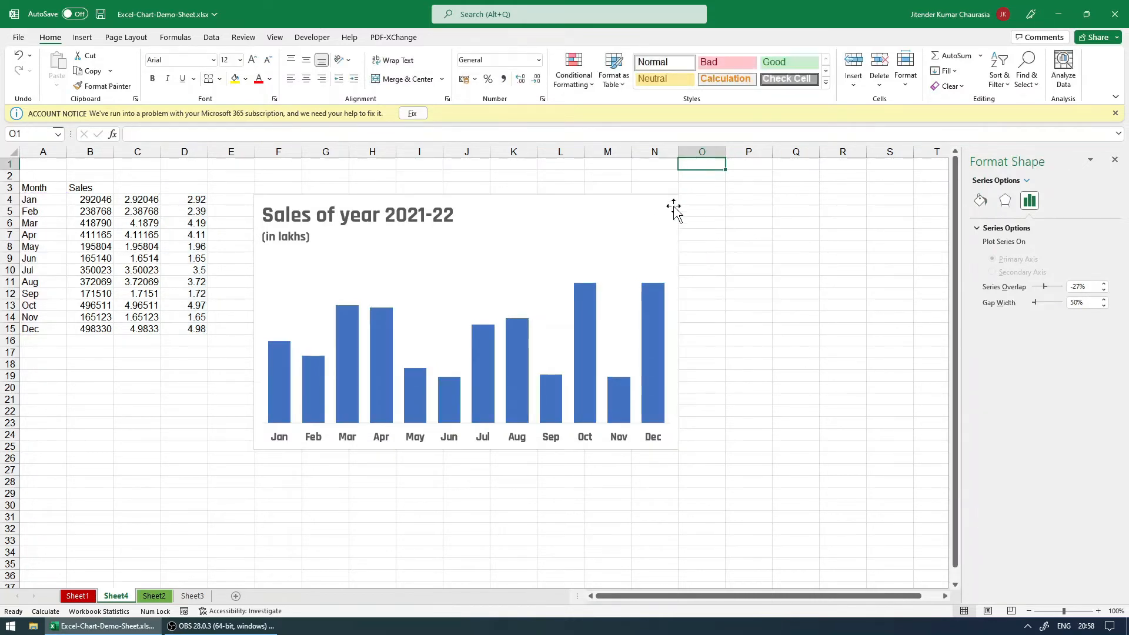
click(466, 324)
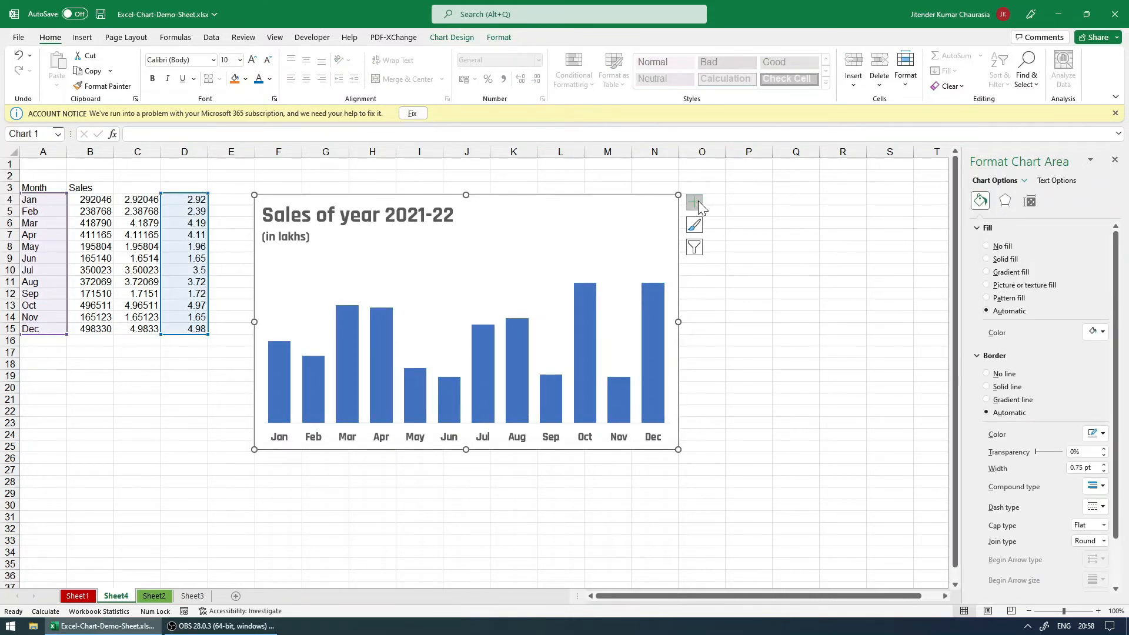
click(694, 201)
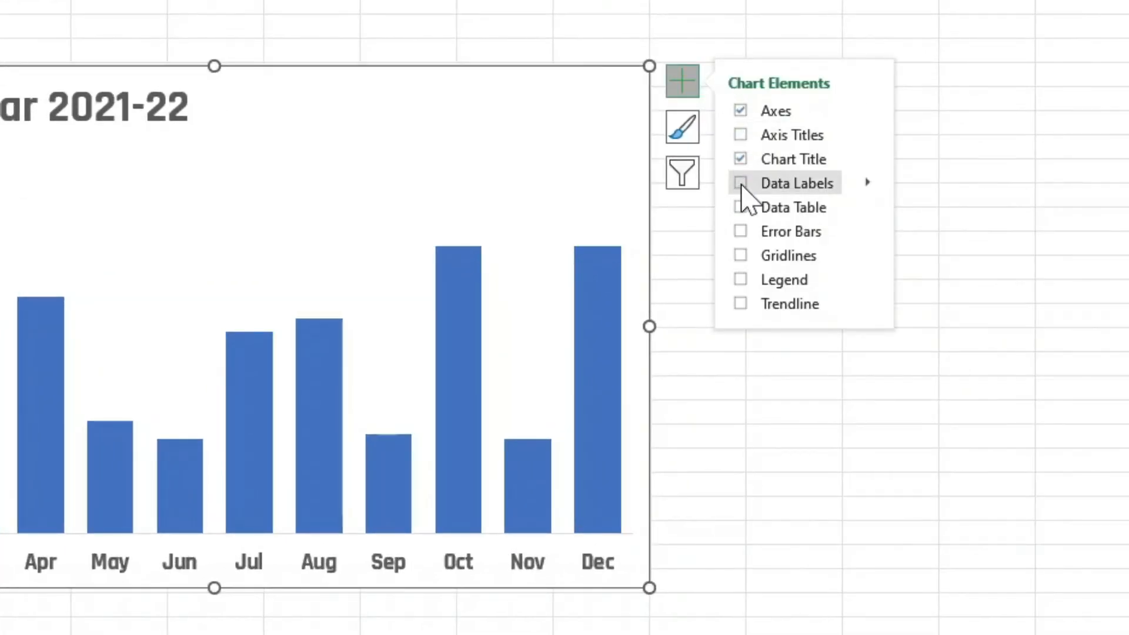
click(740, 183)
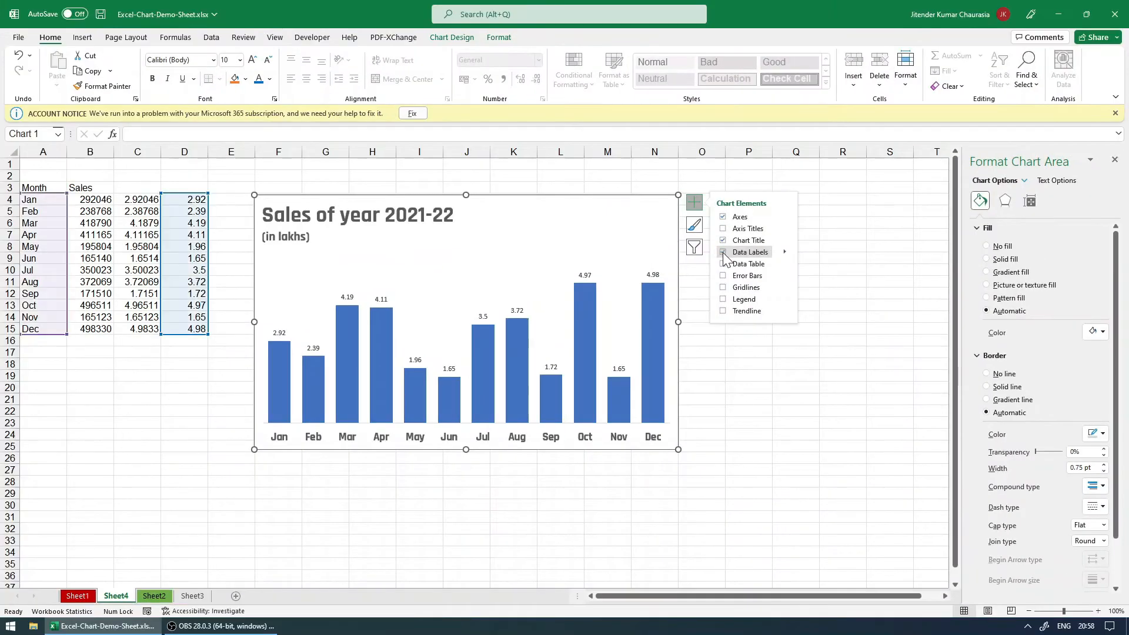
click(722, 252)
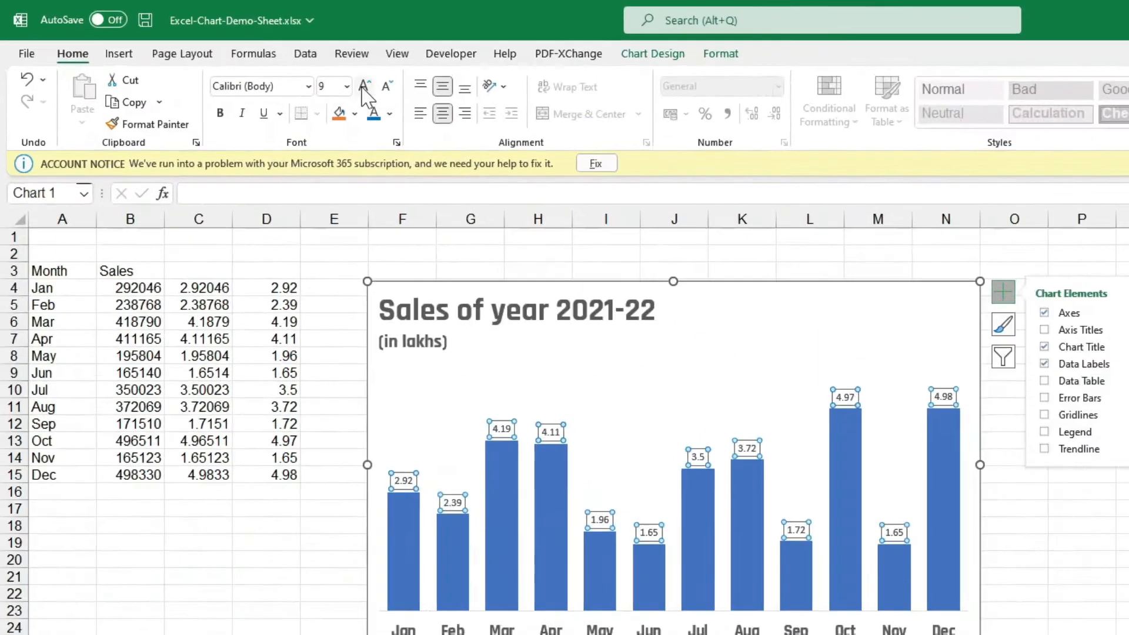
click(363, 85)
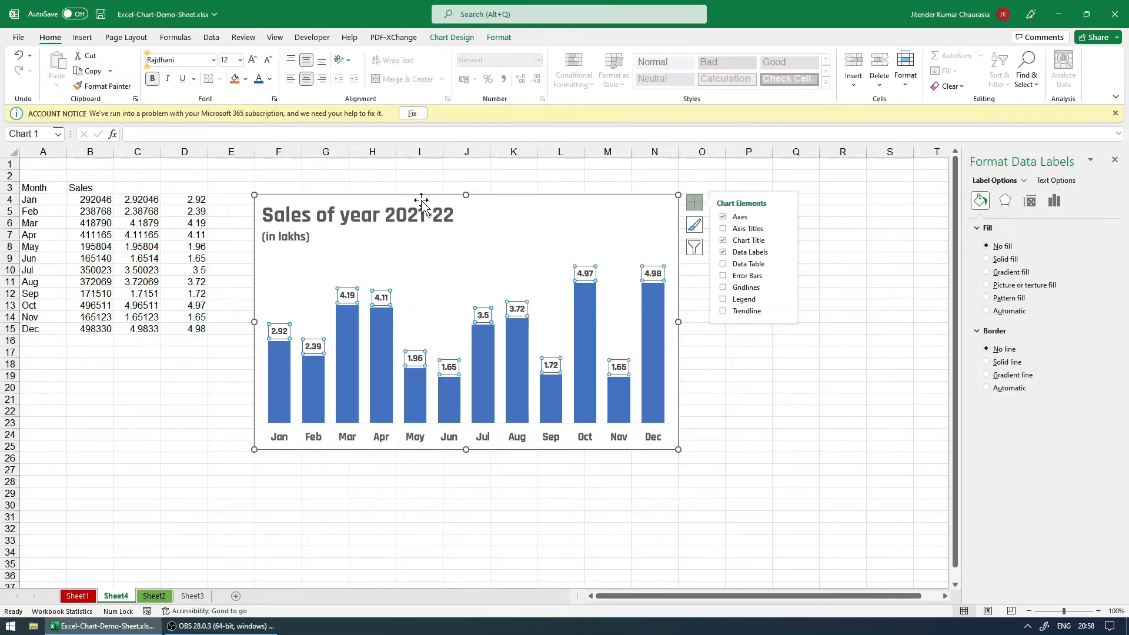
click(466, 504)
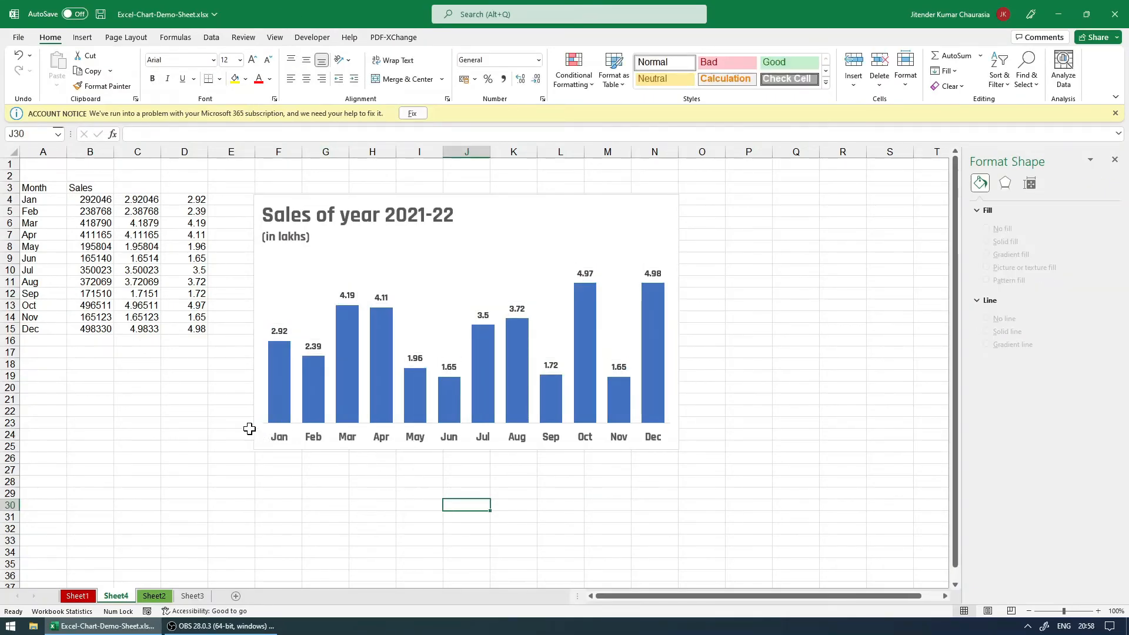
mouse_move(350, 360)
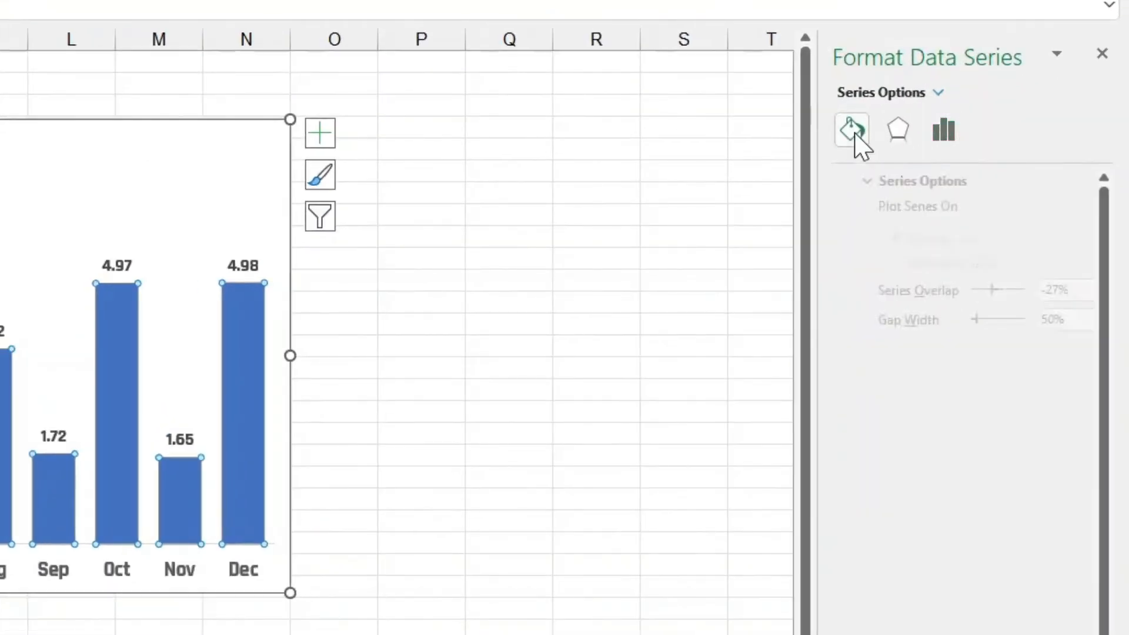
Step: Switch the bars to a gradient fill with Linear Down direction
click(851, 130)
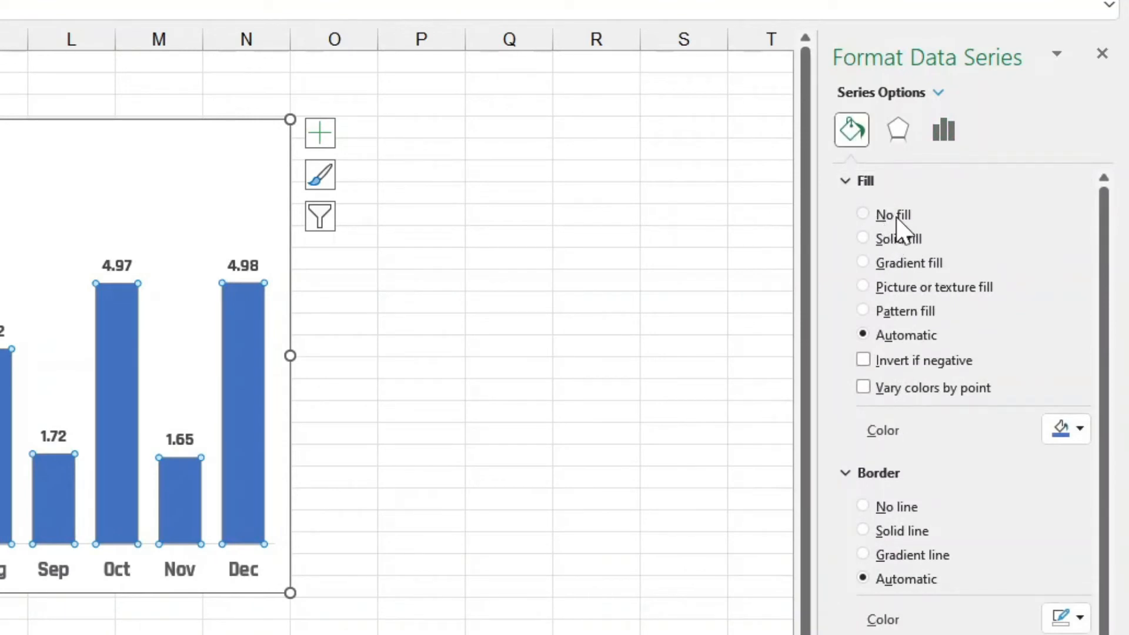
mouse_move(907, 280)
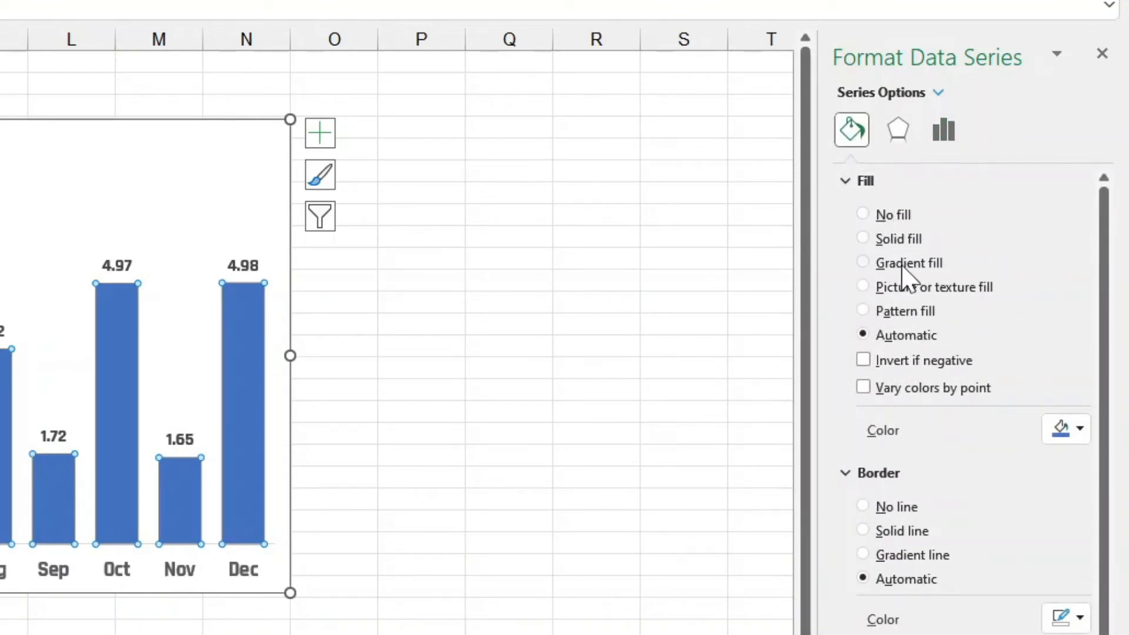
click(863, 262)
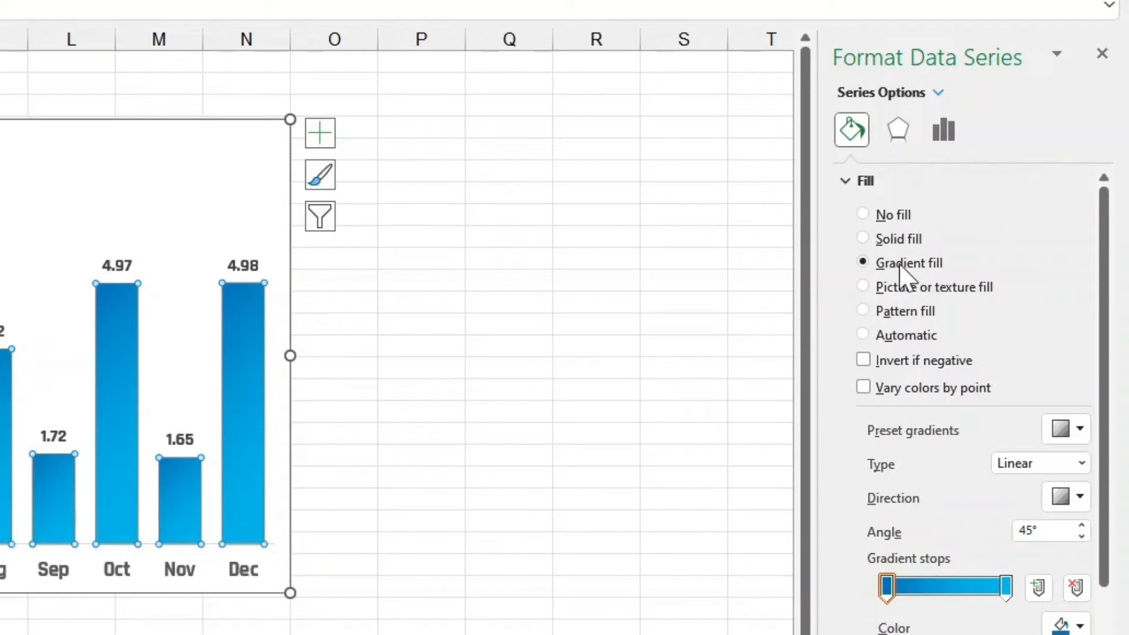
click(1076, 498)
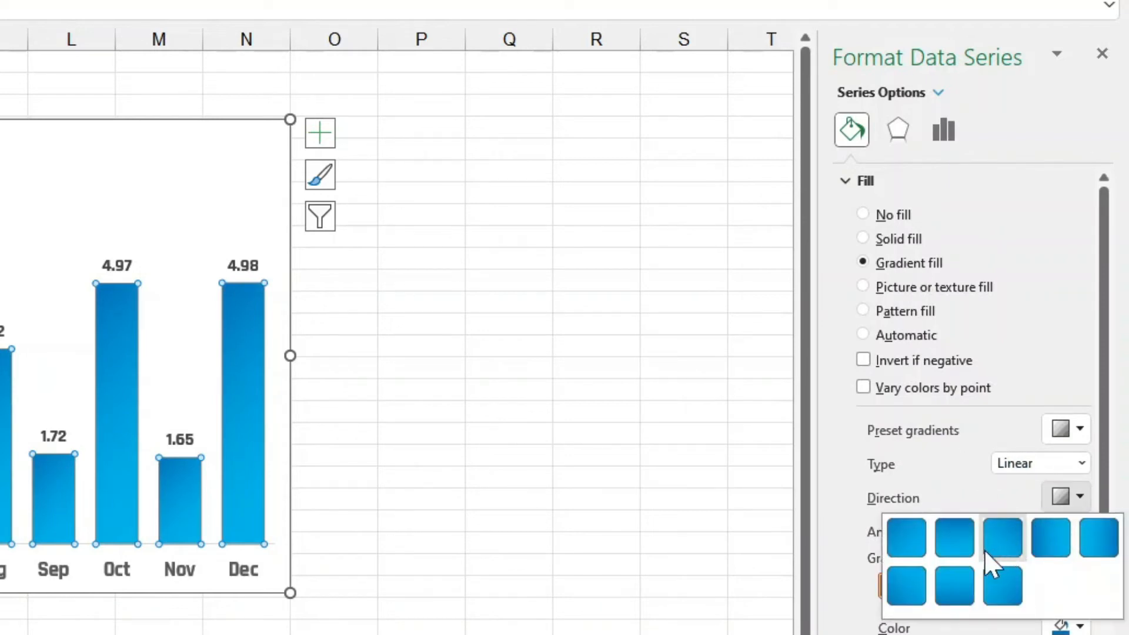
mouse_move(953, 543)
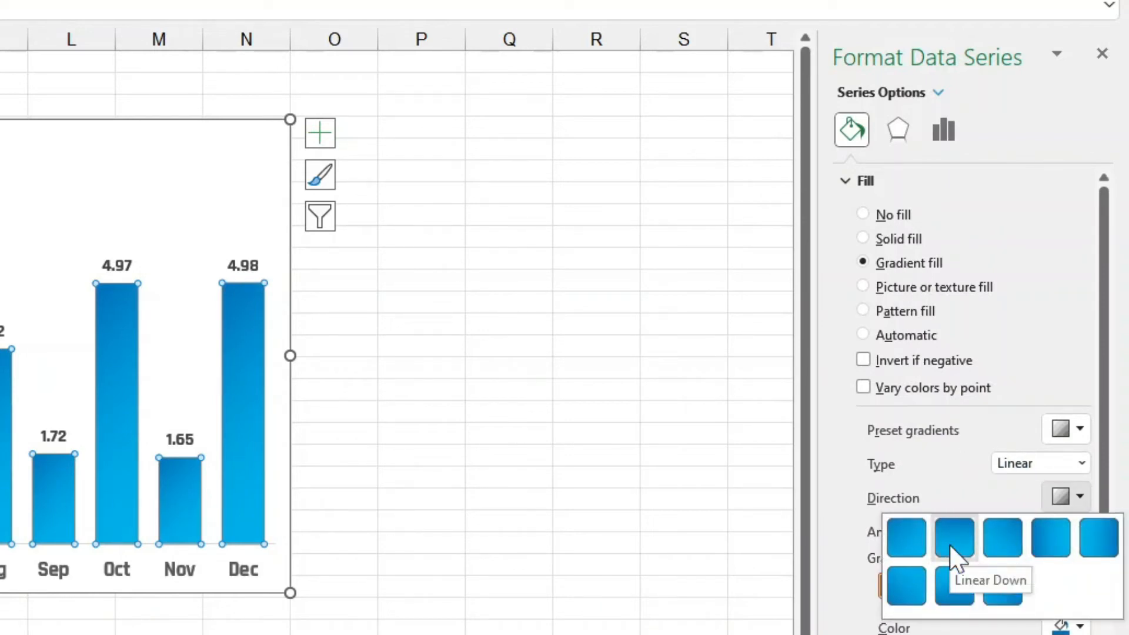
click(954, 538)
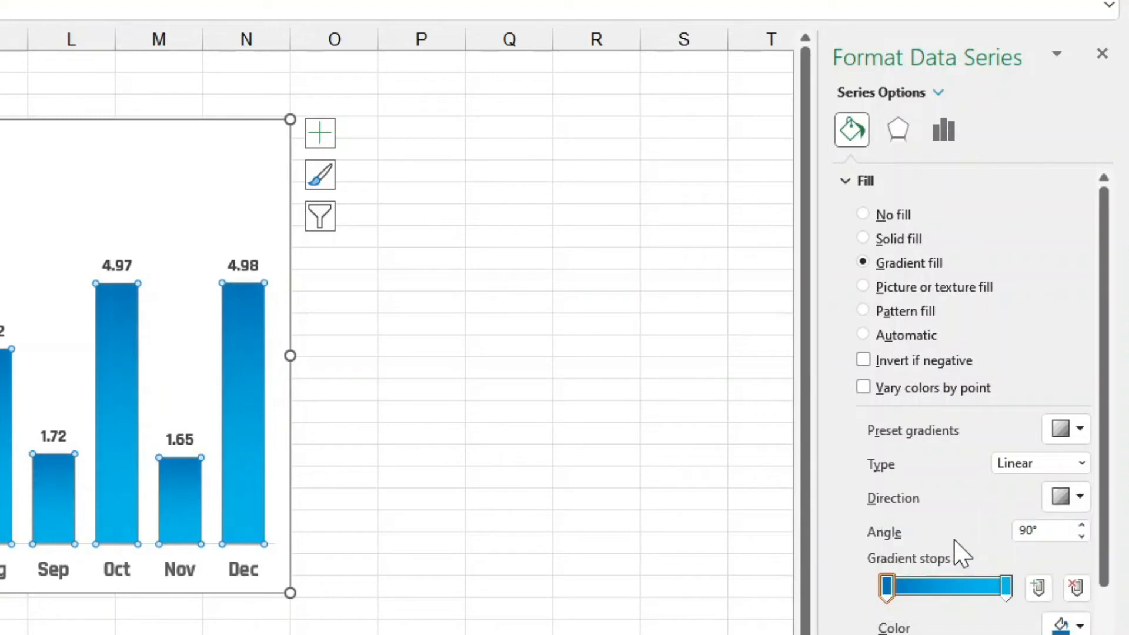
scroll(down, 3)
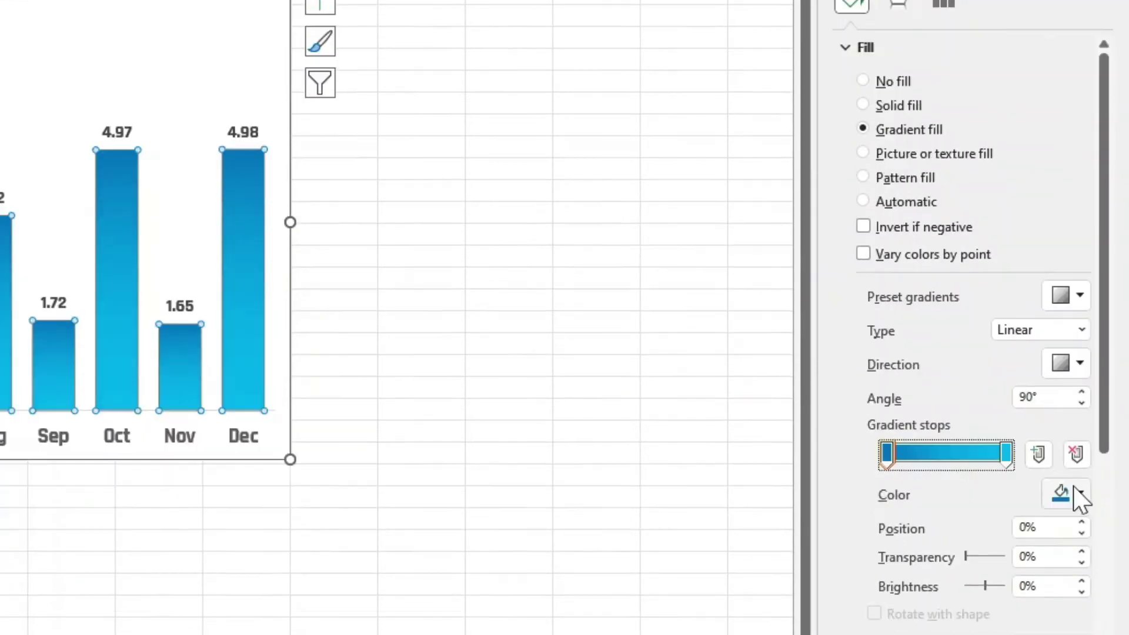
Step: Set the gradient stop colours to red so the bars appear red
click(1059, 494)
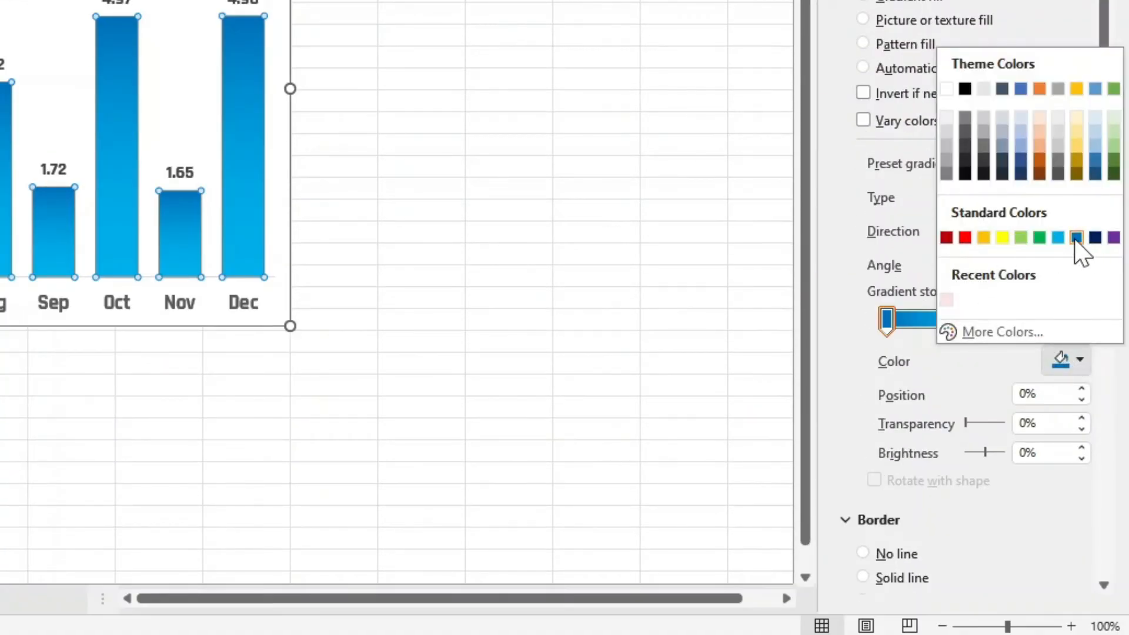
mouse_move(1057, 238)
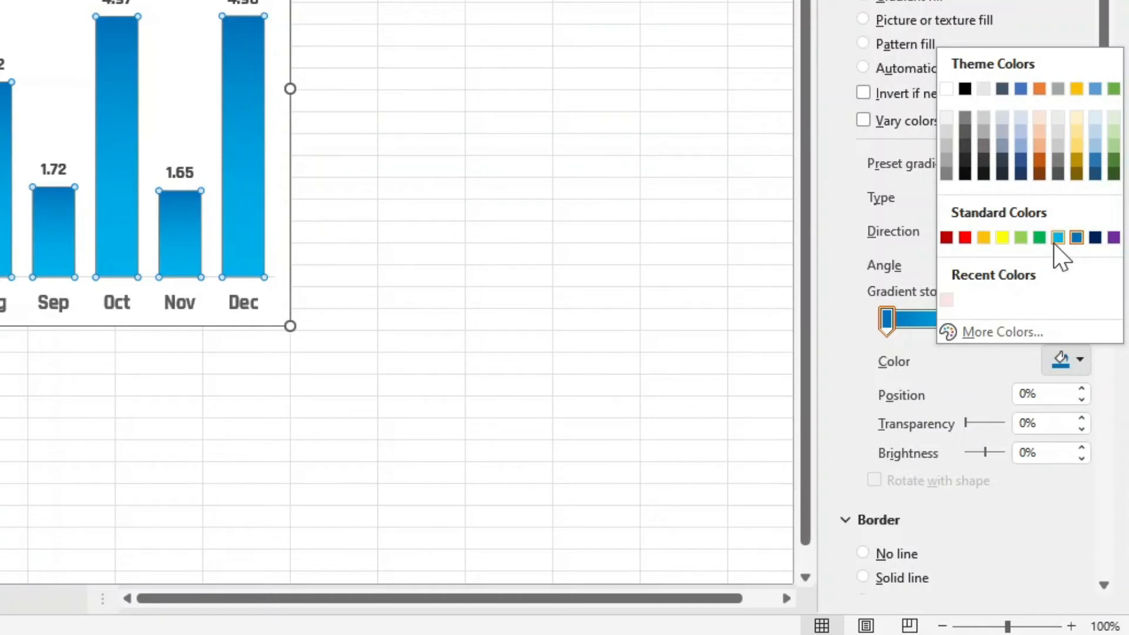
click(1056, 237)
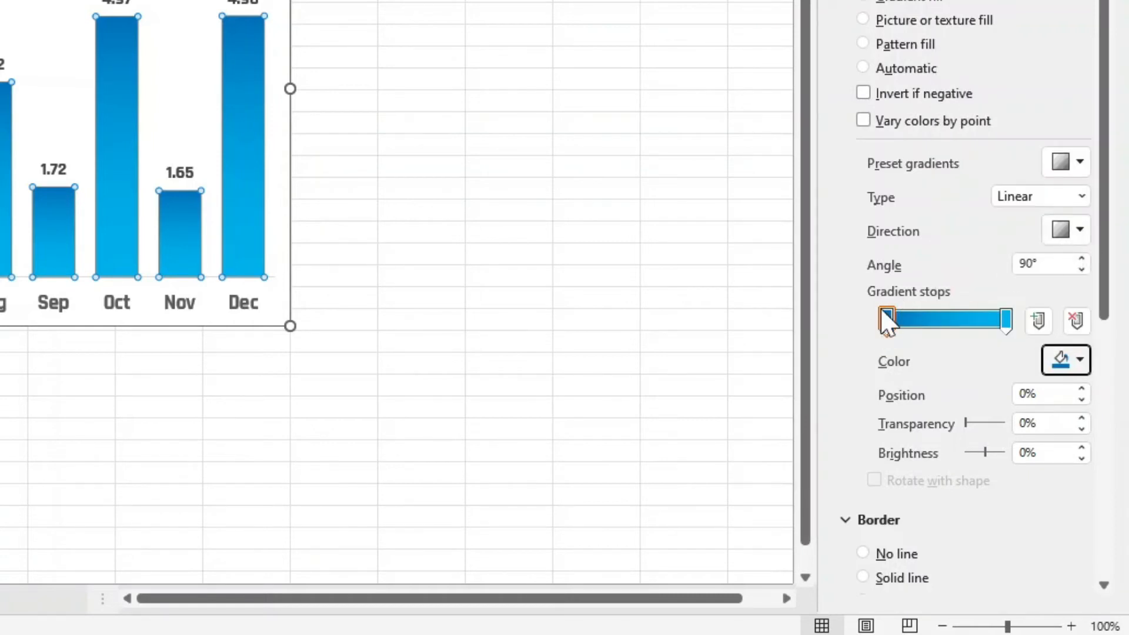
click(1080, 359)
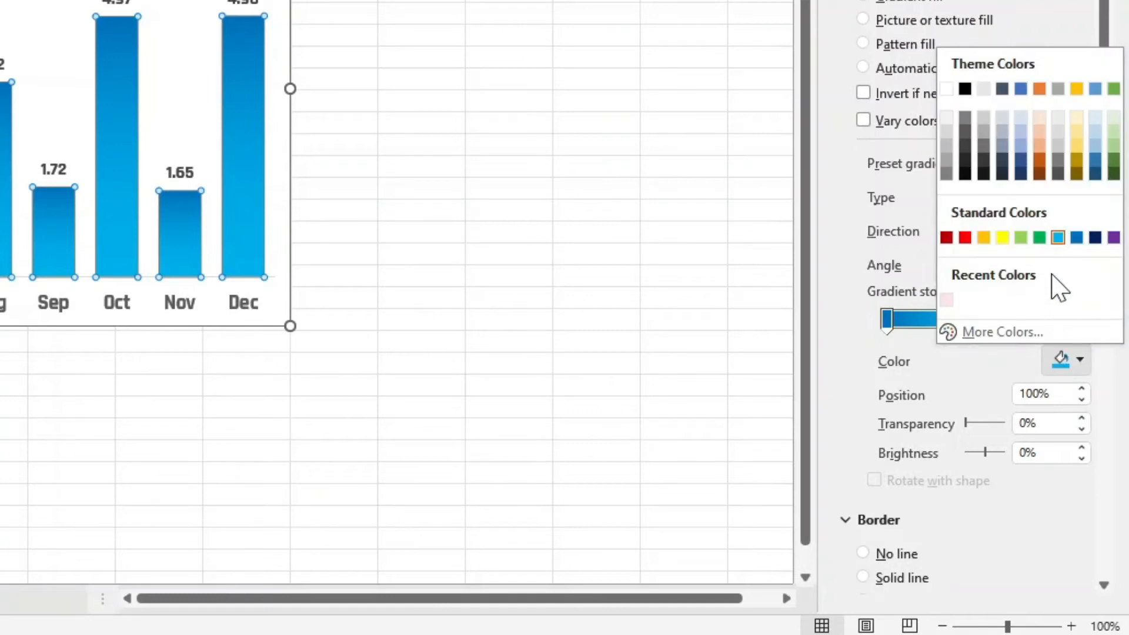
click(888, 322)
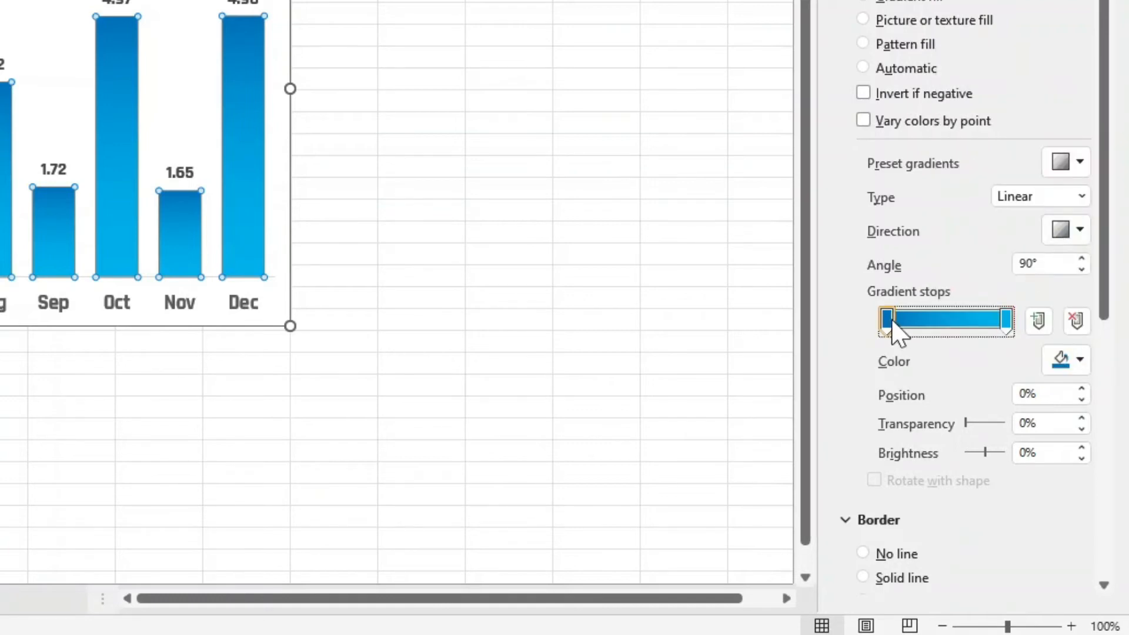
click(1077, 360)
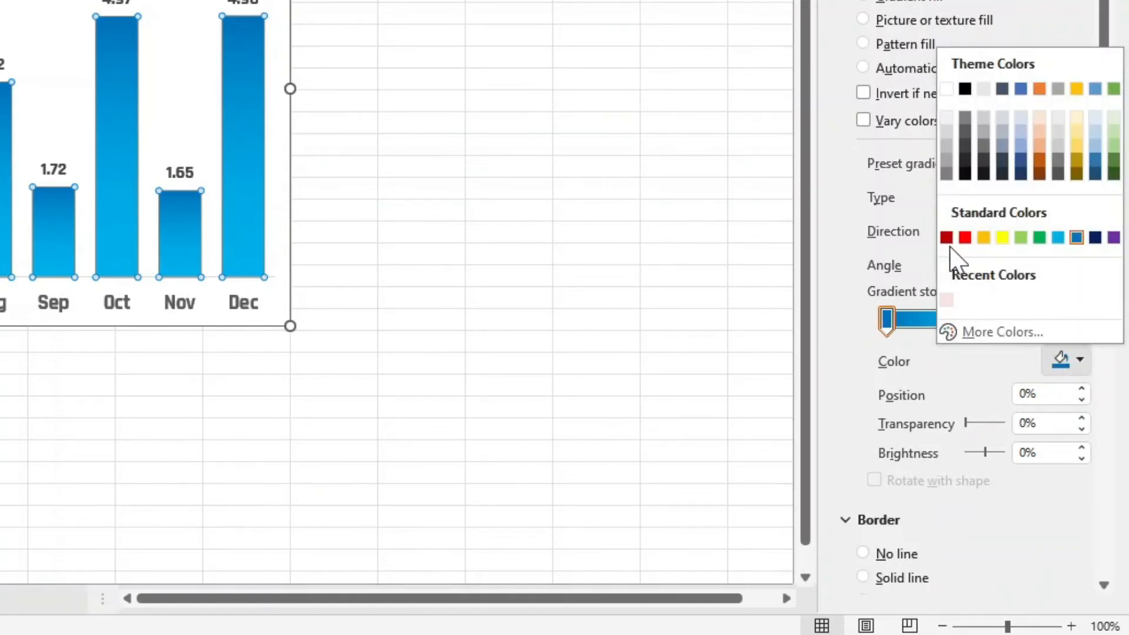
click(946, 237)
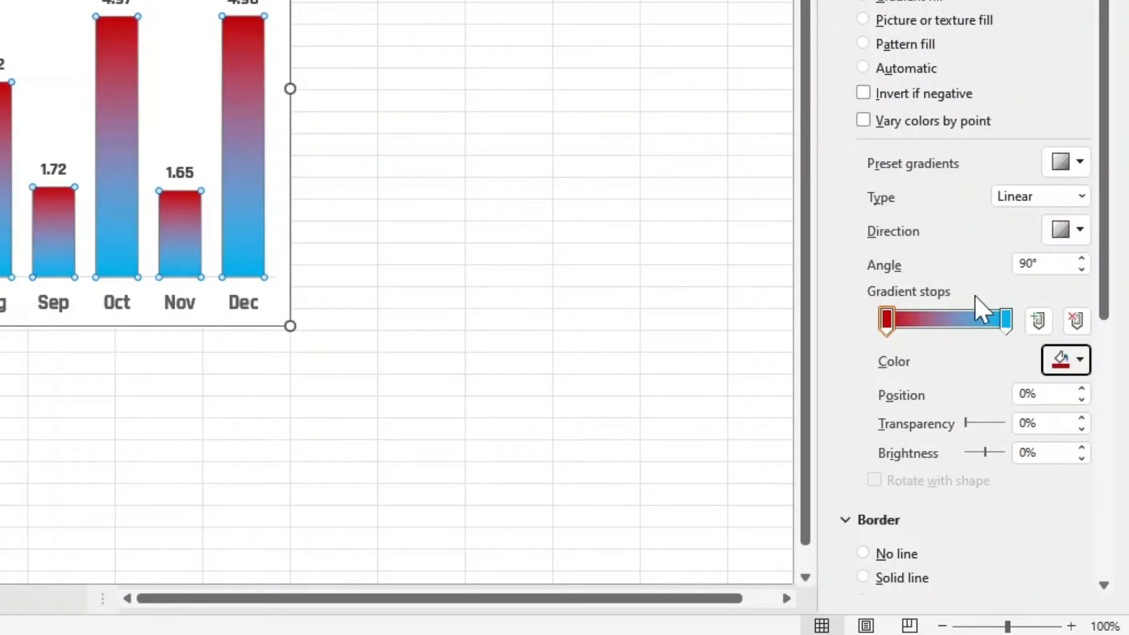
click(1078, 359)
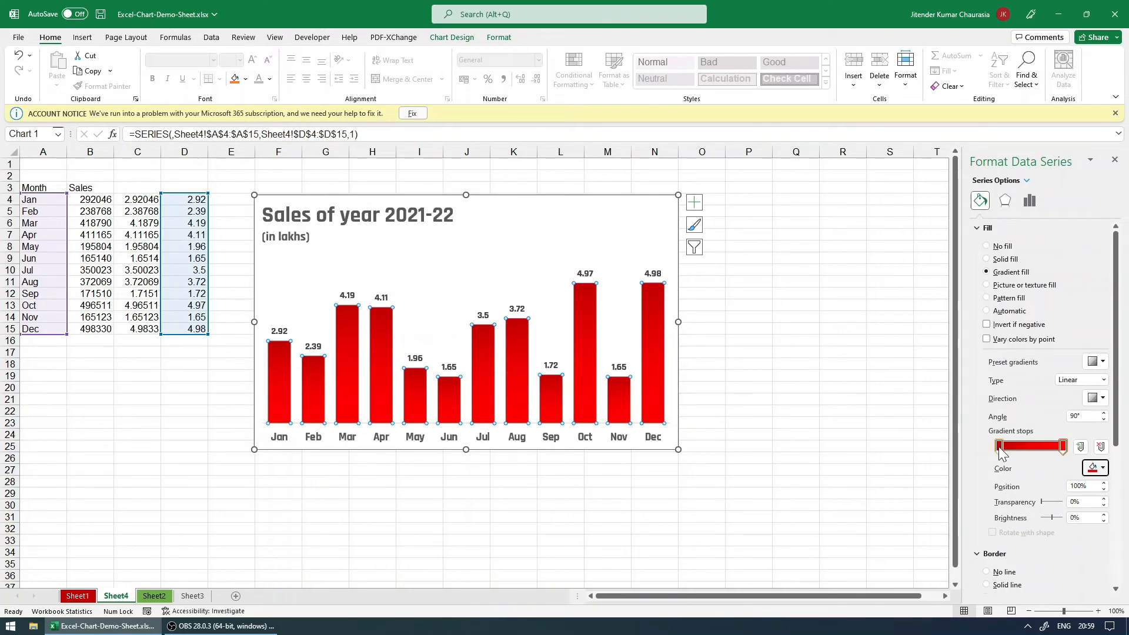
Step: Change the bar gradient stops to orange/gold at 40% brightness, then reselect the chart title
click(1101, 469)
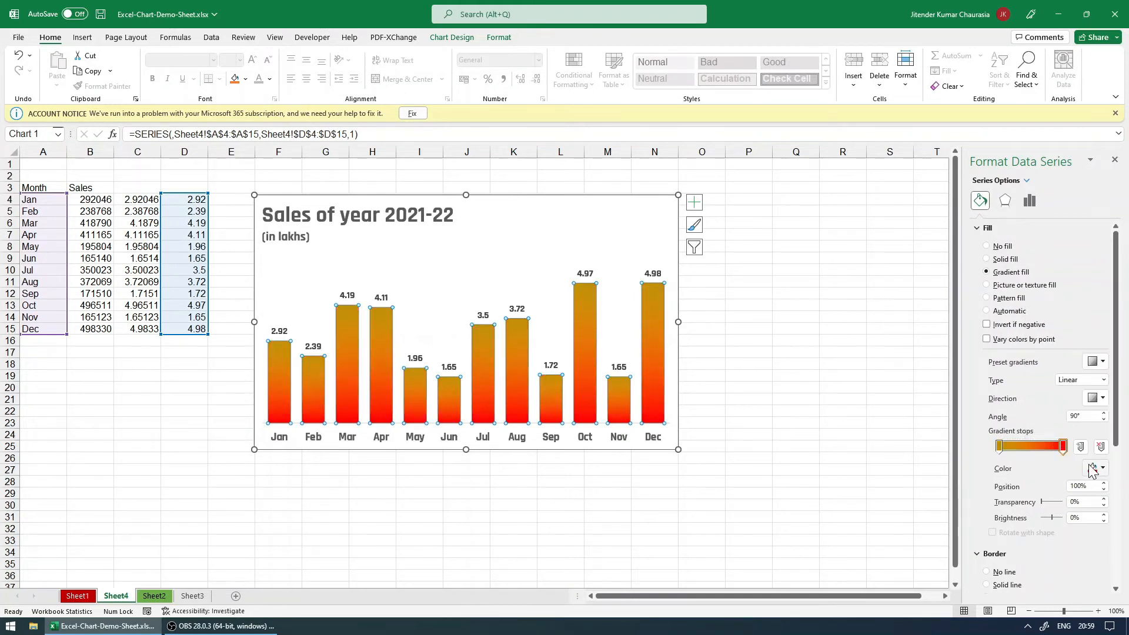
click(1091, 468)
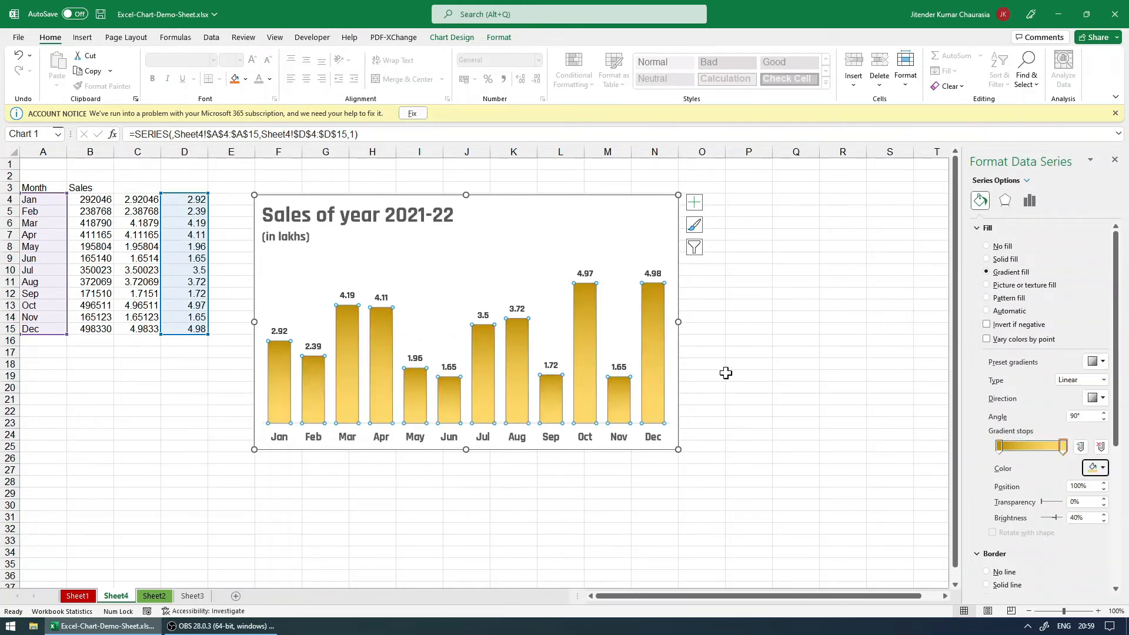
click(796, 387)
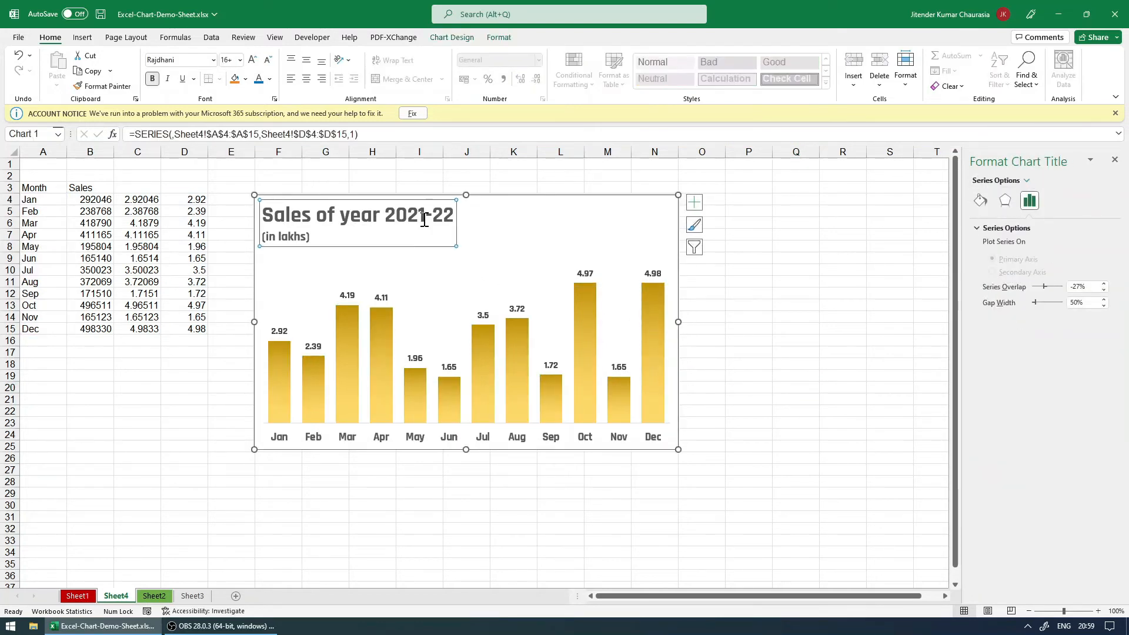
Step: Make the chart title font blue and restore the blue gradient fill on the sales bars
click(1054, 180)
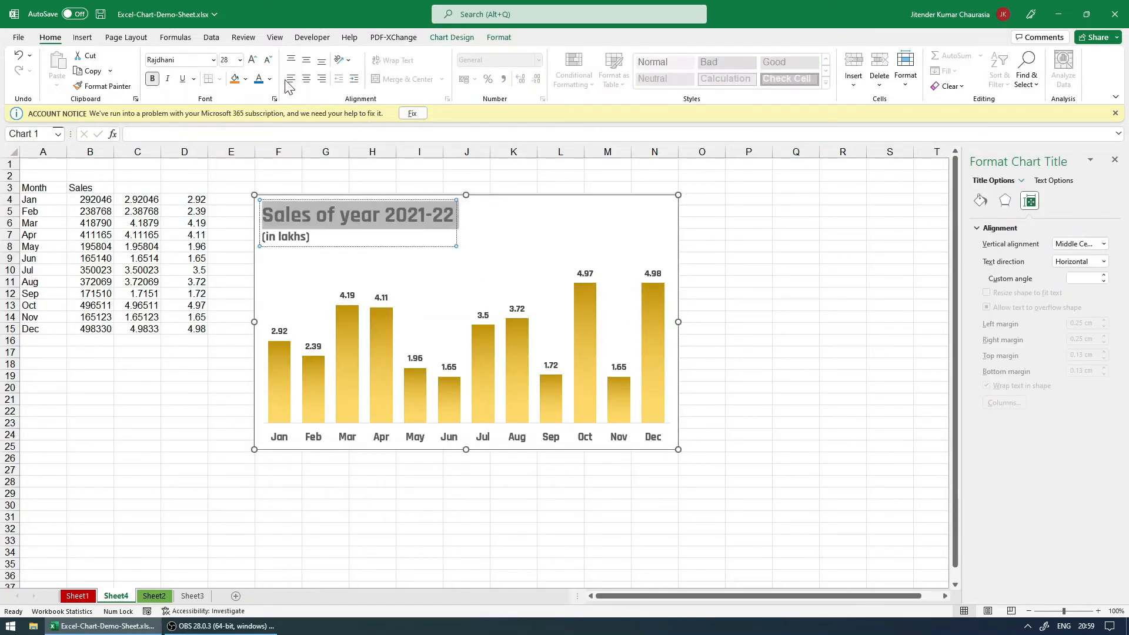
click(270, 80)
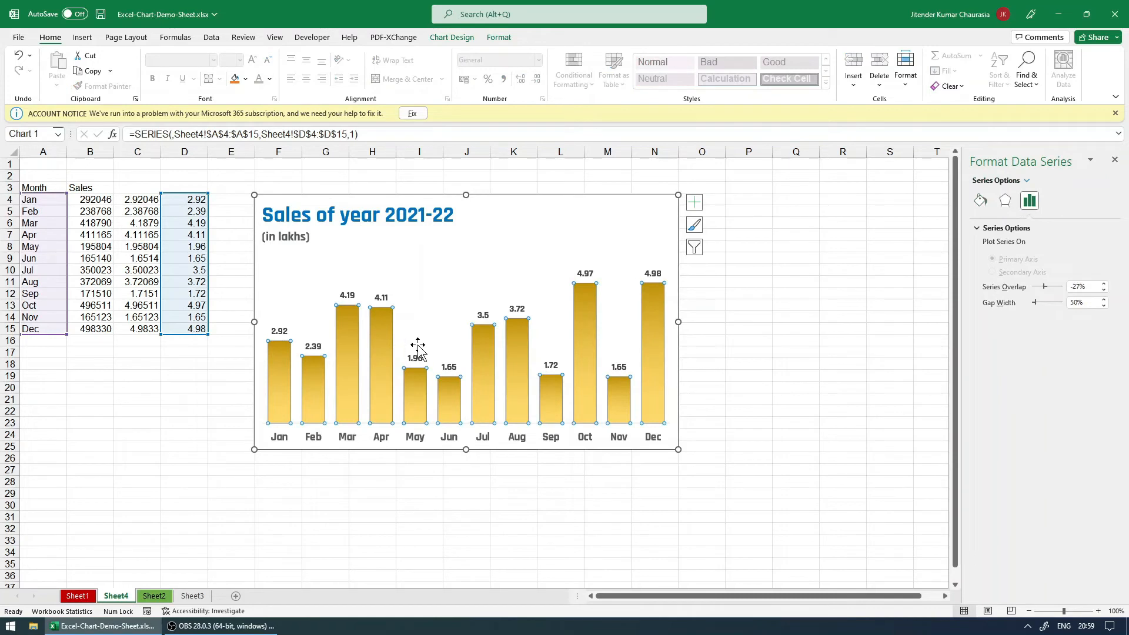
click(981, 201)
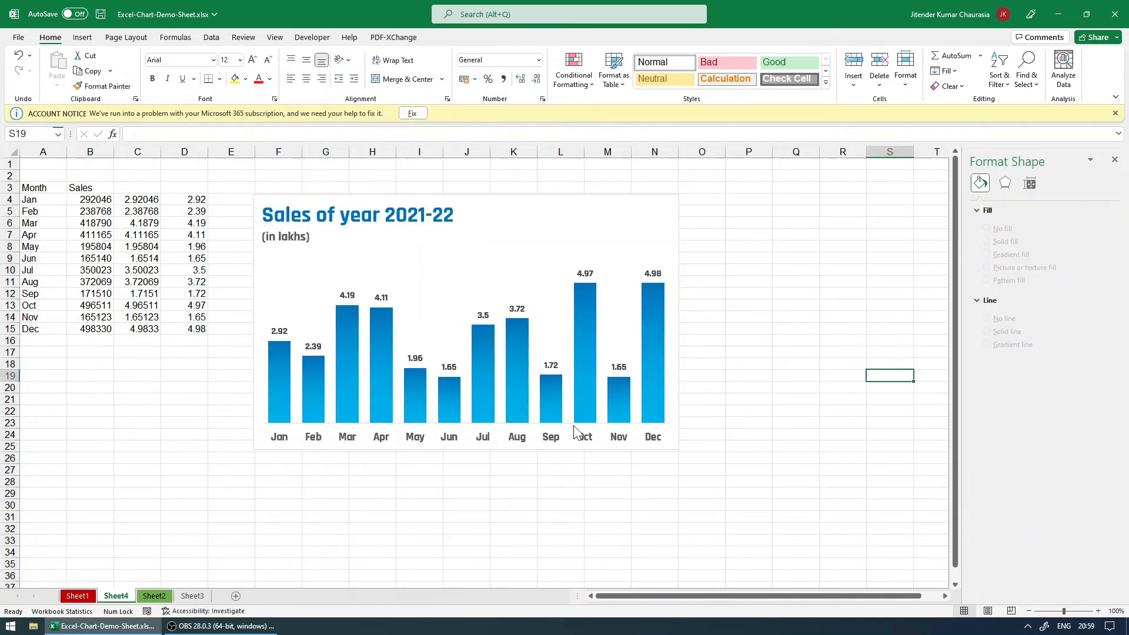
mouse_move(369, 434)
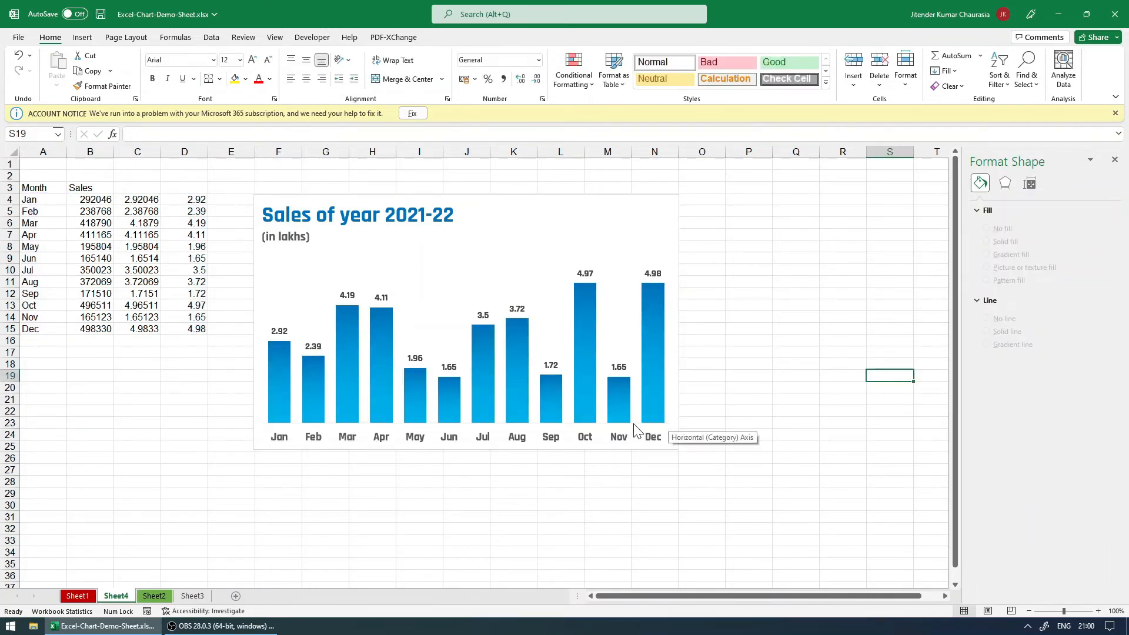
mouse_move(368, 433)
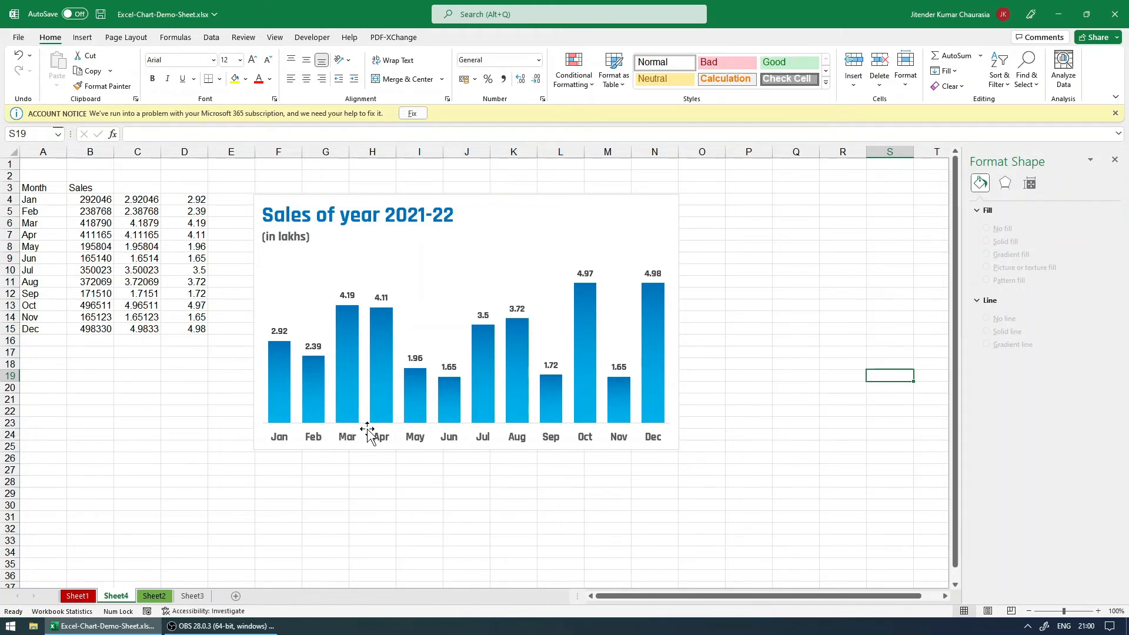
Step: Set the horizontal month axis line to Solid line with 2 pt width
click(374, 436)
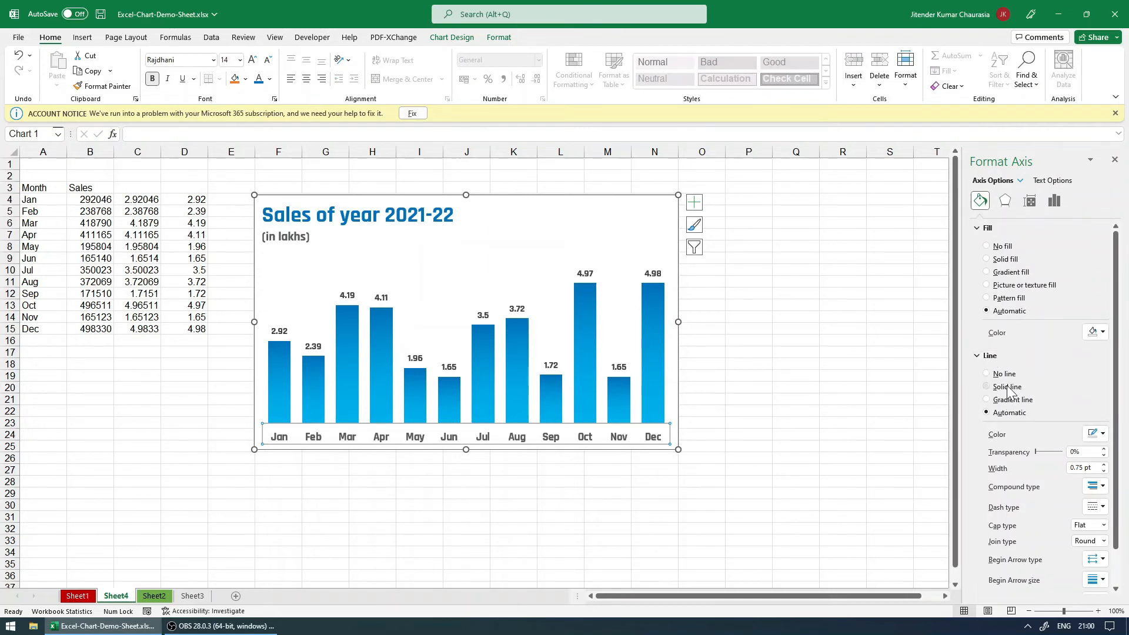
click(1102, 433)
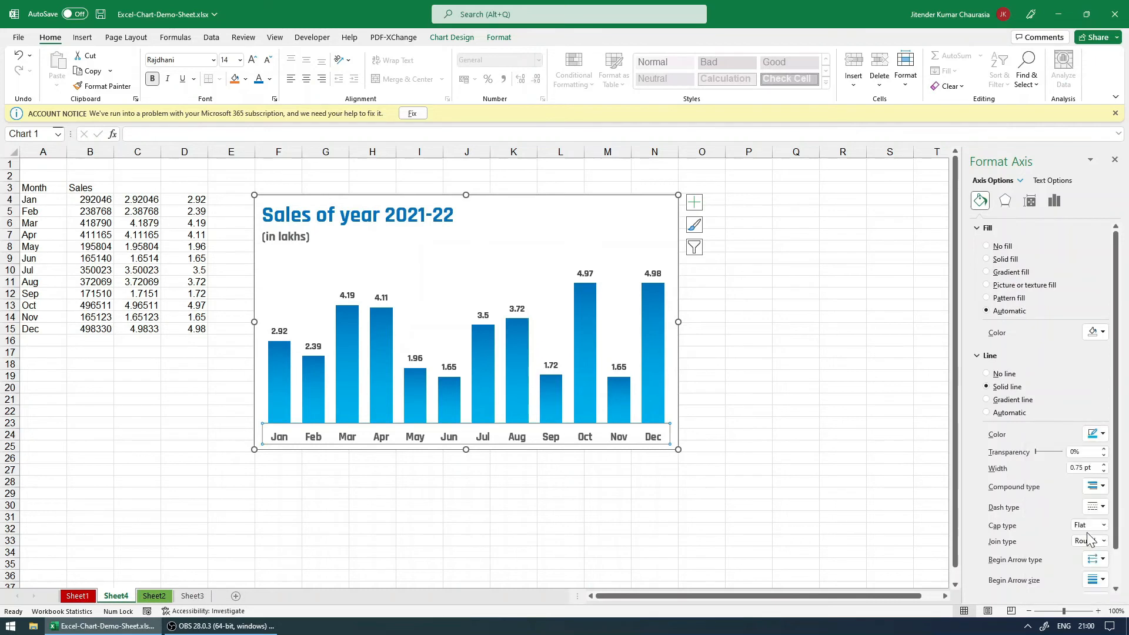
click(1102, 433)
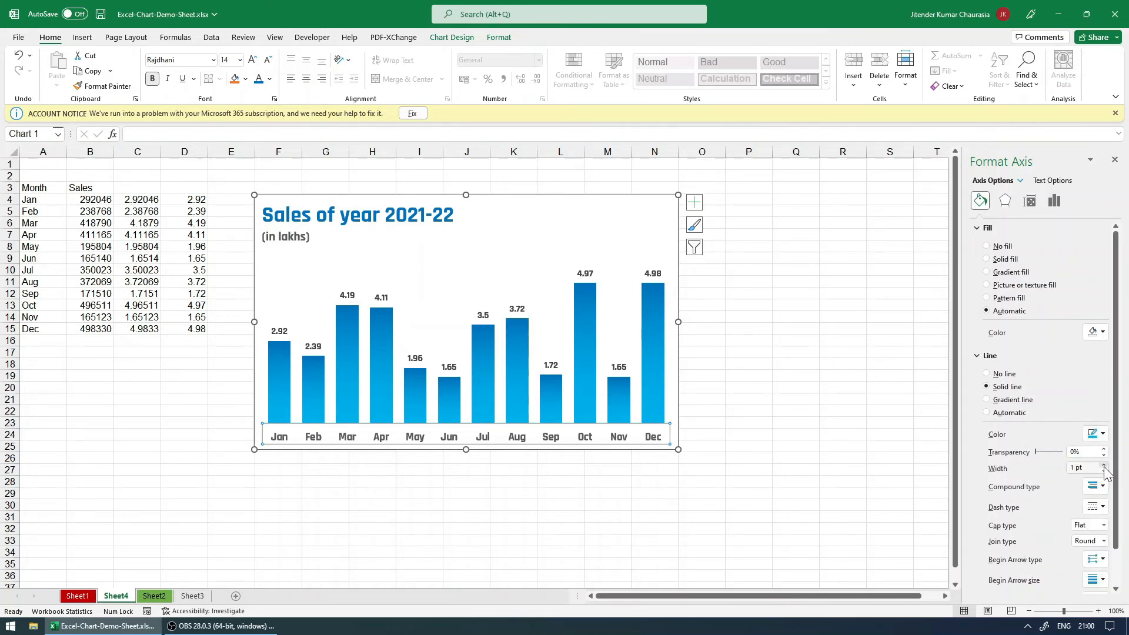
click(1103, 464)
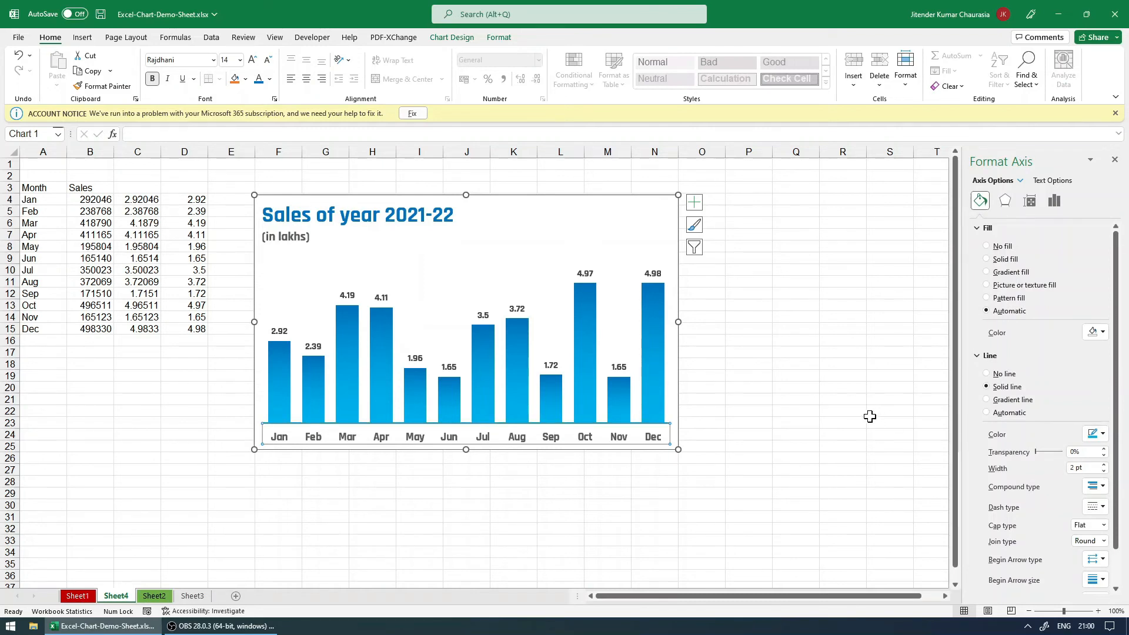
click(889, 410)
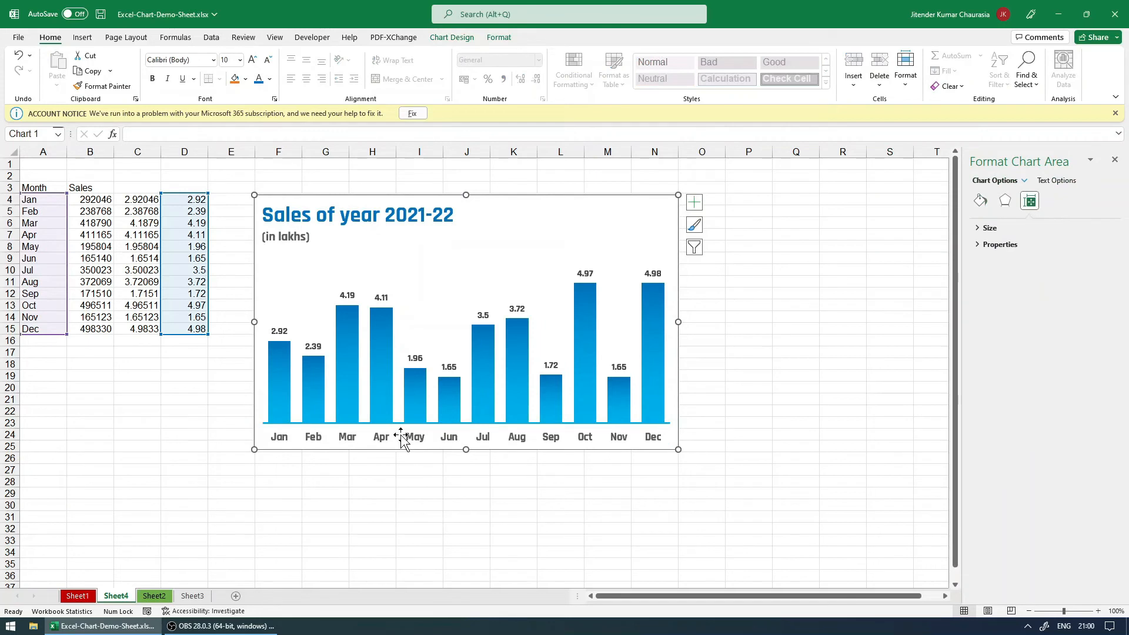
Step: Change the month axis line colour from blue to dark black, then reselect the axis
click(417, 436)
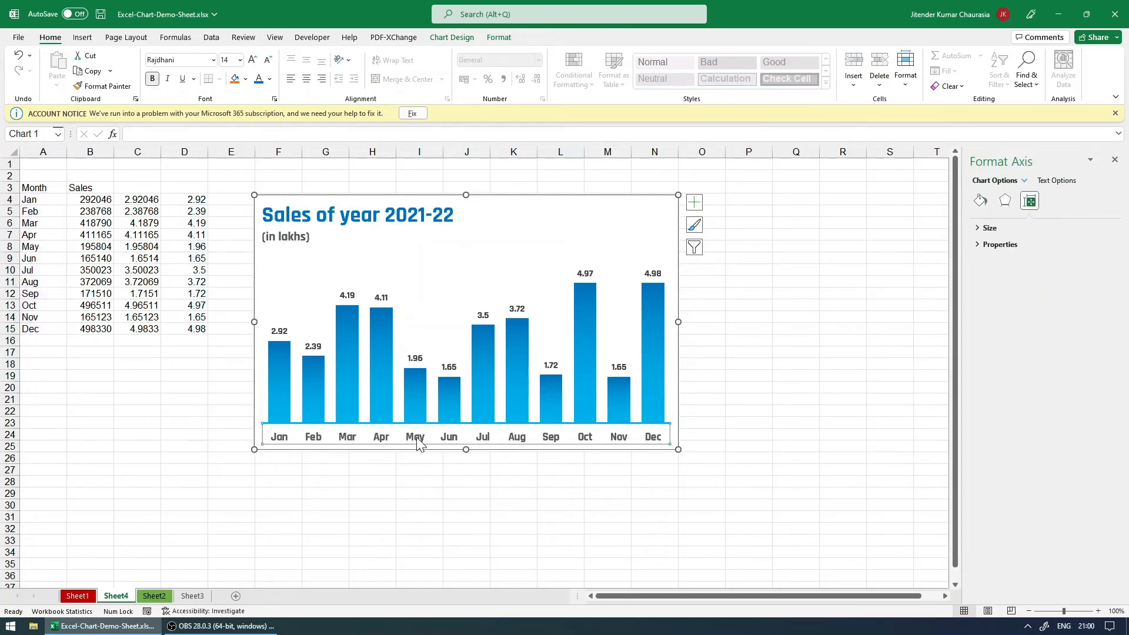
click(980, 200)
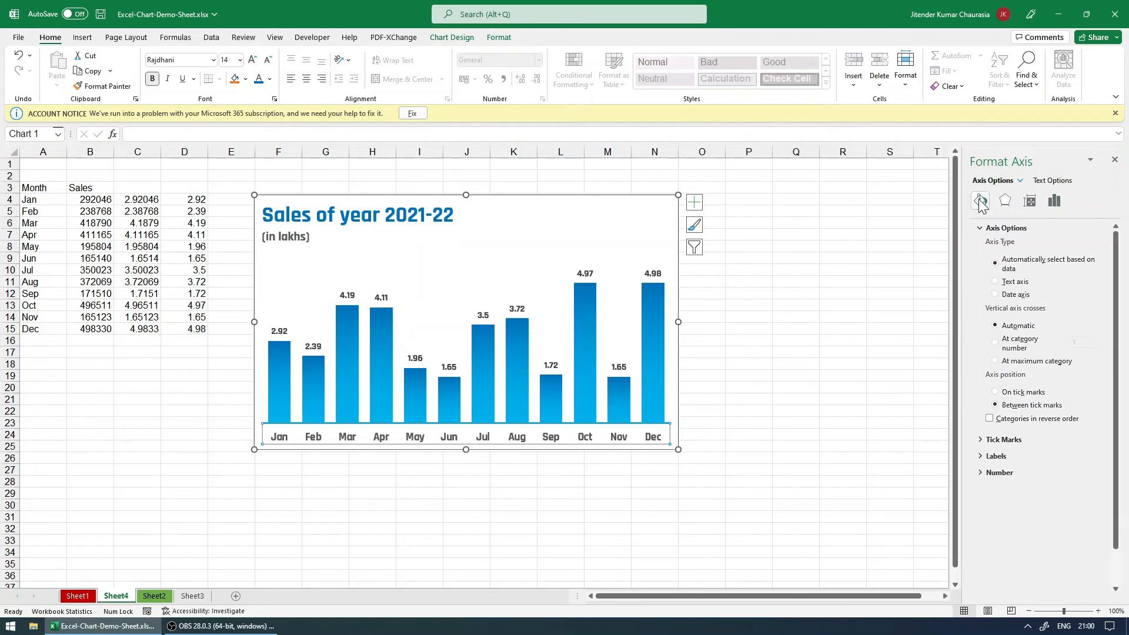
click(980, 202)
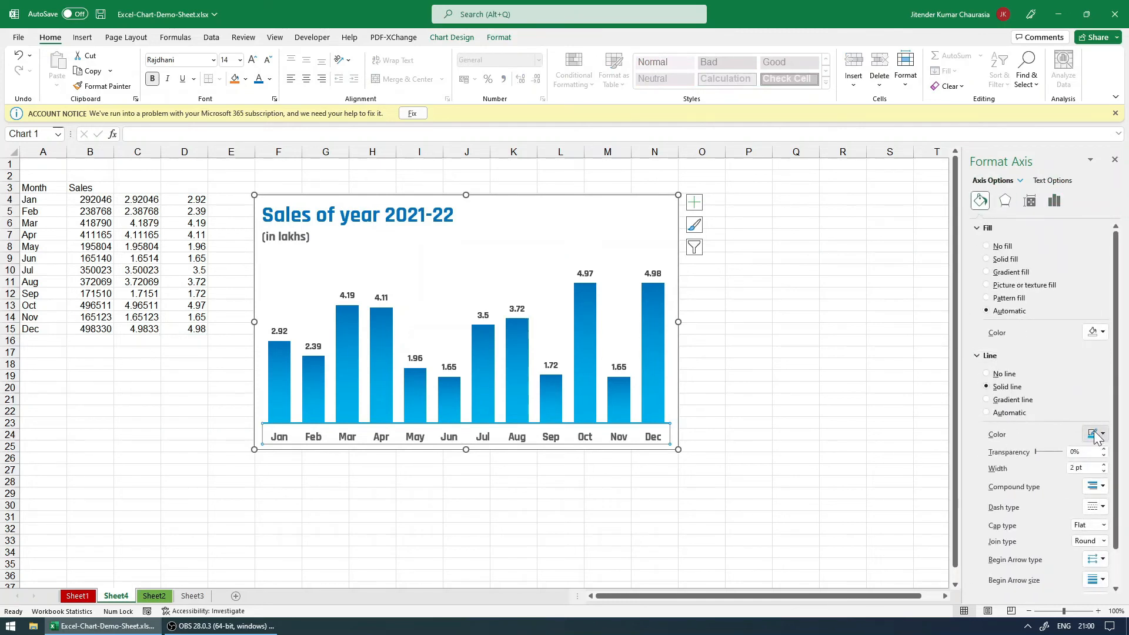
click(889, 411)
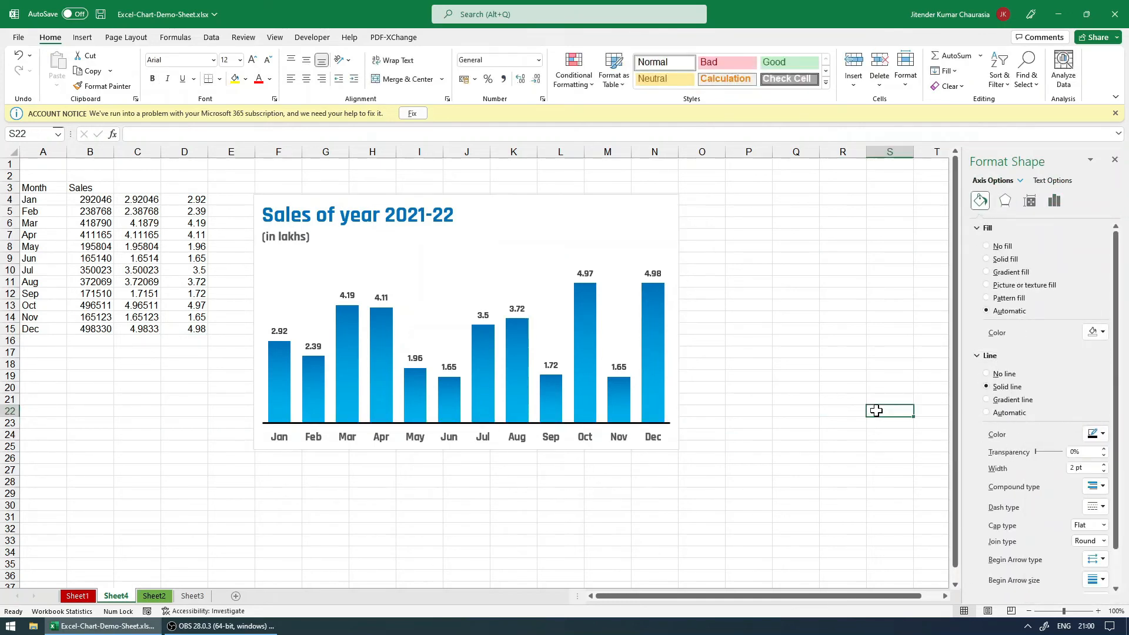
click(396, 453)
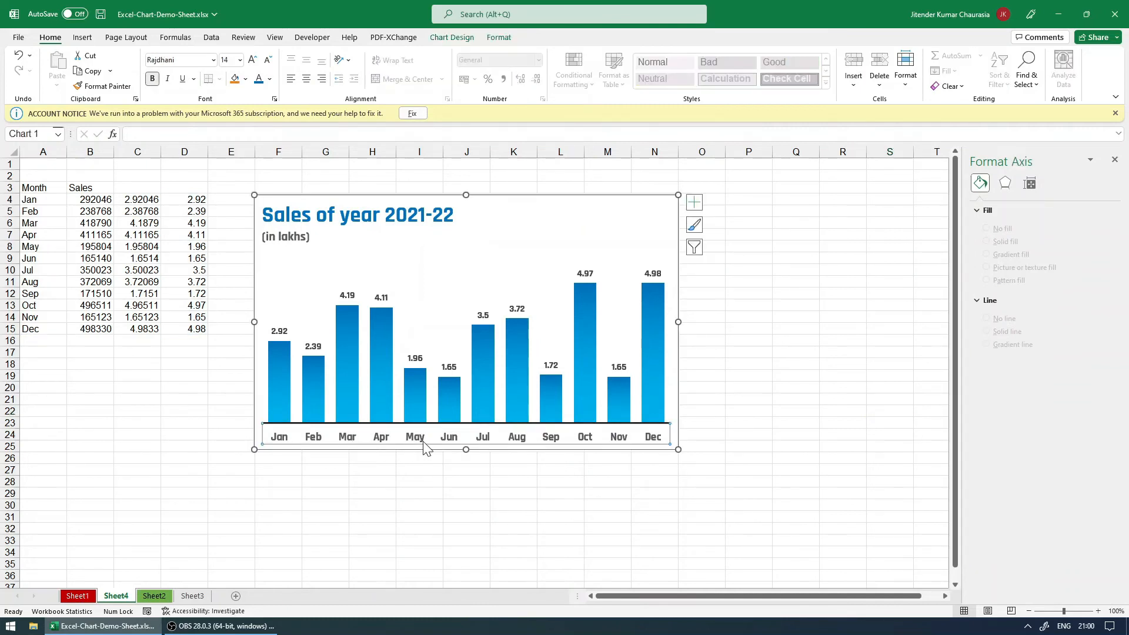
Step: Show the axis options and open the font colour choices for the month labels
click(1054, 202)
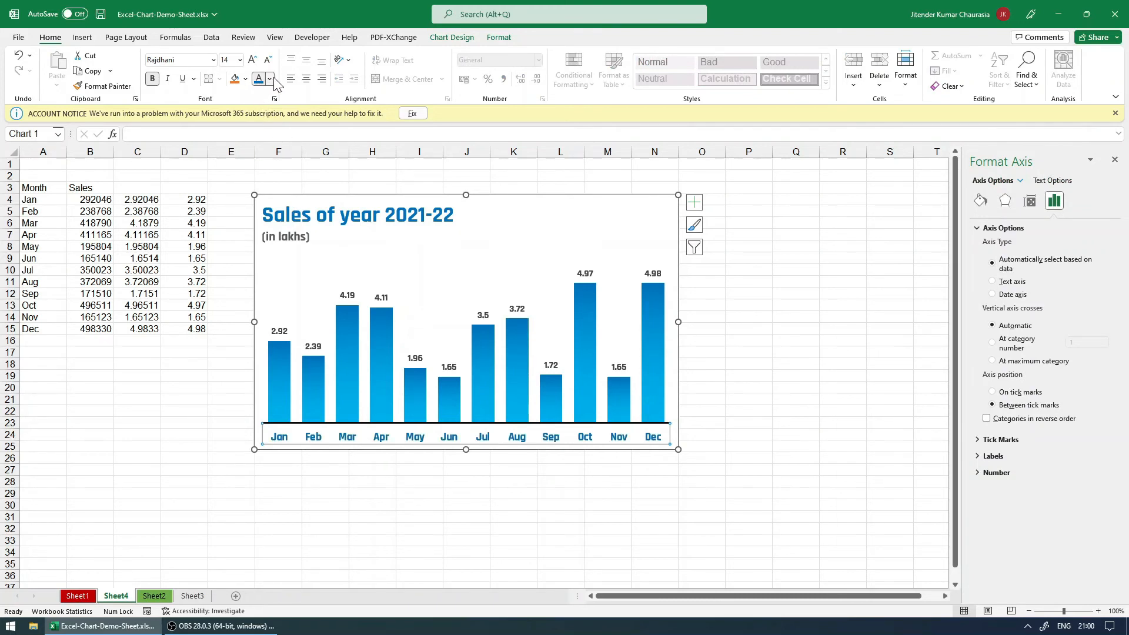
click(273, 79)
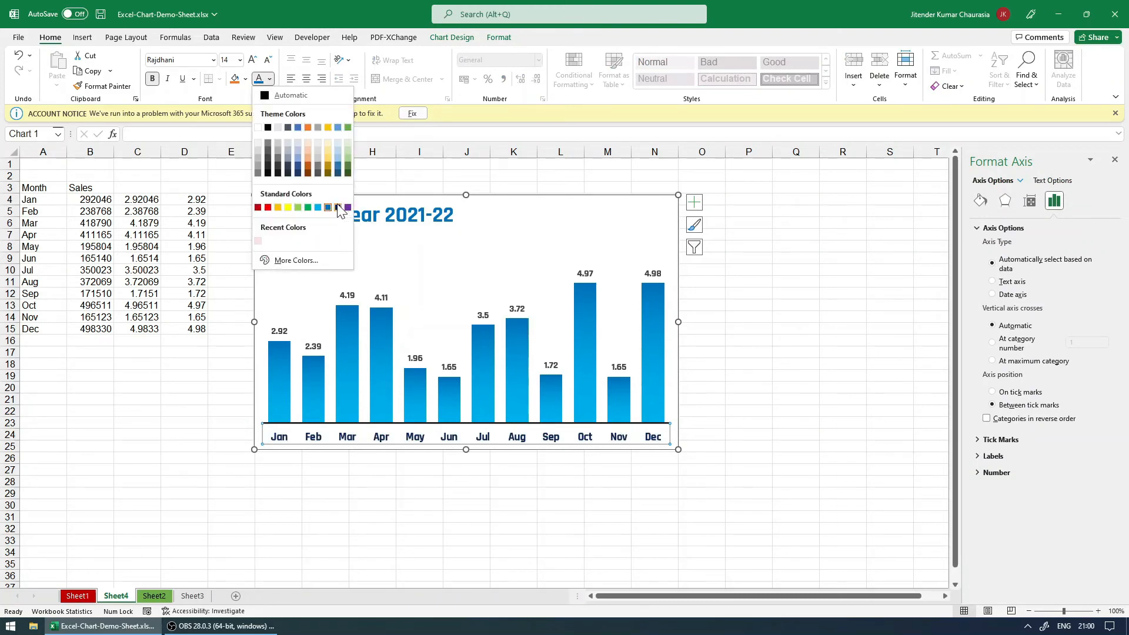
mouse_move(331, 210)
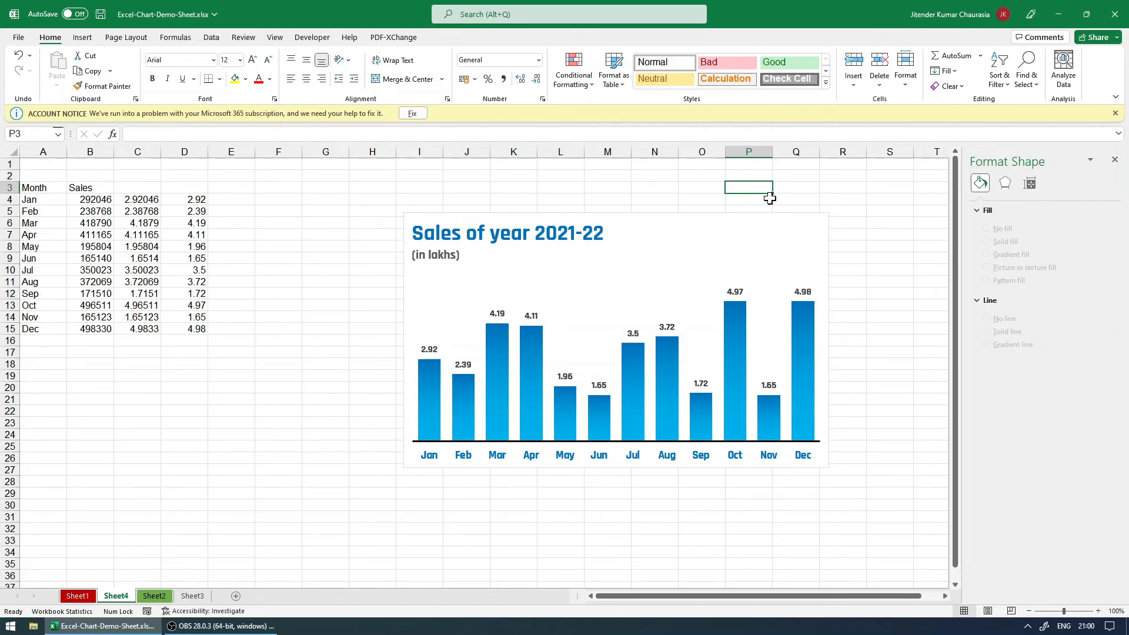
mouse_move(699, 227)
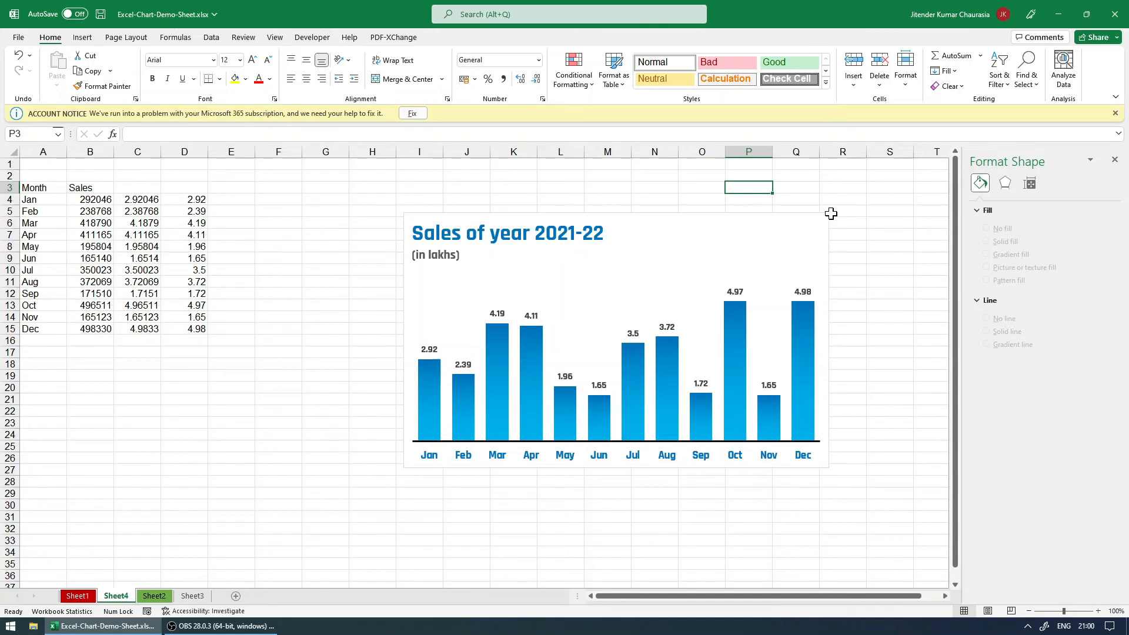
Step: Hide the sheet gridlines and remove the chart's outer border
click(275, 37)
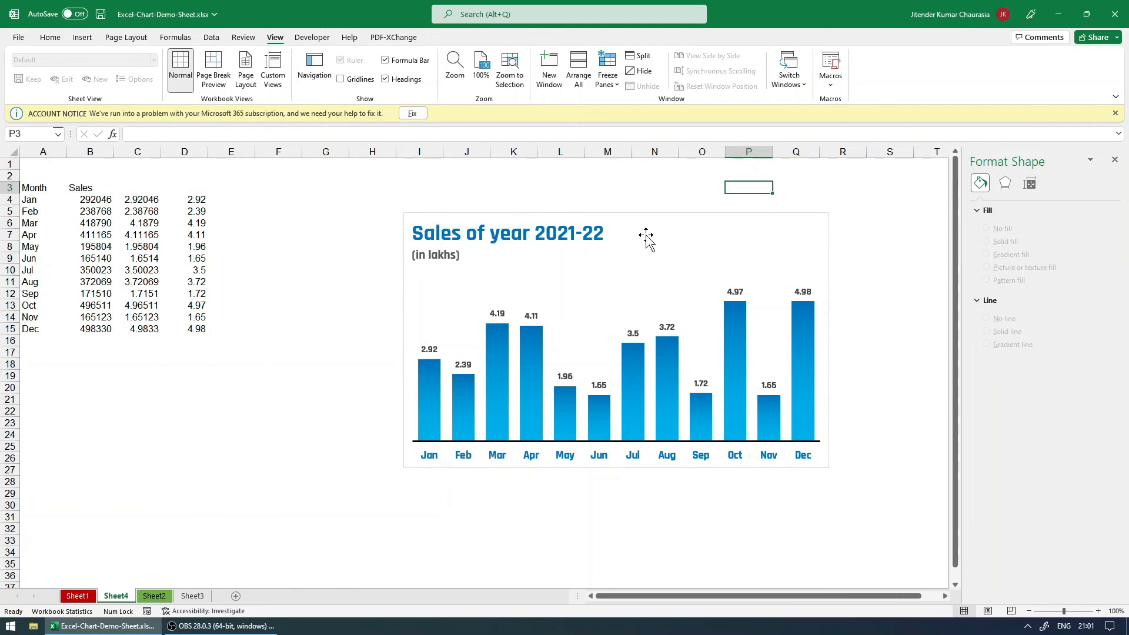
mouse_move(666, 231)
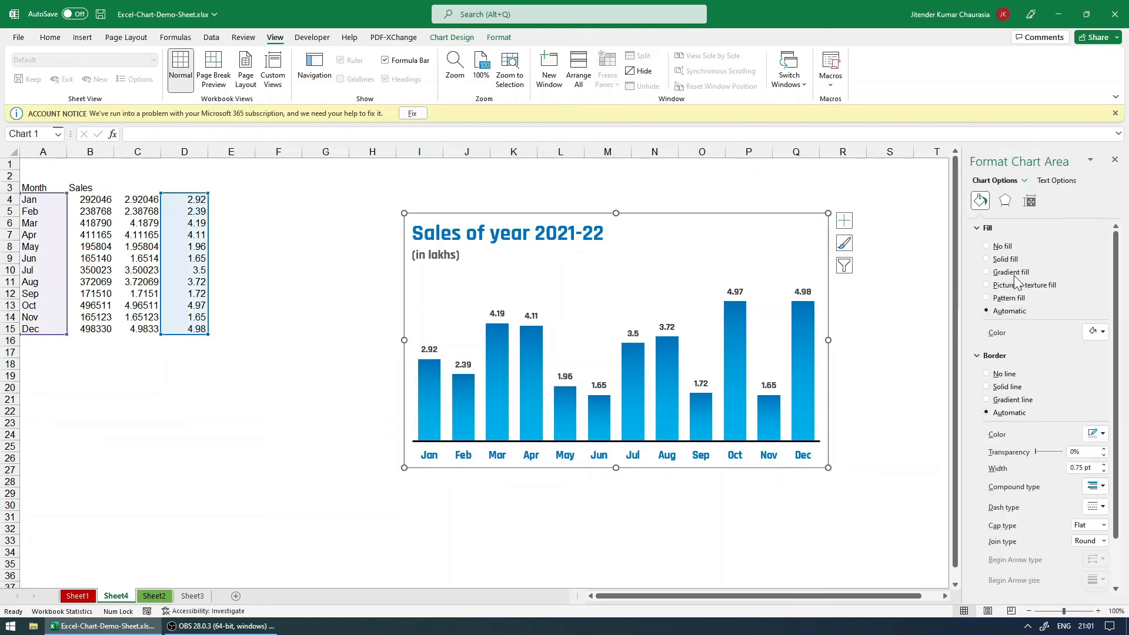
mouse_move(767, 225)
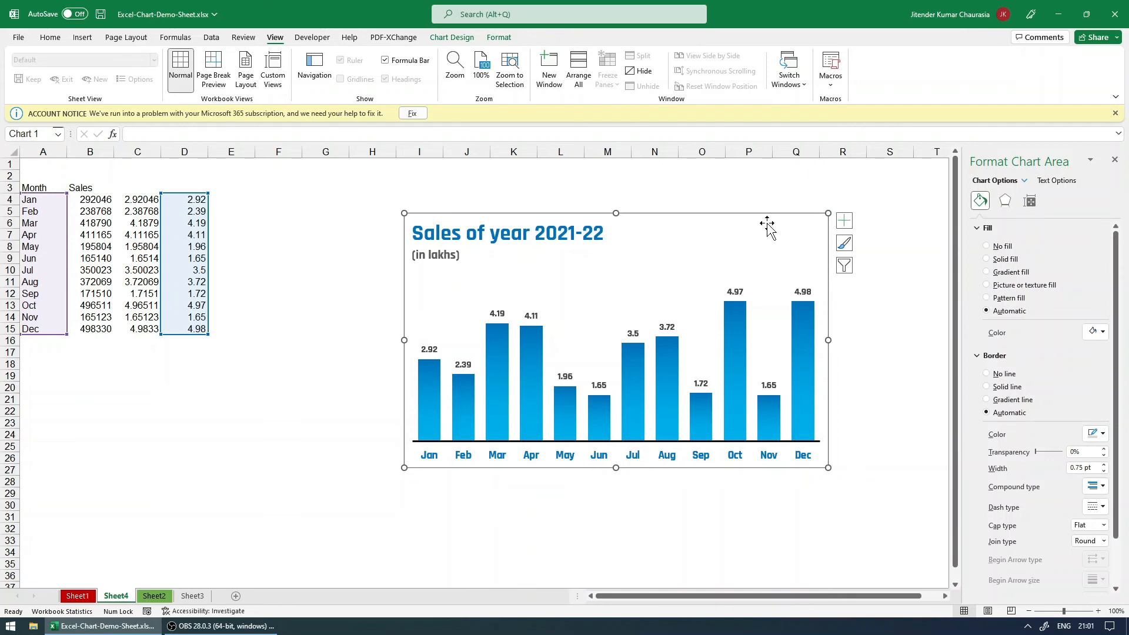
mouse_move(990, 380)
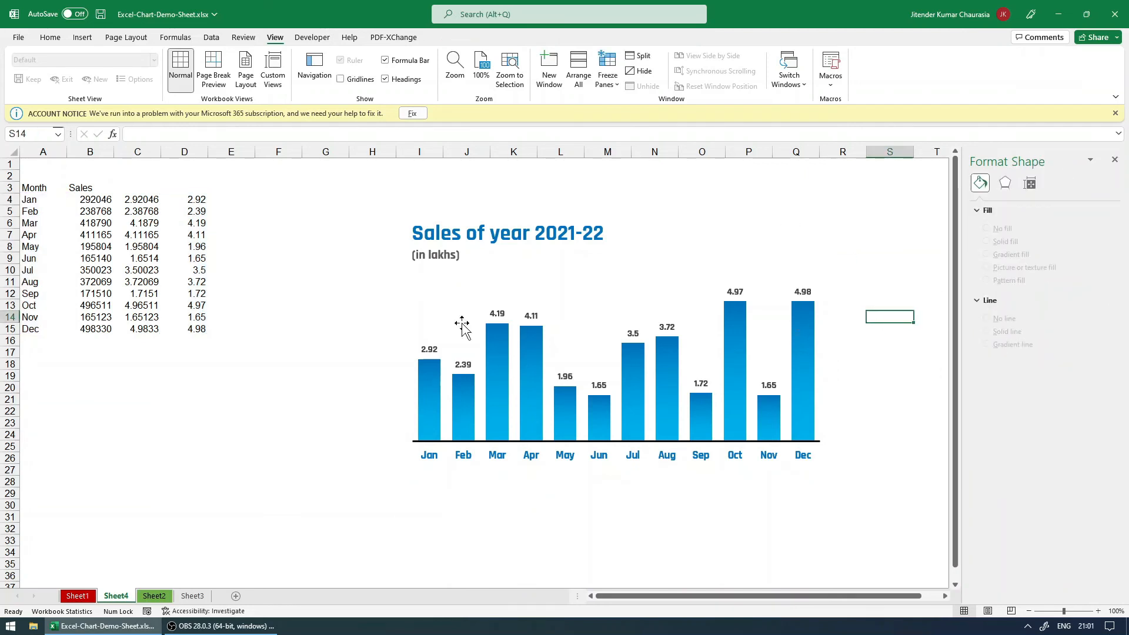
mouse_move(576, 446)
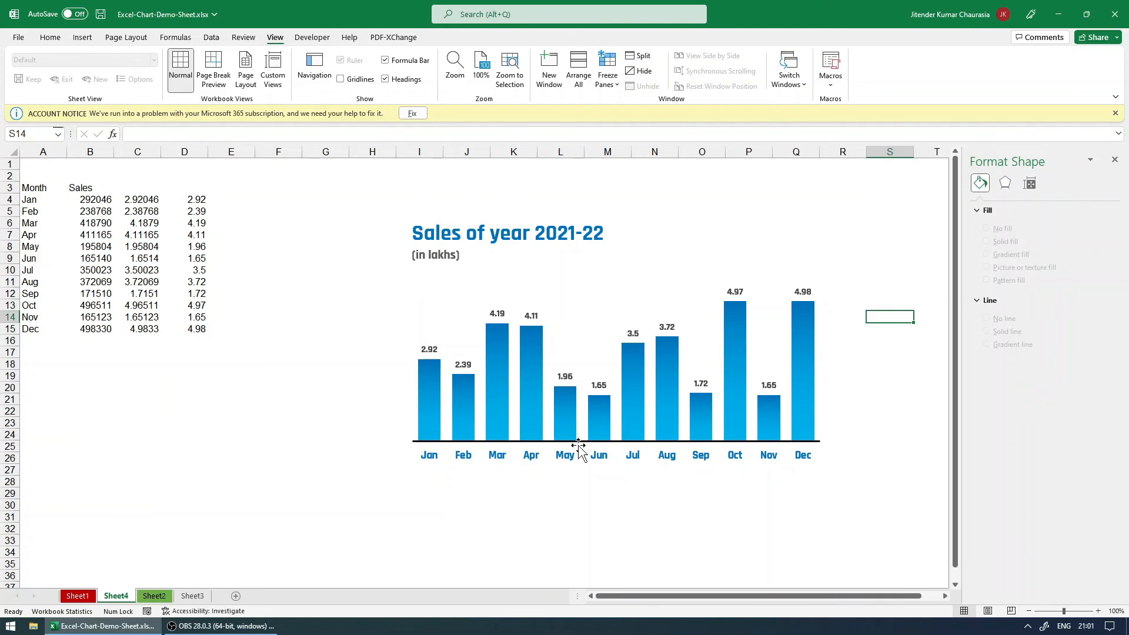
click(890, 410)
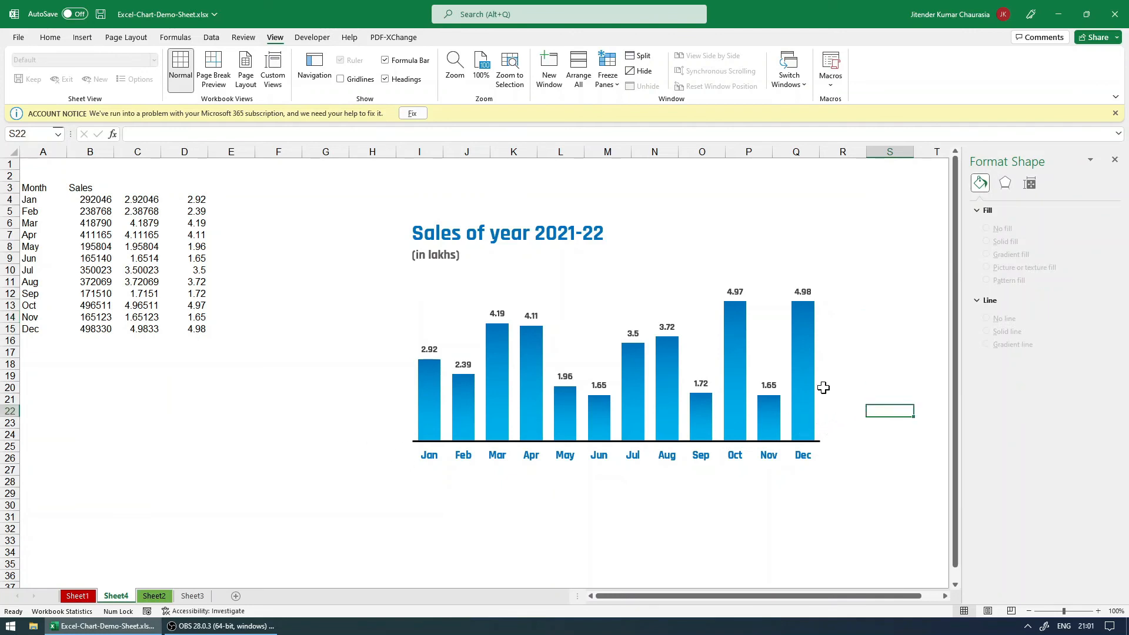
mouse_move(379, 243)
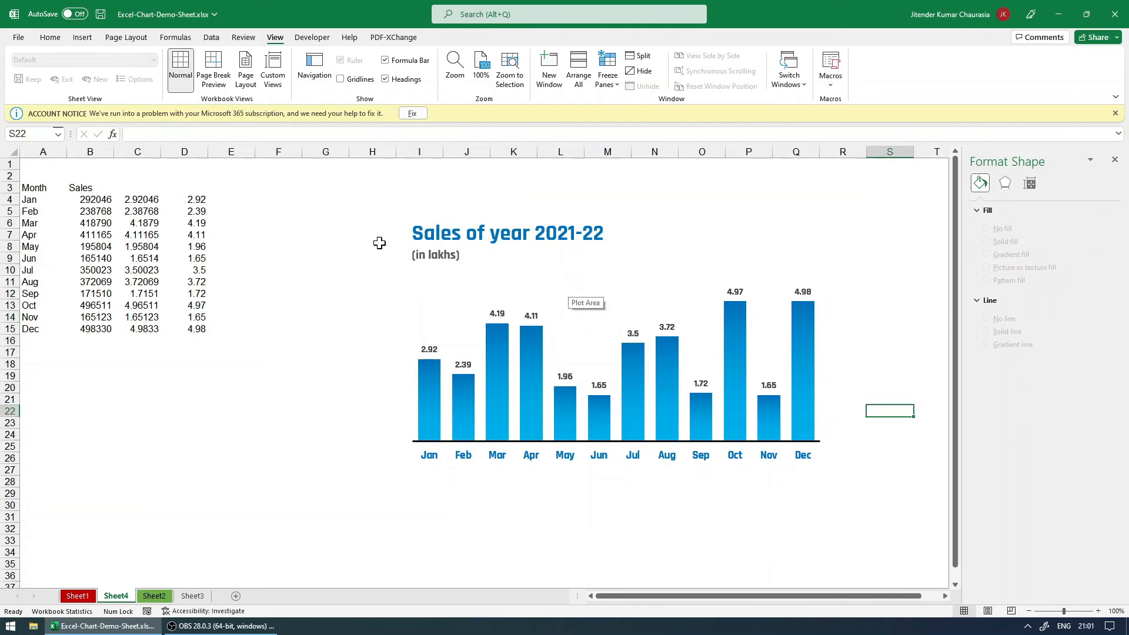
mouse_move(612, 268)
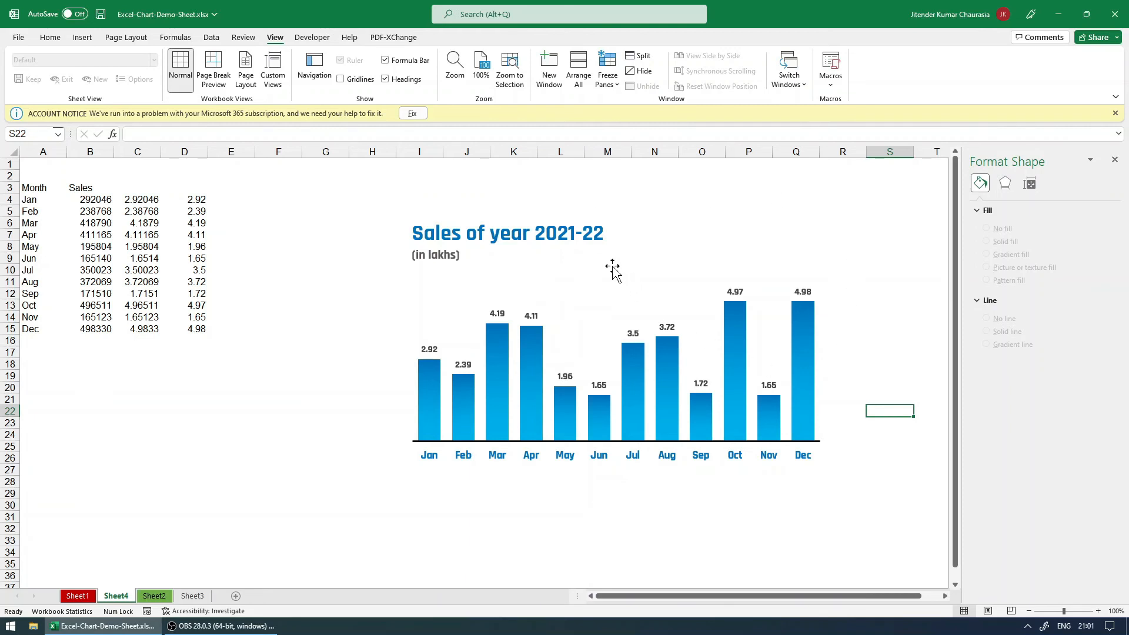
Step: Fill the chart area with solid pale light blue (#D9EFFF) from More Colors
click(616, 288)
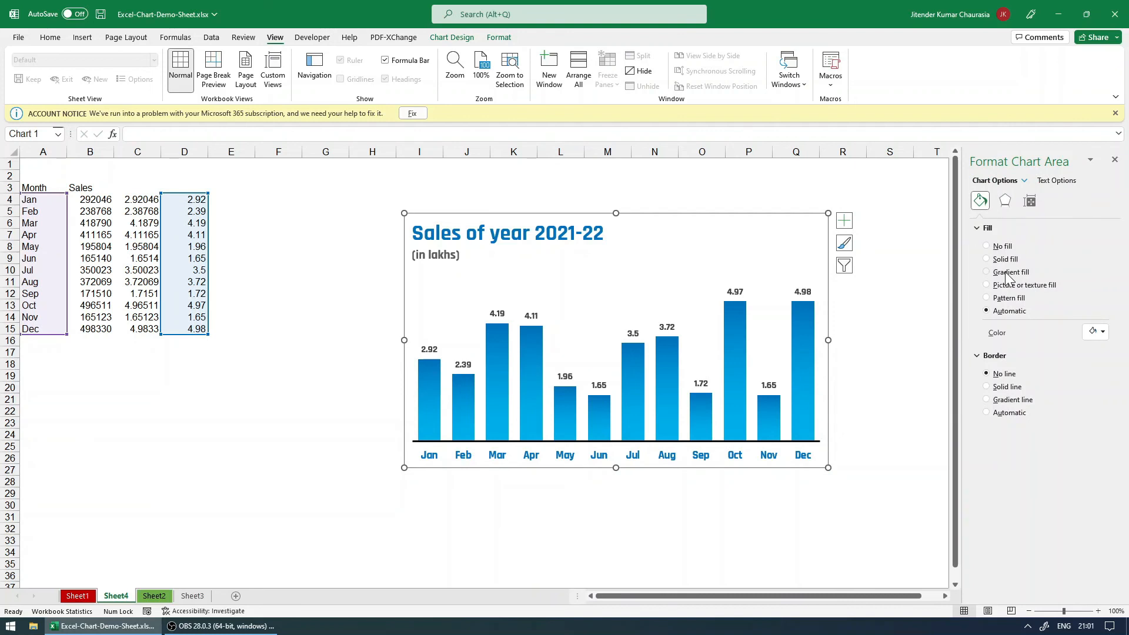
click(987, 259)
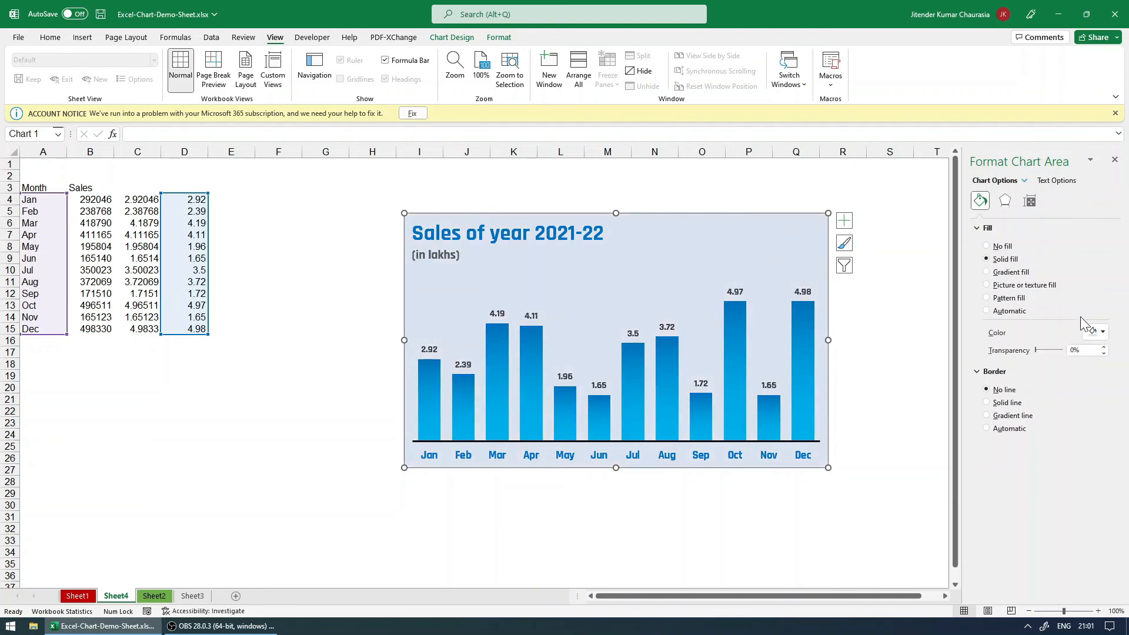
click(1102, 331)
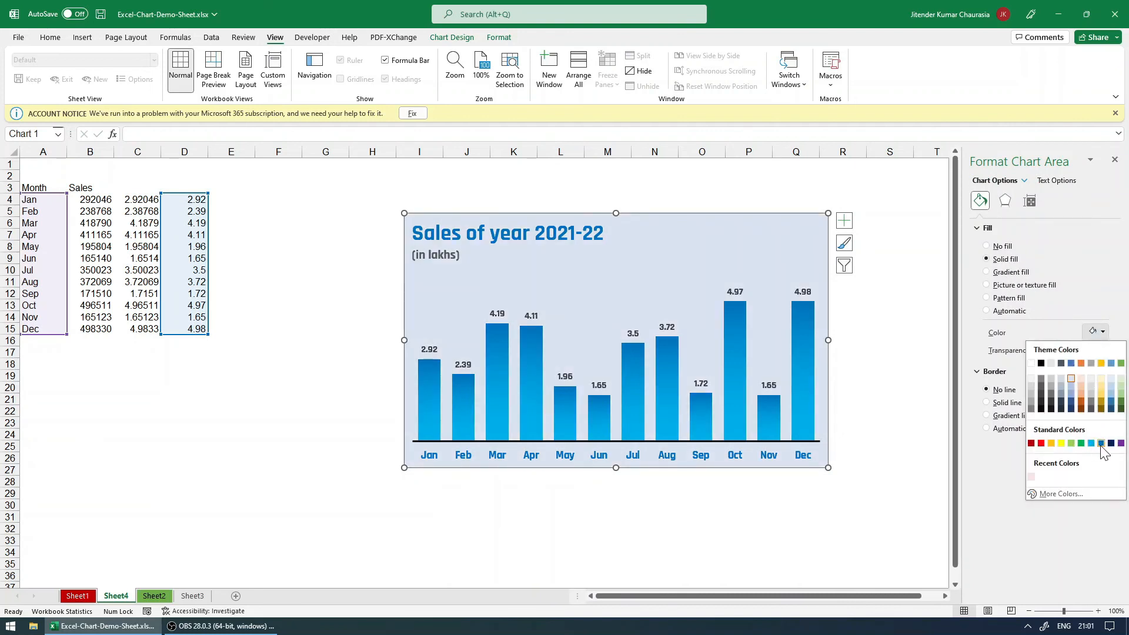
click(1090, 443)
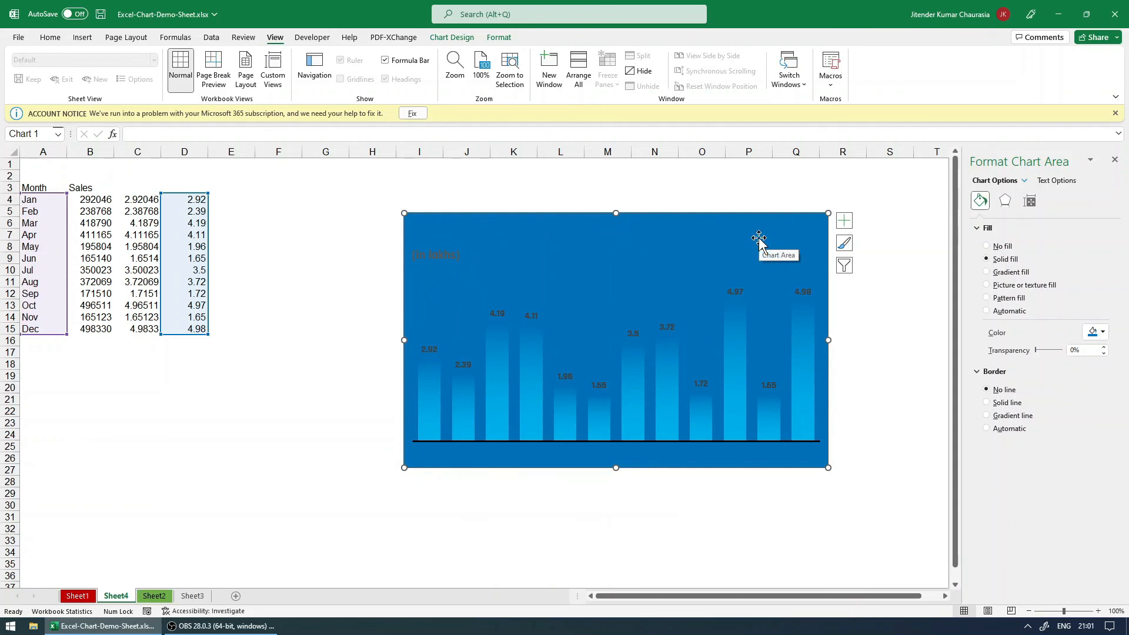
mouse_move(477, 270)
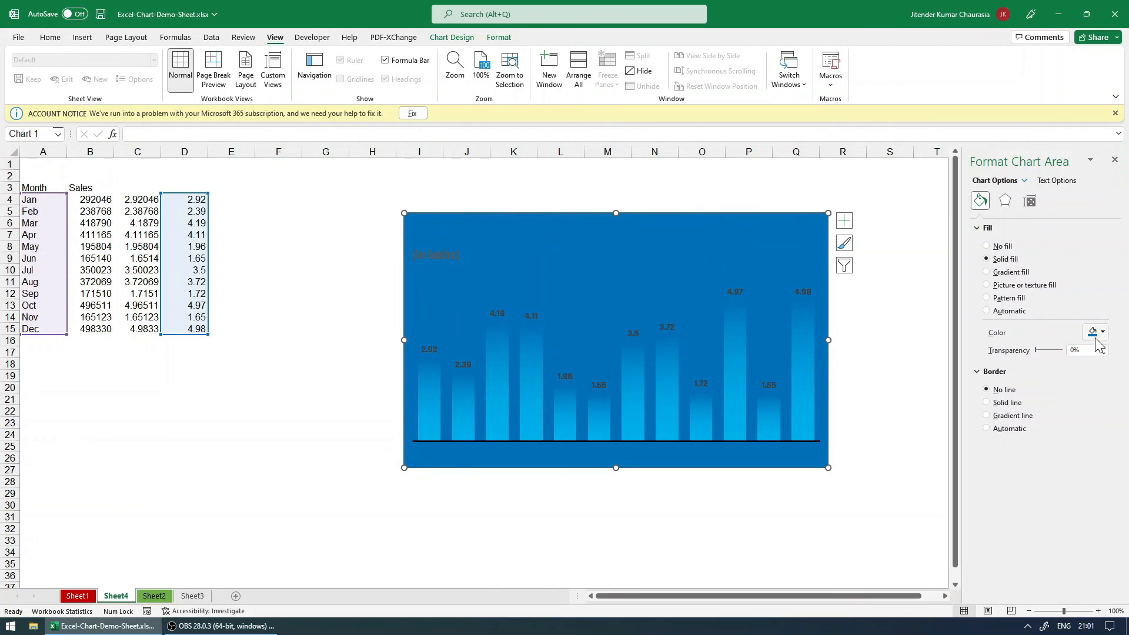
click(1103, 332)
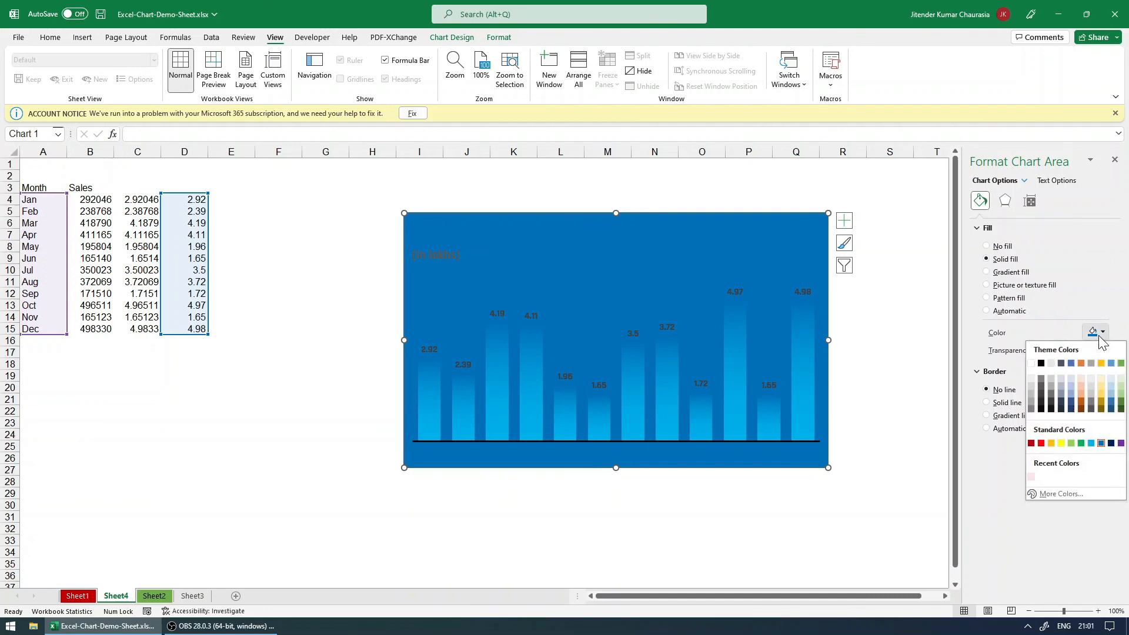
click(1059, 493)
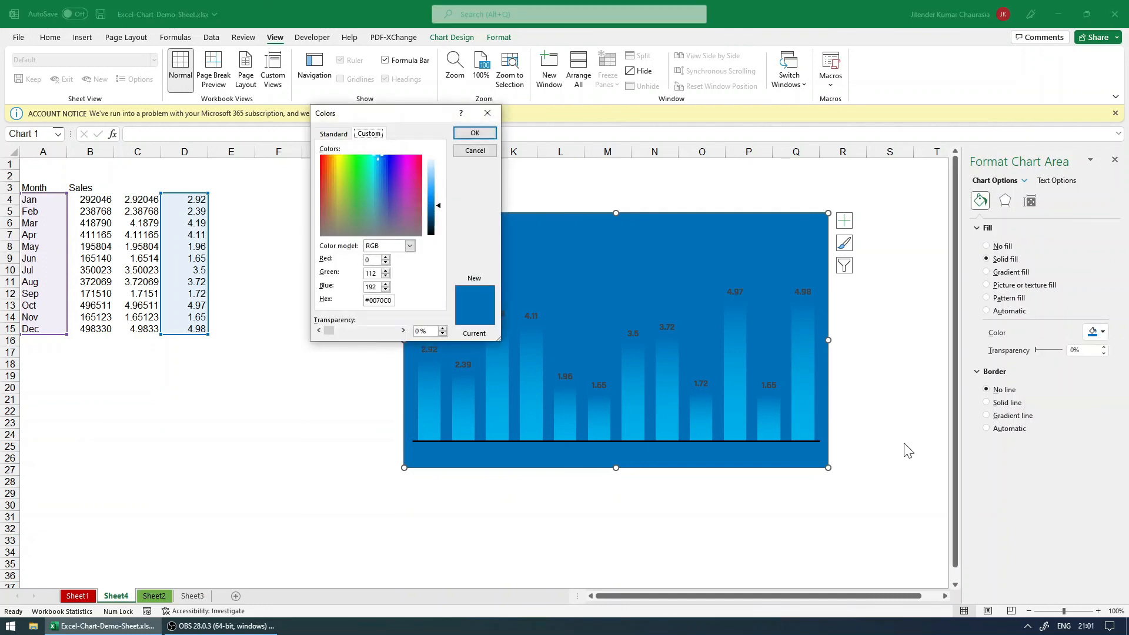
drag(432, 205, 432, 180)
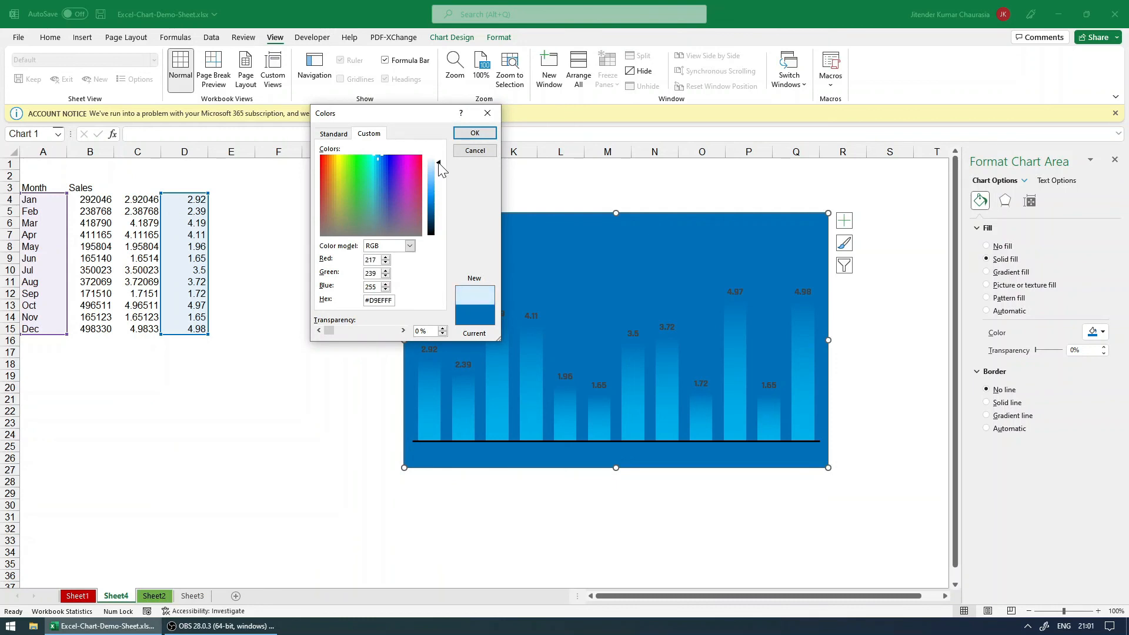
click(474, 132)
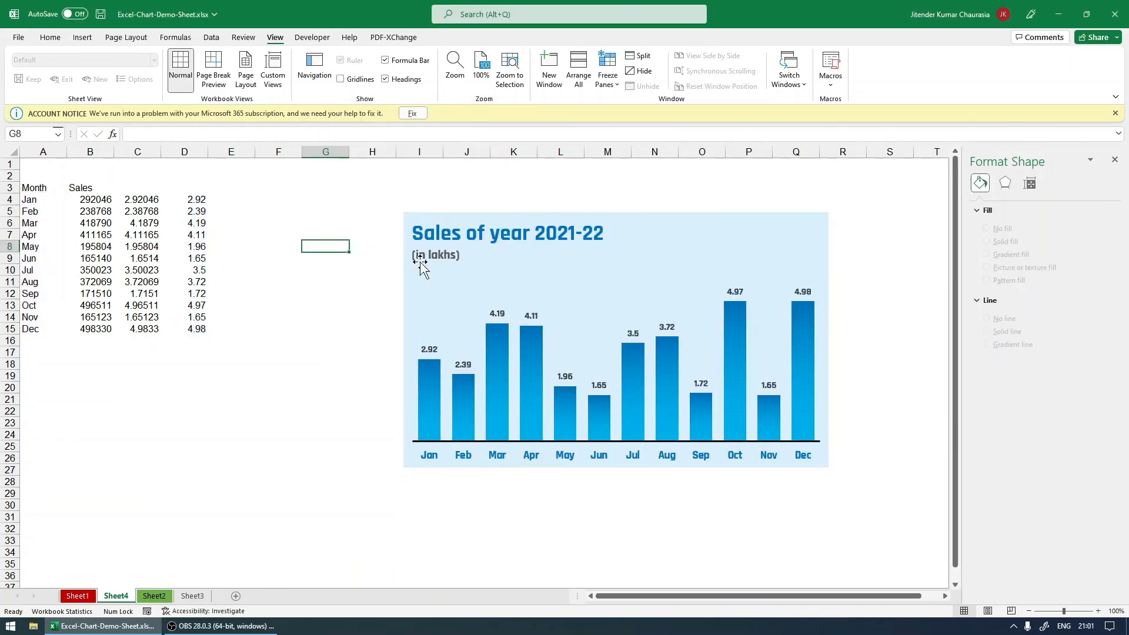
mouse_move(382, 282)
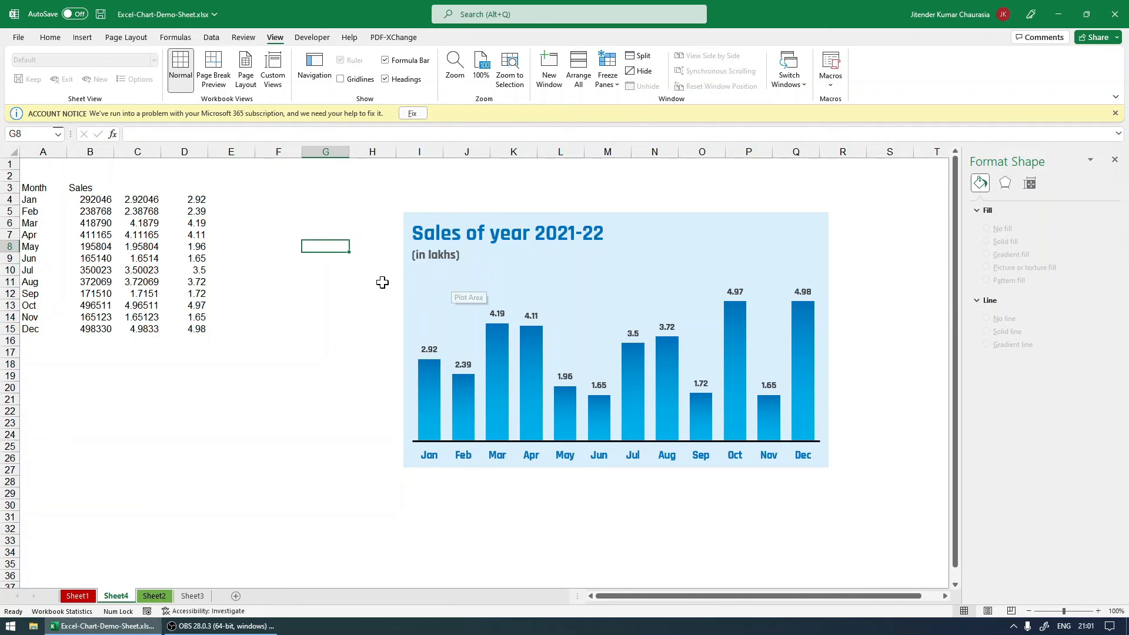
click(373, 281)
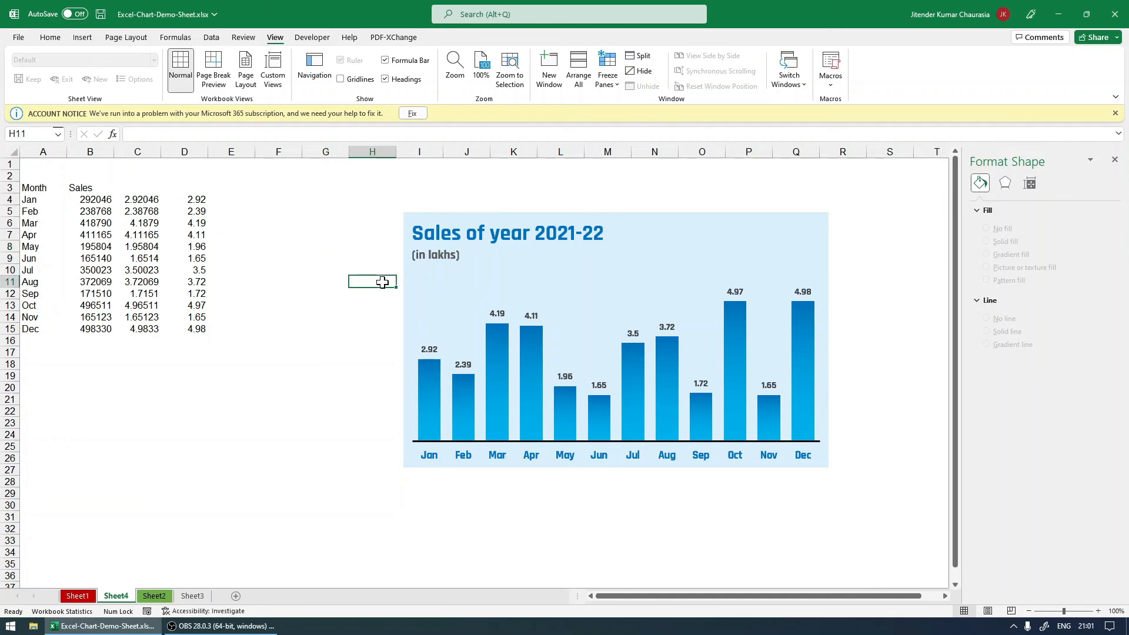